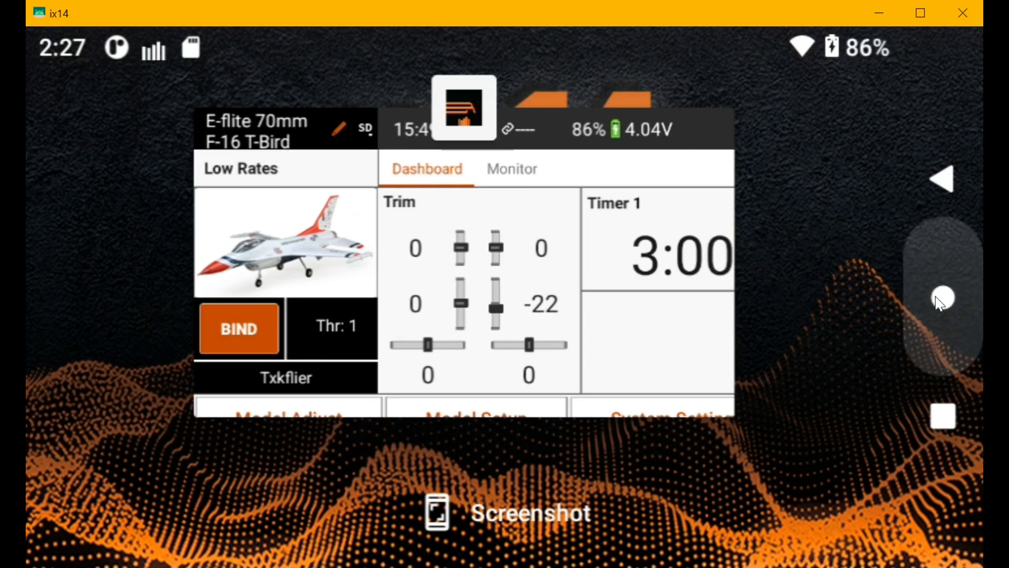
# Open Settings, search for 'speech', and browse the Speech output, rate and pitch results.
pyautogui.click(943, 298)
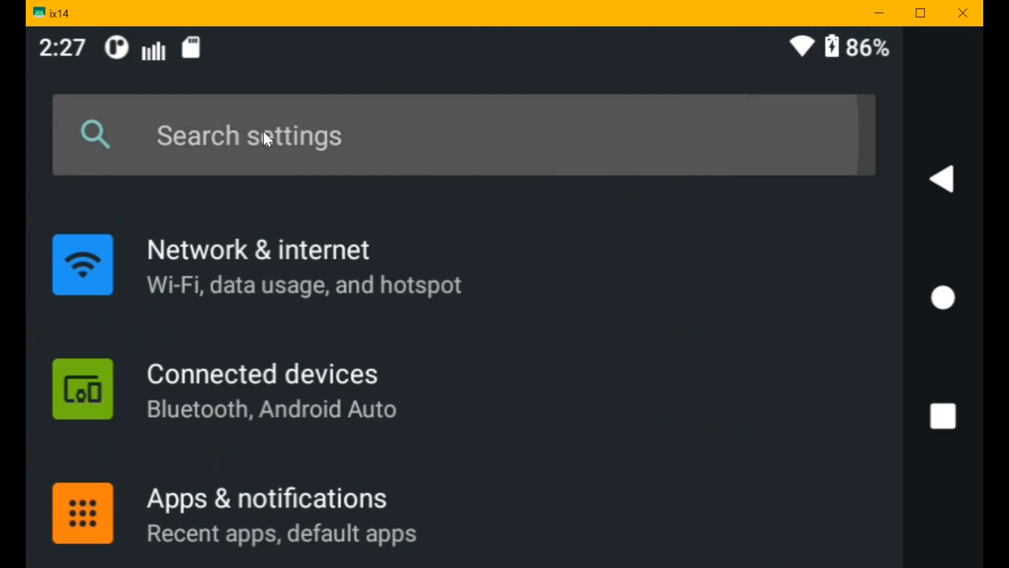
pyautogui.click(258, 135)
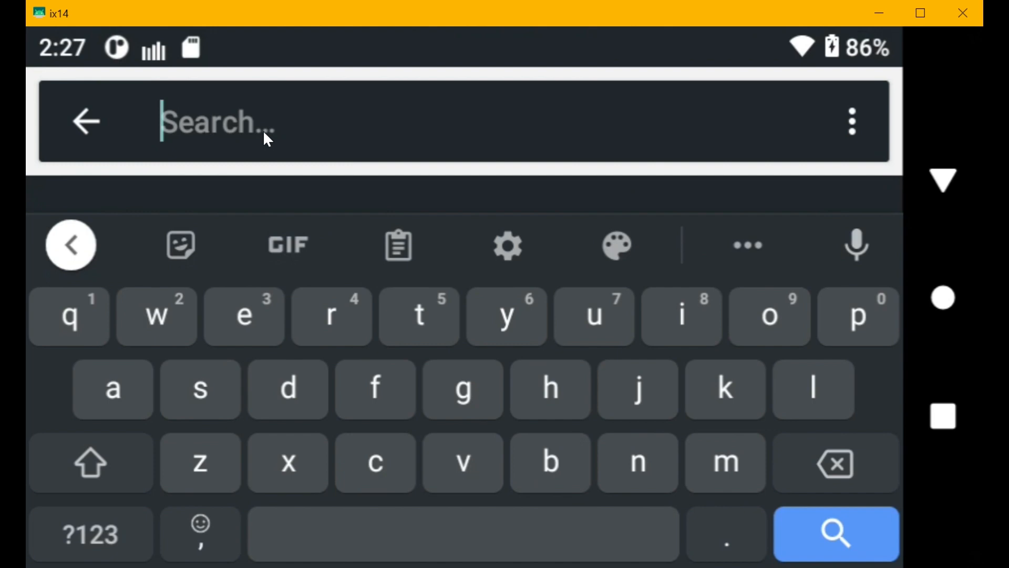
pyautogui.write('speech')
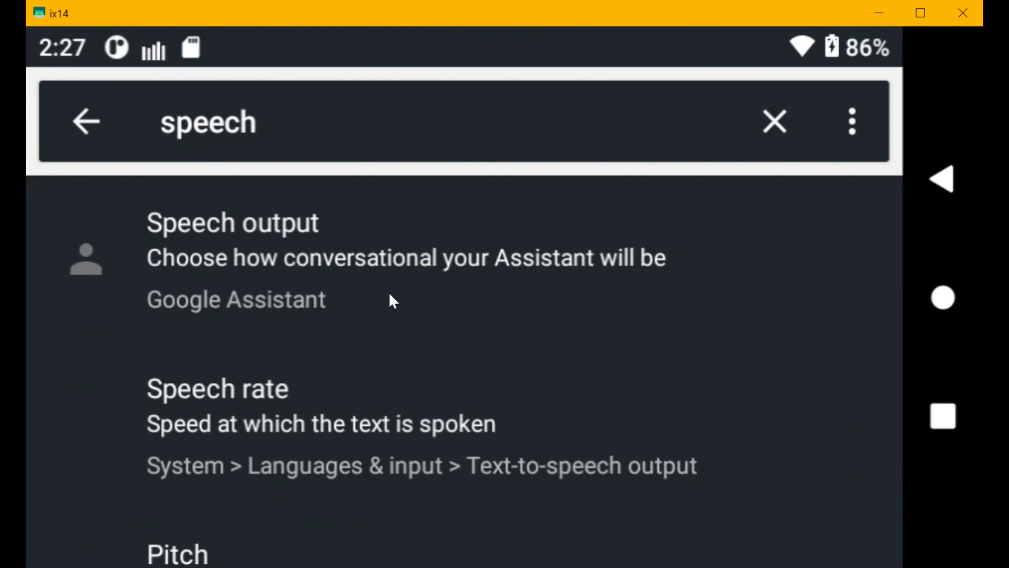
pyautogui.moveTo(241, 296)
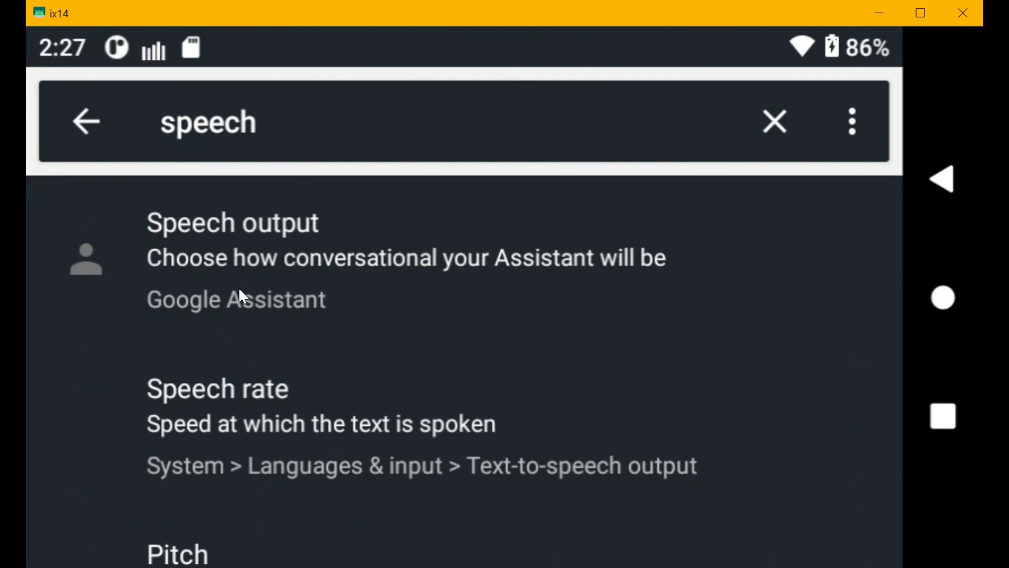
pyautogui.scroll(-3)
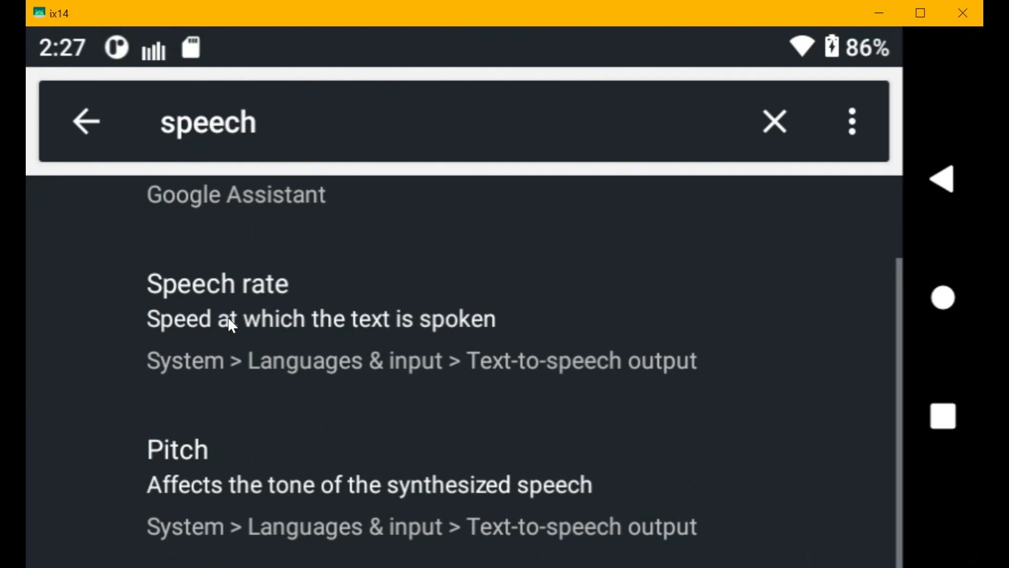
pyautogui.moveTo(204, 492)
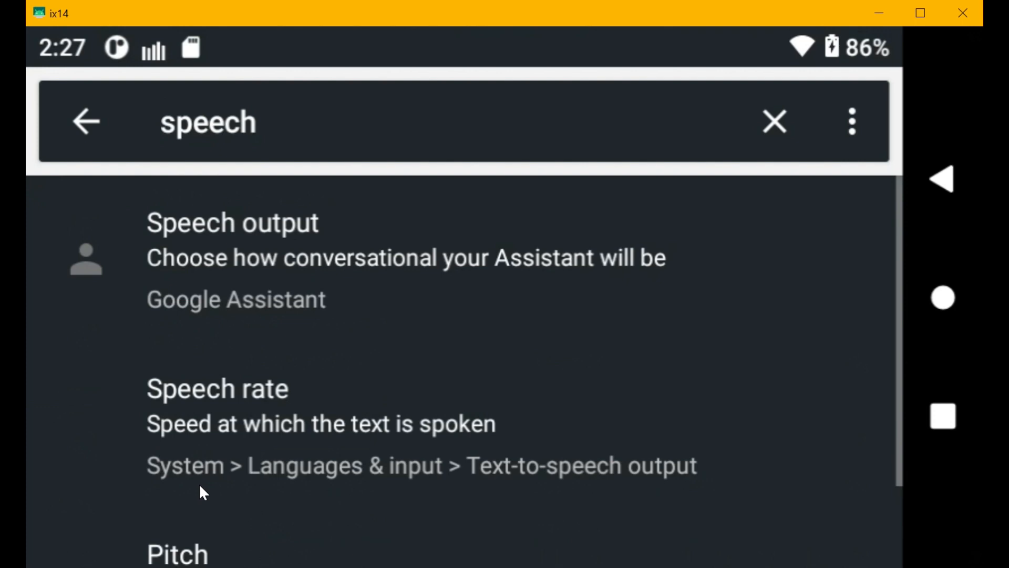
pyautogui.scroll(-3)
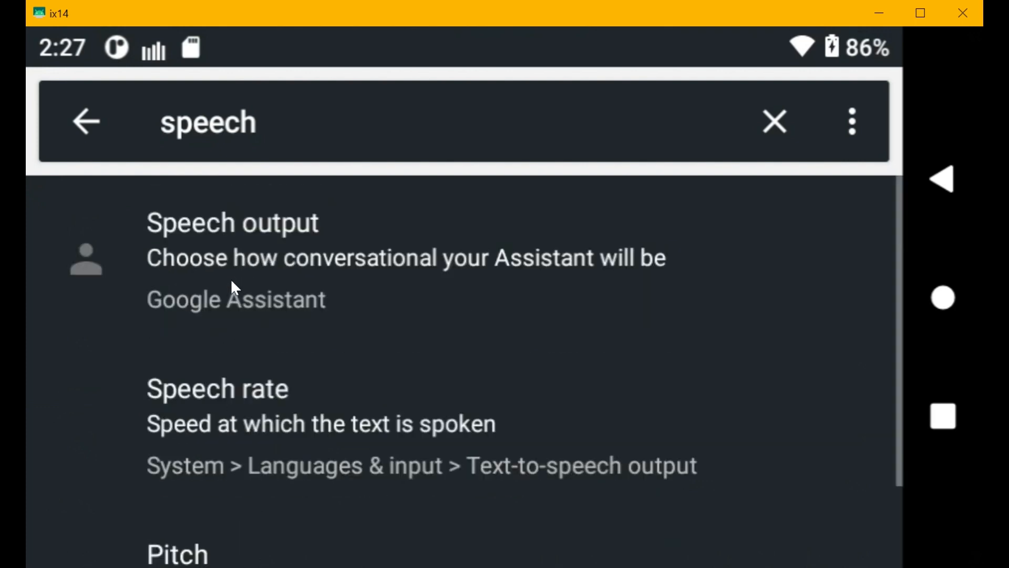
# Replace the search term with 'voice' and scroll down to the text-to-speech Language result.
pyautogui.click(207, 122)
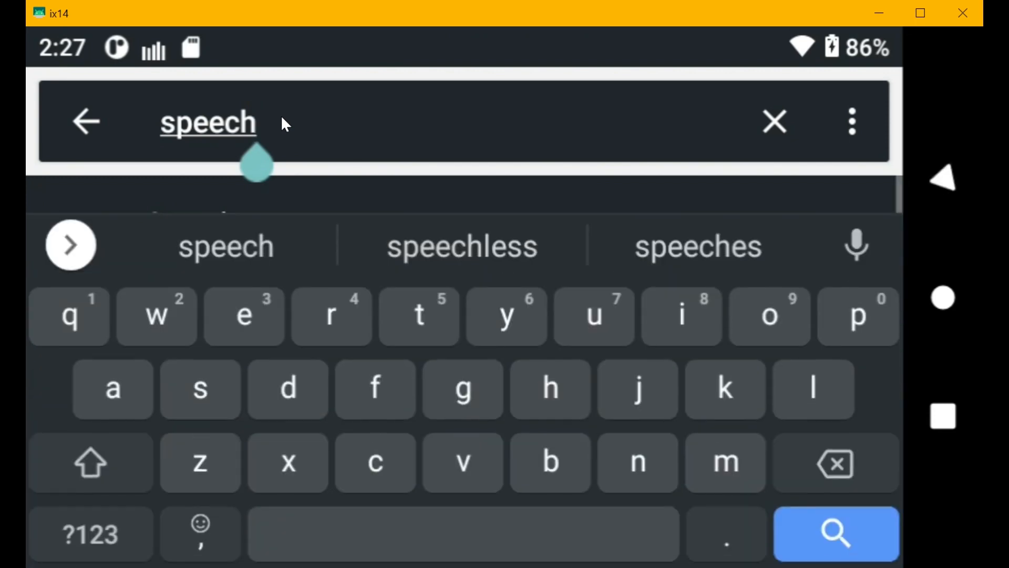
pyautogui.click(774, 122)
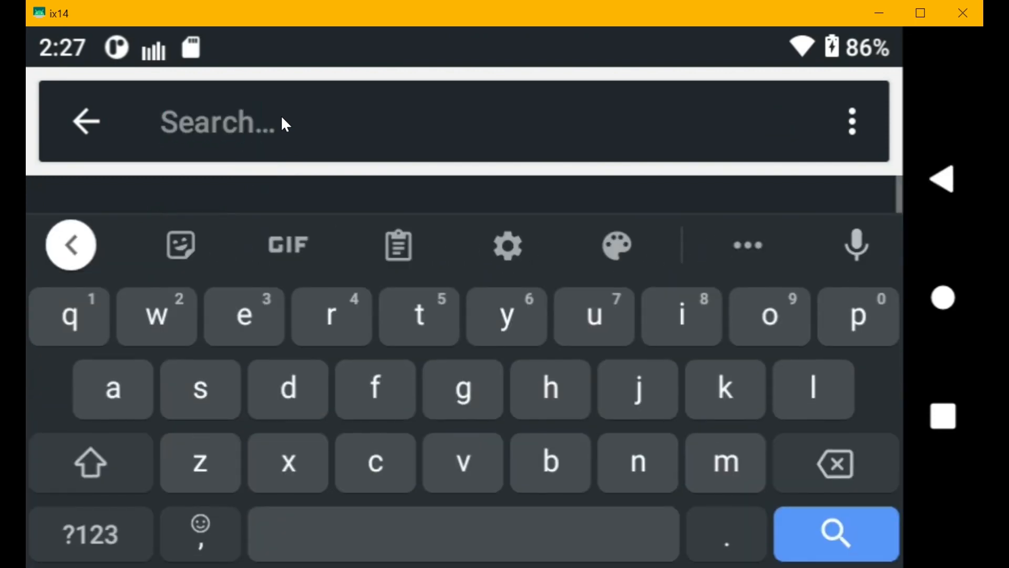
pyautogui.write('voice')
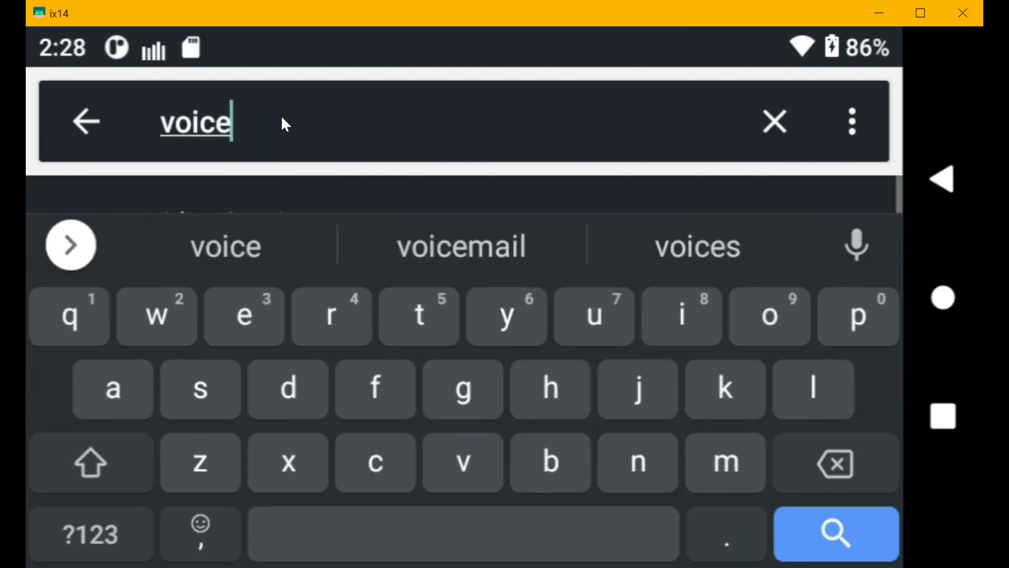
pyautogui.click(836, 534)
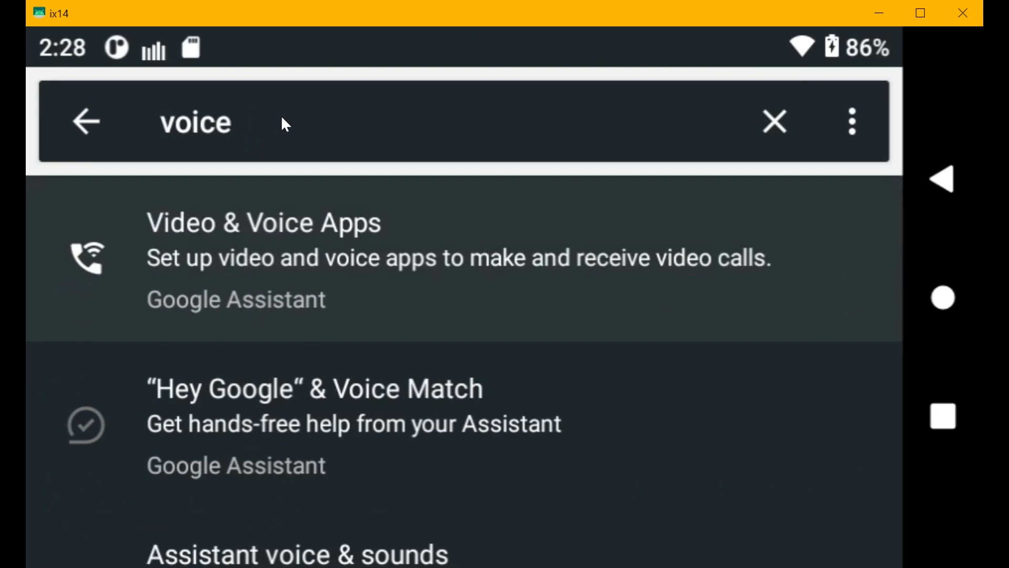
pyautogui.moveTo(338, 312)
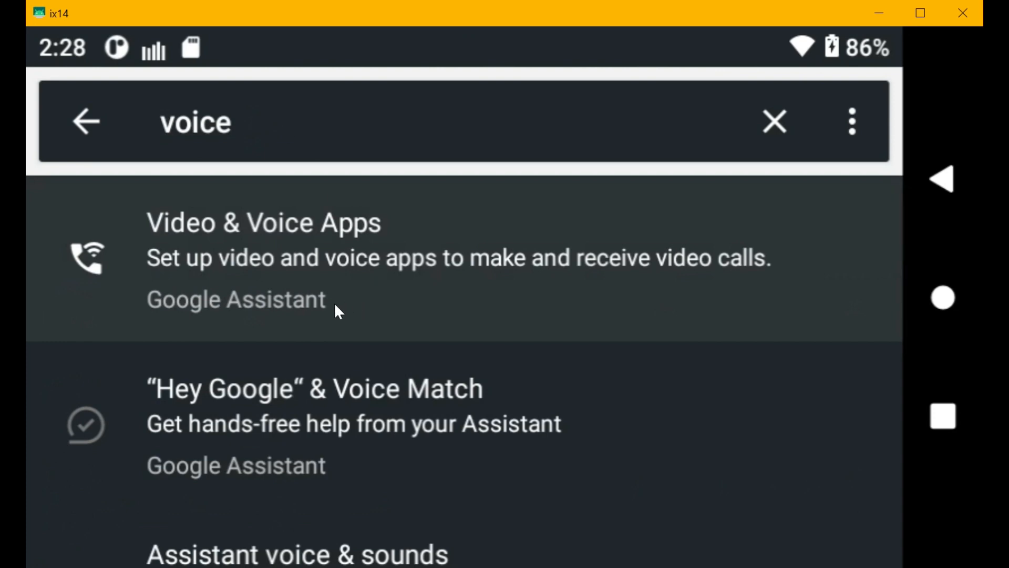
pyautogui.moveTo(263, 450)
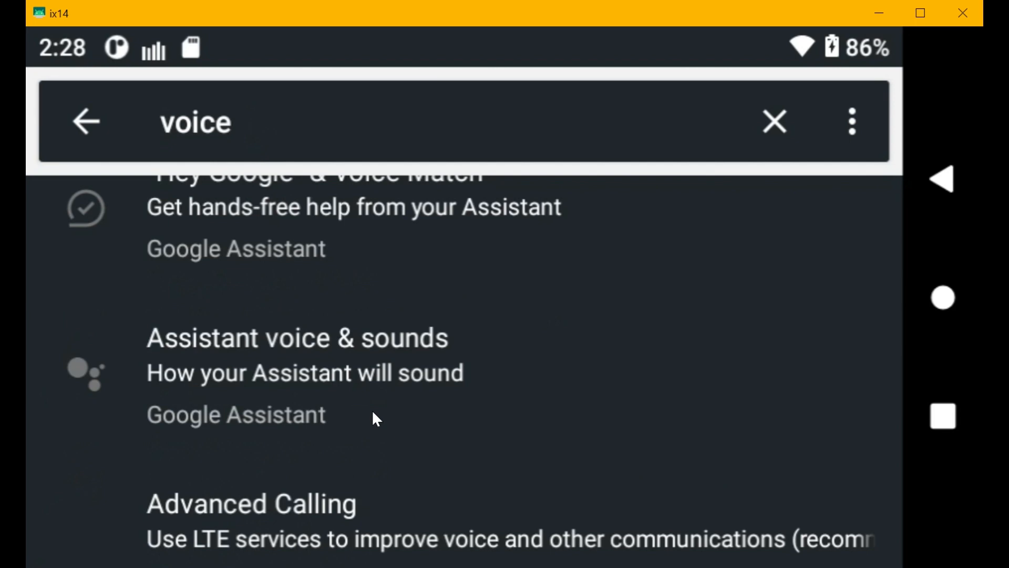
pyautogui.moveTo(261, 395)
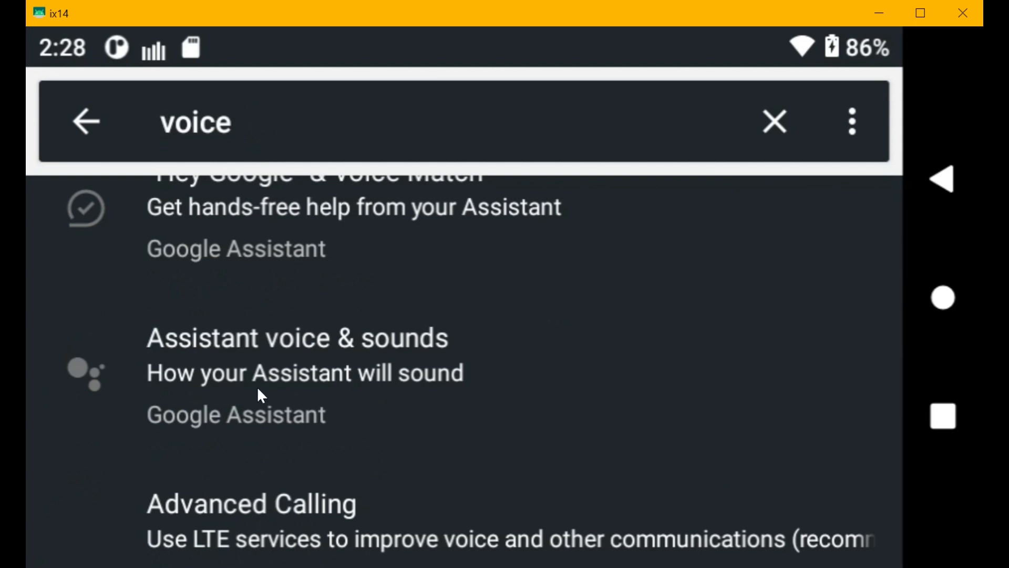
pyautogui.scroll(-3)
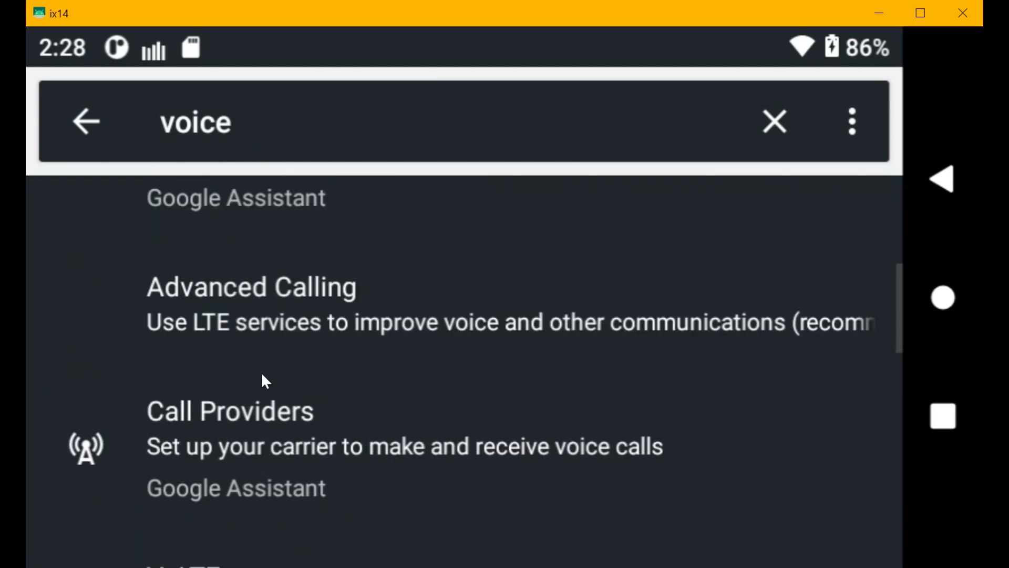
pyautogui.scroll(-3)
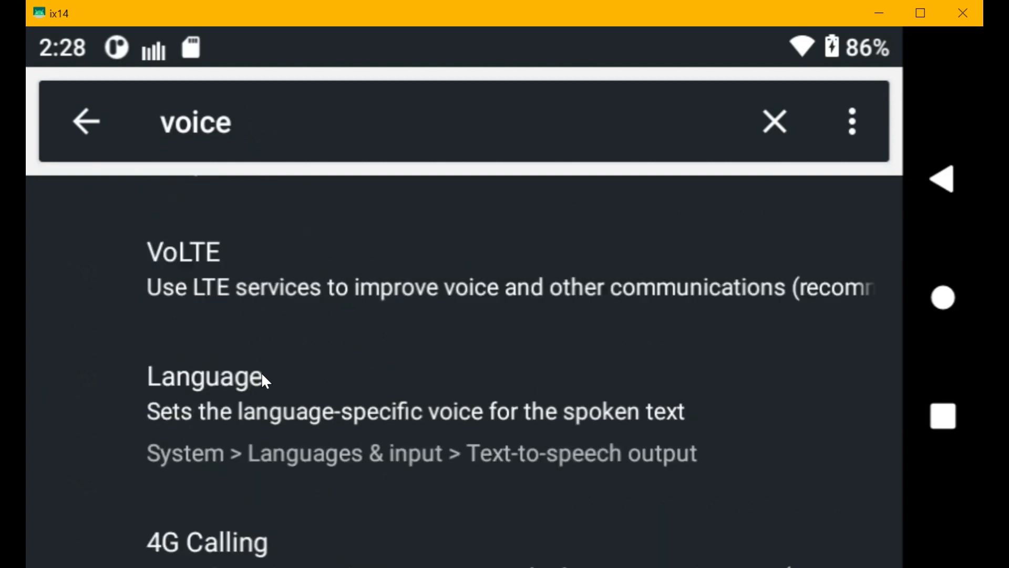
pyautogui.moveTo(223, 406)
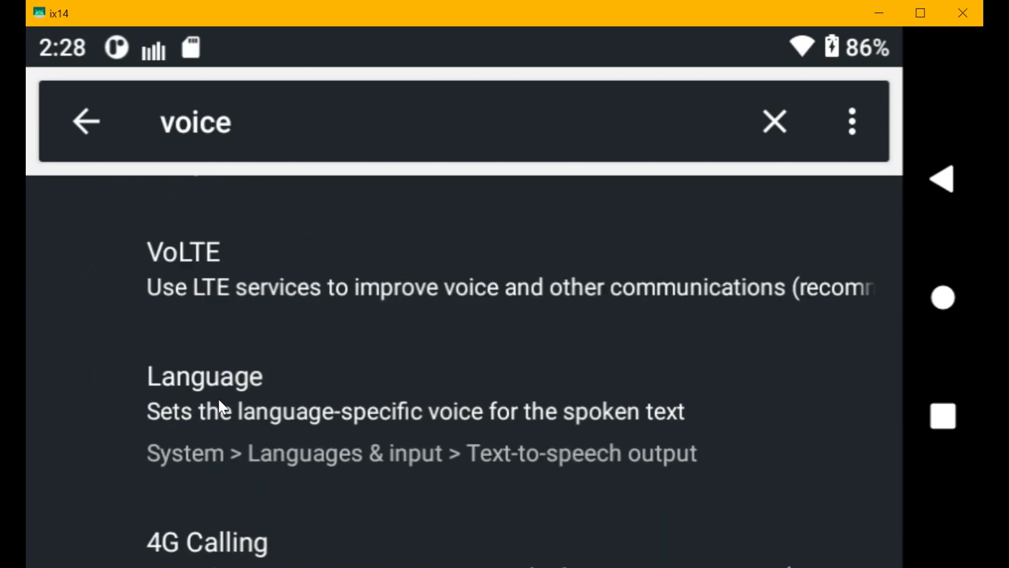
pyautogui.scroll(-3)
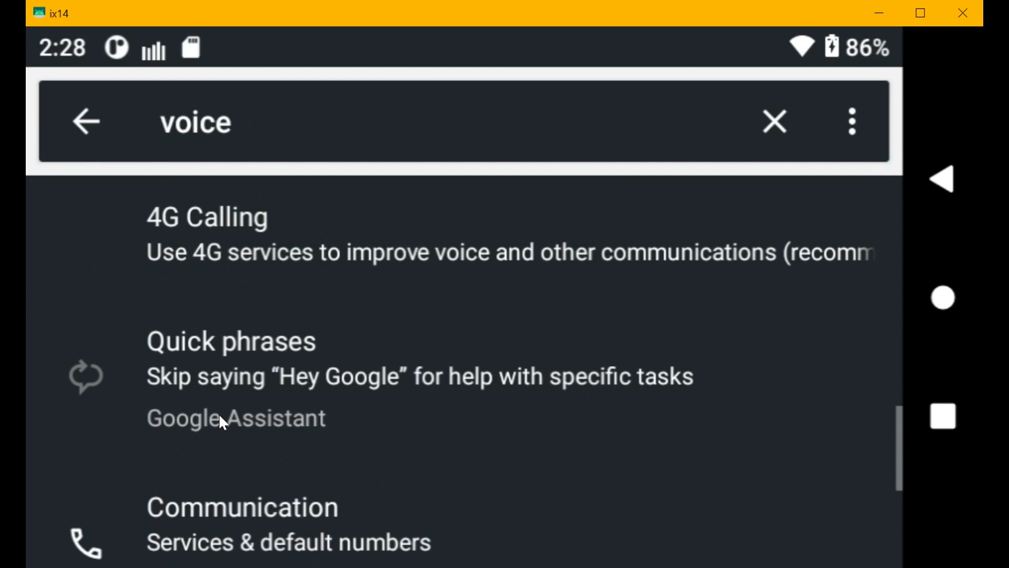
pyautogui.scroll(-3)
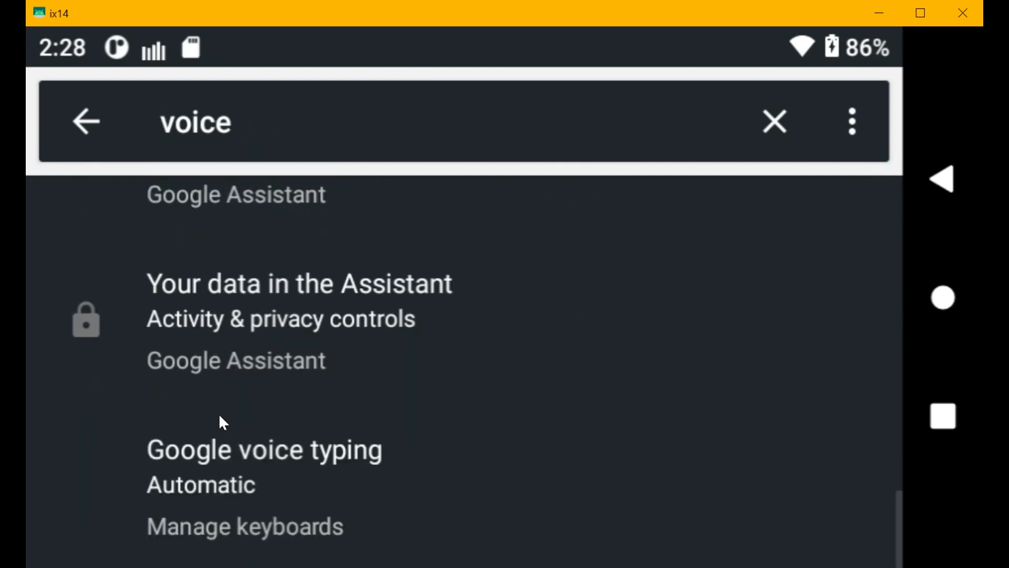
pyautogui.scroll(-3)
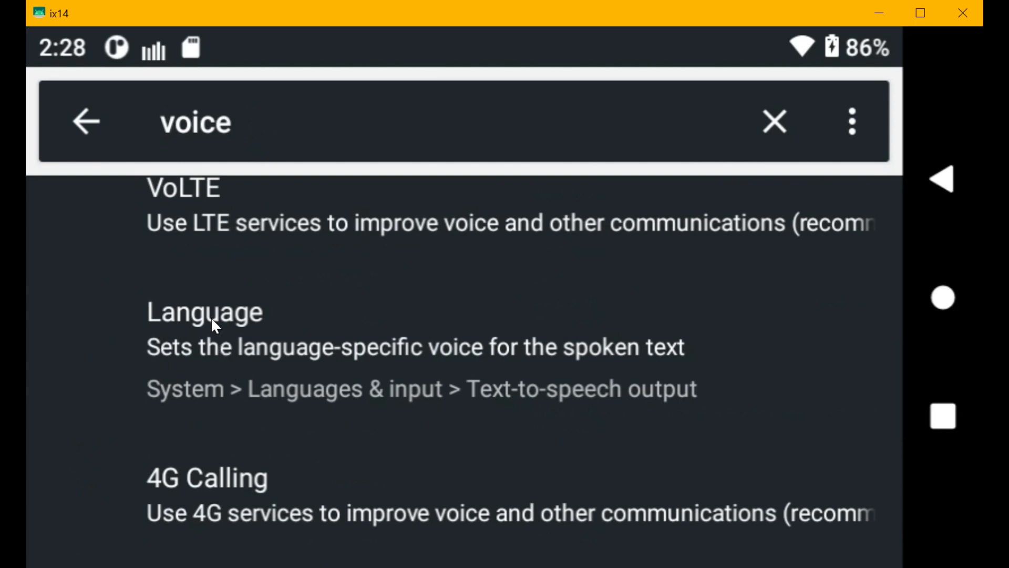
# Open Text-to-speech output and its Language list, with English (United States) selected.
pyautogui.click(205, 312)
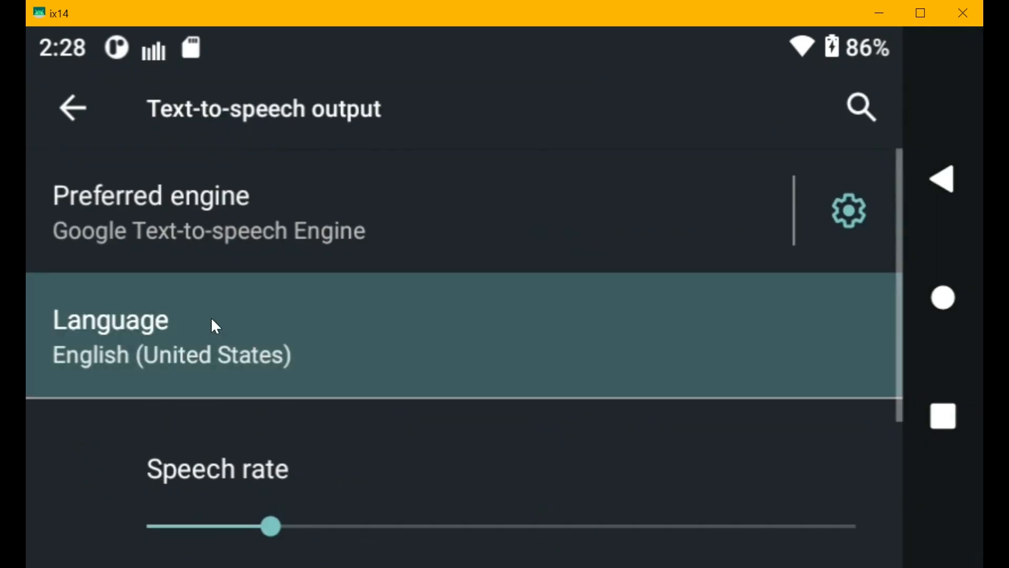
pyautogui.moveTo(240, 322)
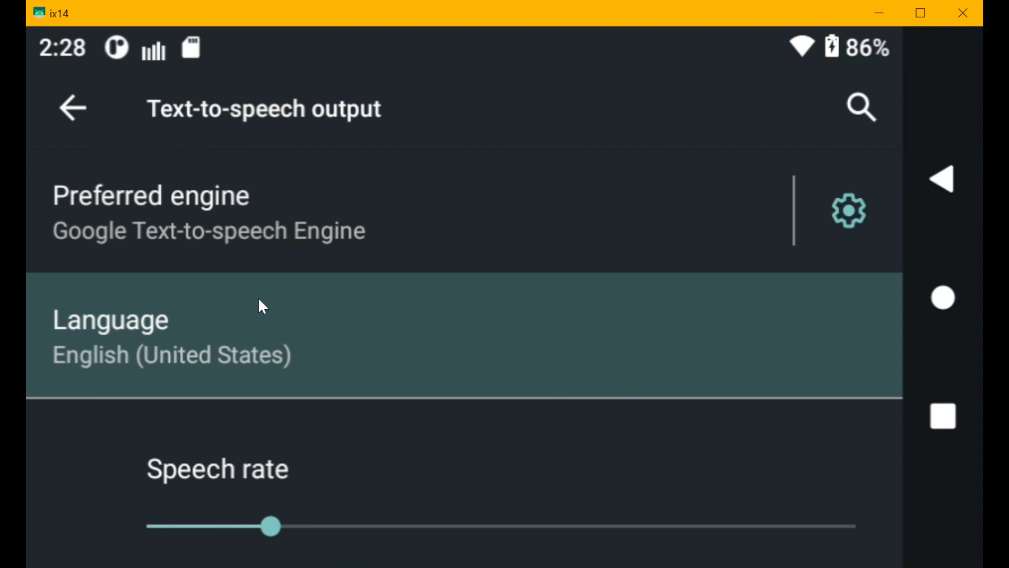
pyautogui.moveTo(141, 224)
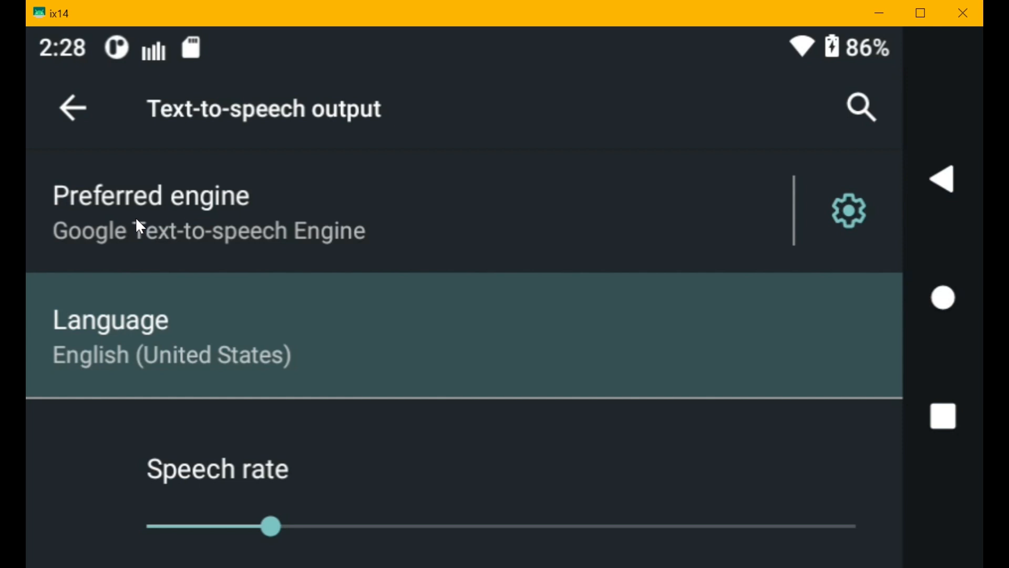
pyautogui.moveTo(215, 243)
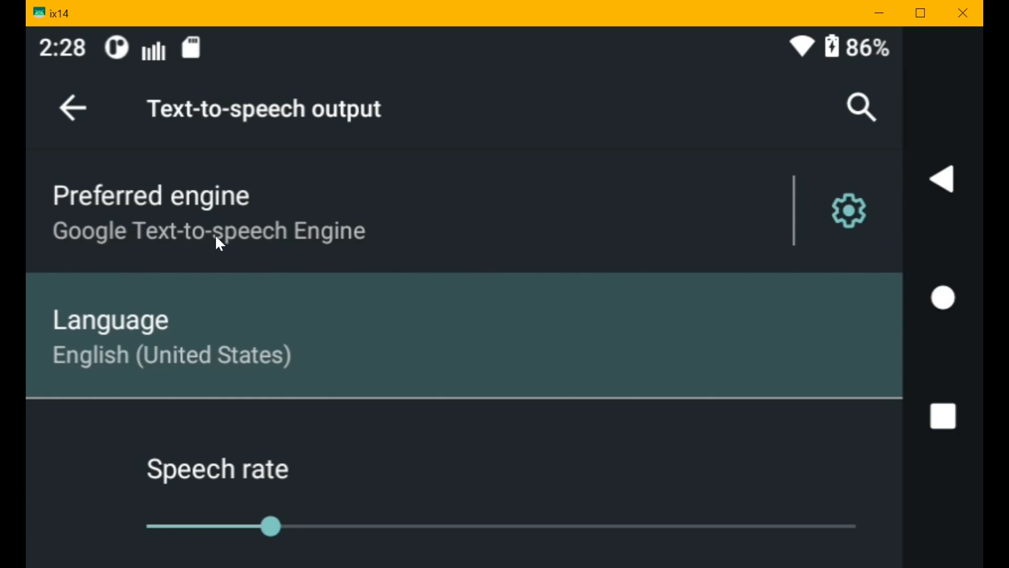
pyautogui.scroll(-3)
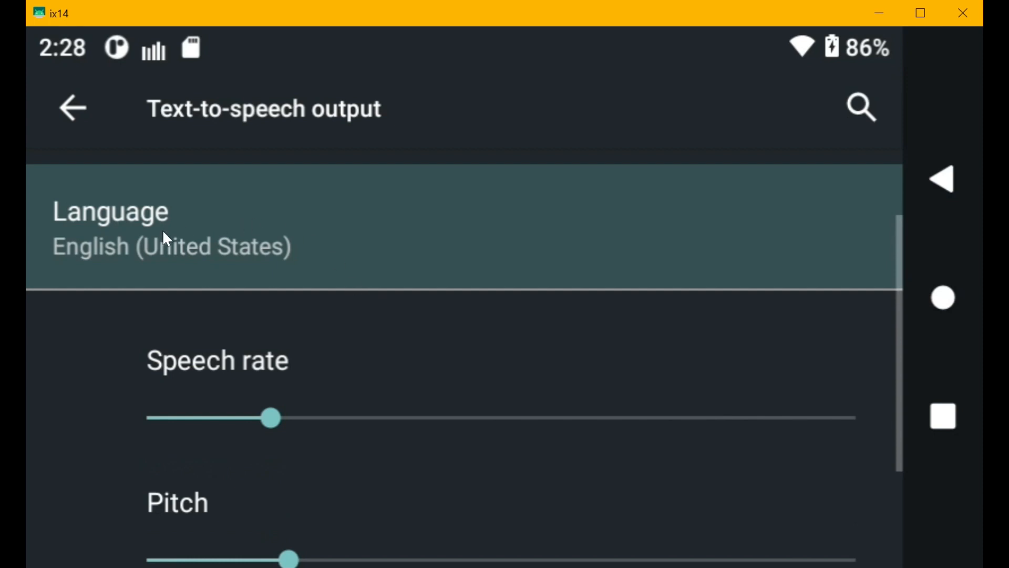
pyautogui.click(129, 226)
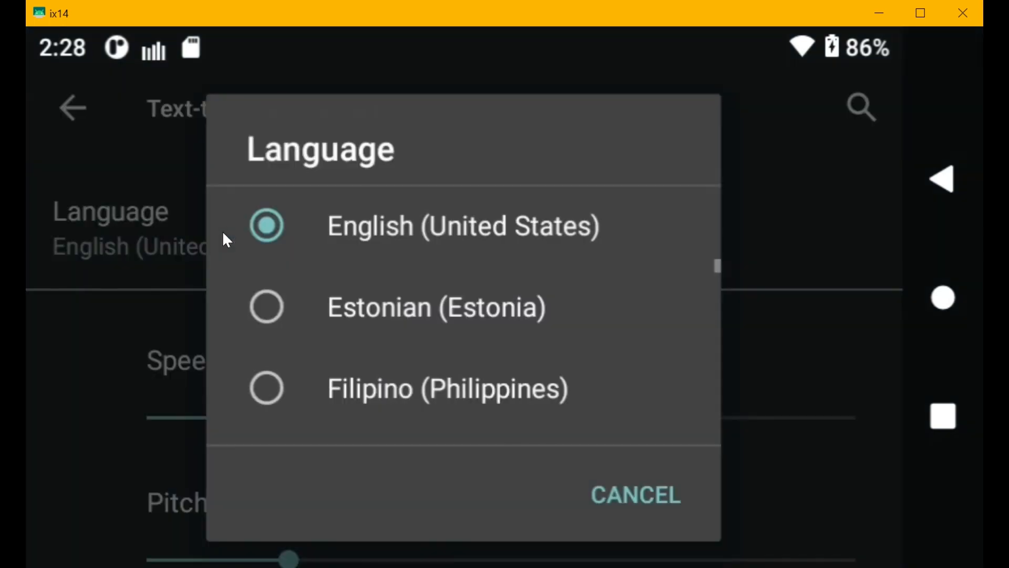
pyautogui.scroll(-3)
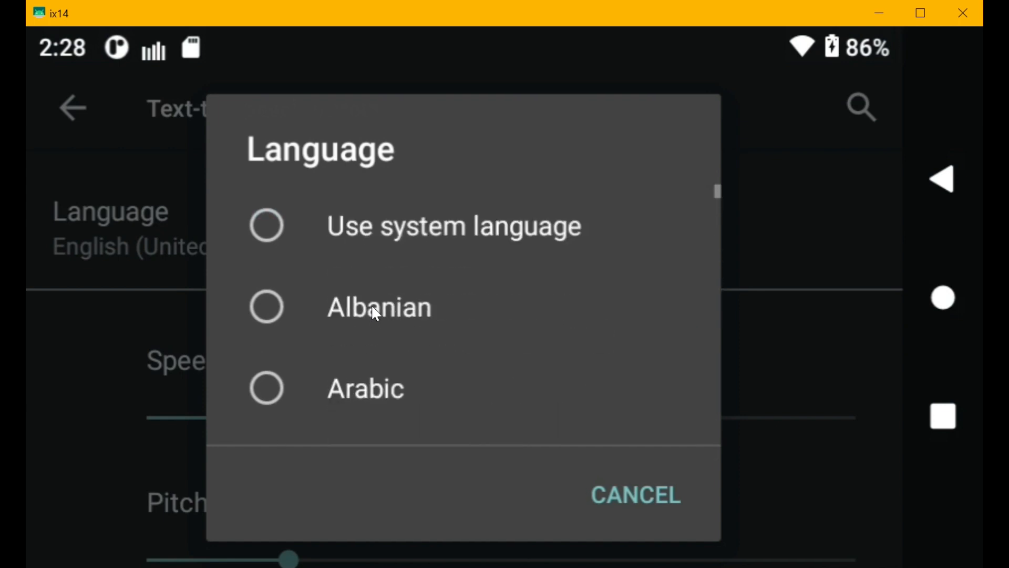
pyautogui.scroll(-3)
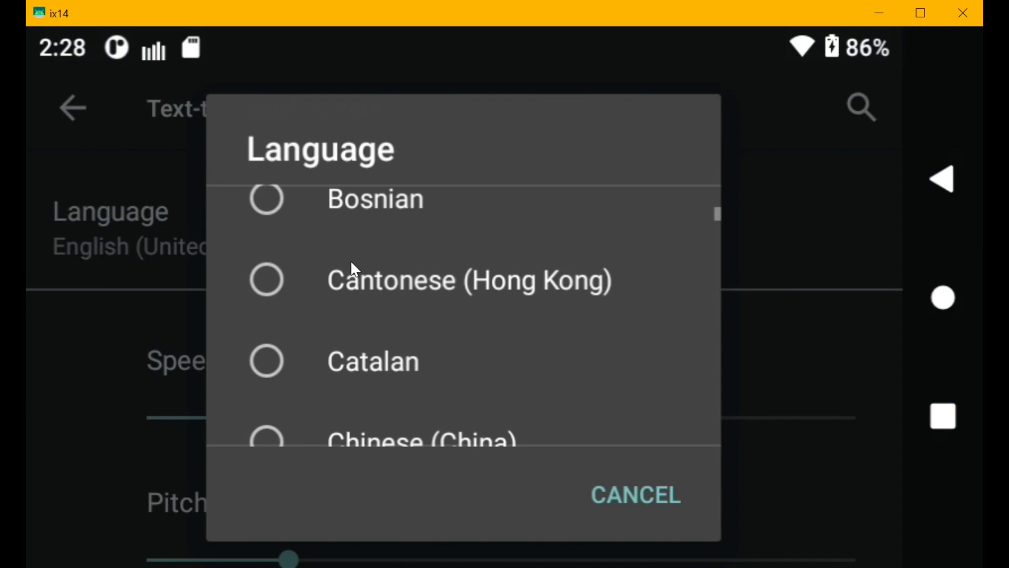
pyautogui.scroll(-3)
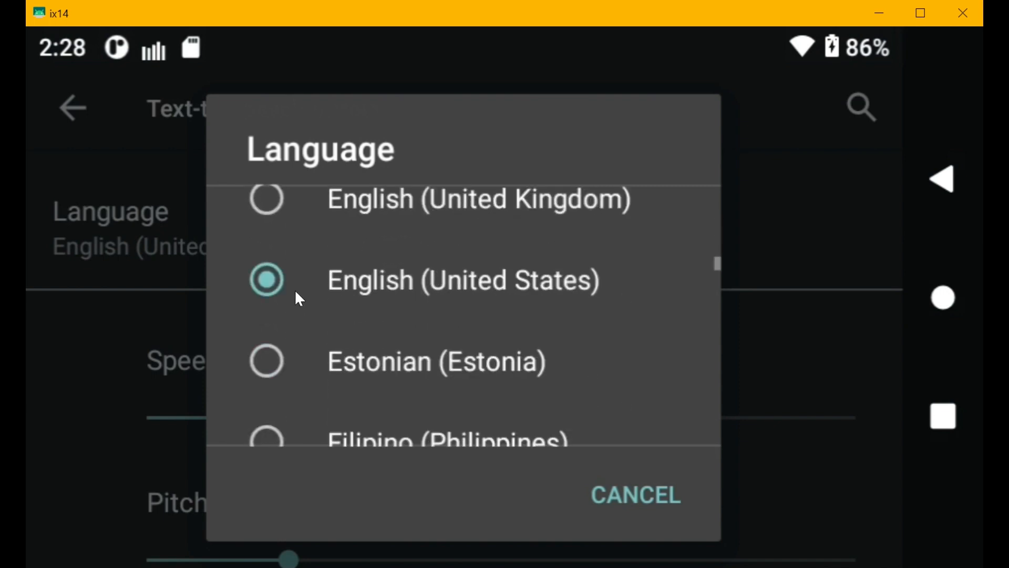
pyautogui.moveTo(616, 451)
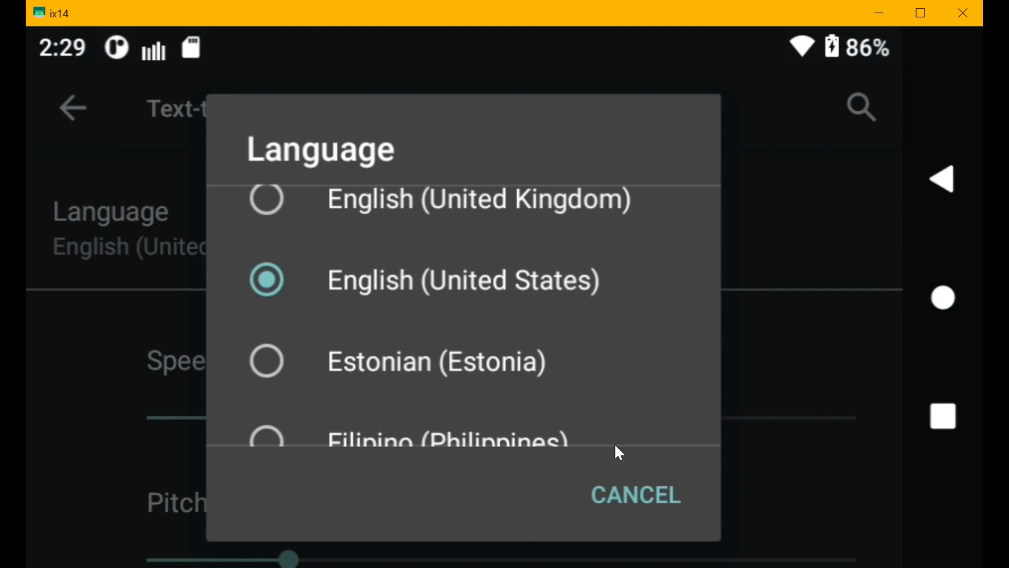
# Cancel the Language list keeping English (United States), then play a sample of the voice.
pyautogui.click(462, 279)
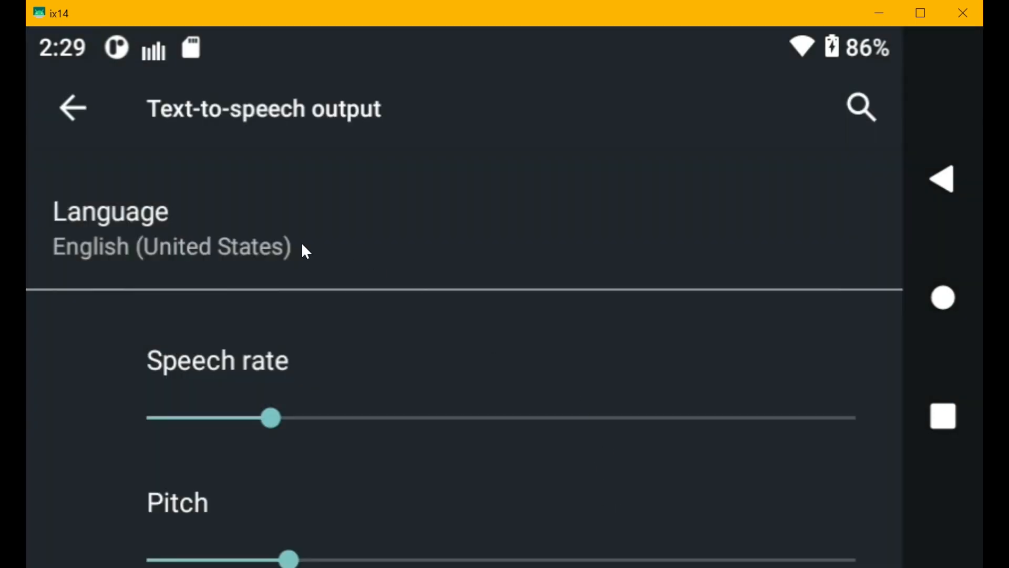
pyautogui.moveTo(270, 416)
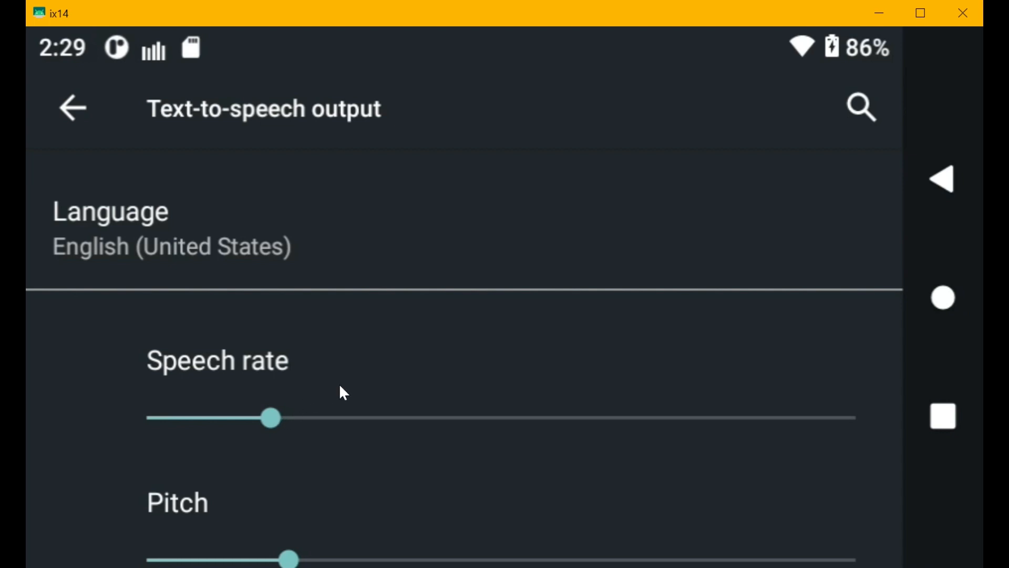
pyautogui.scroll(-3)
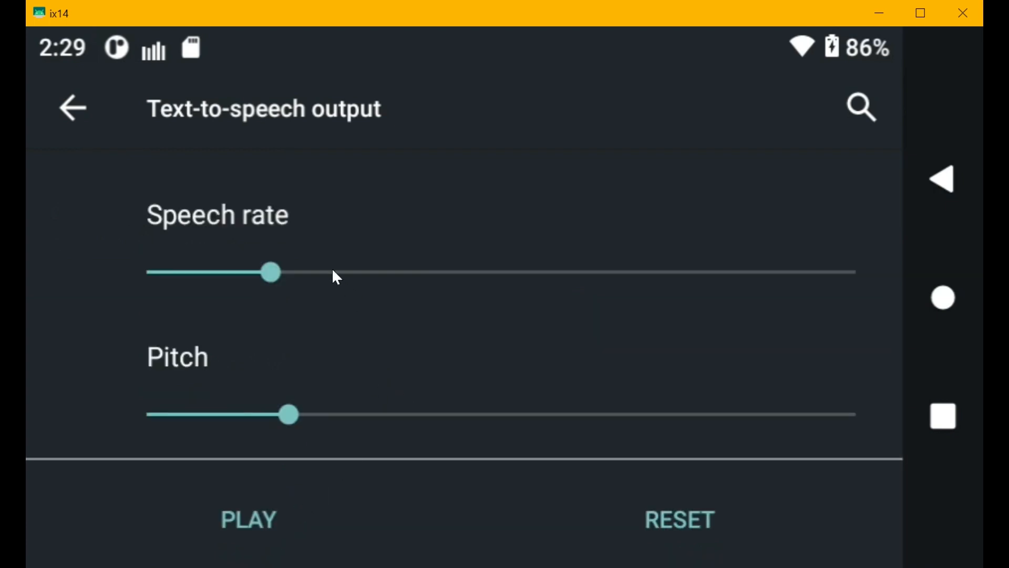
pyautogui.moveTo(298, 277)
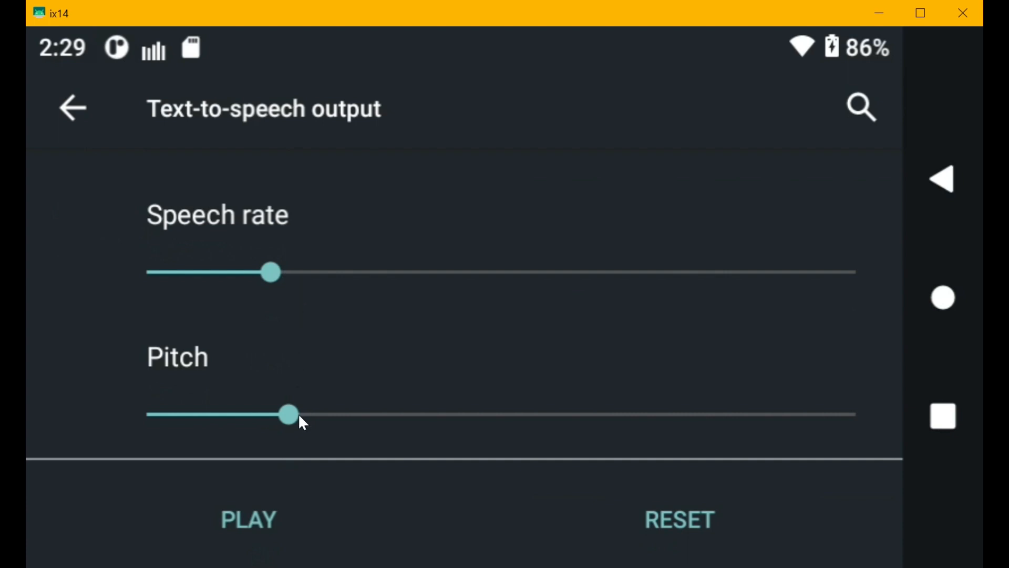
pyautogui.moveTo(289, 396)
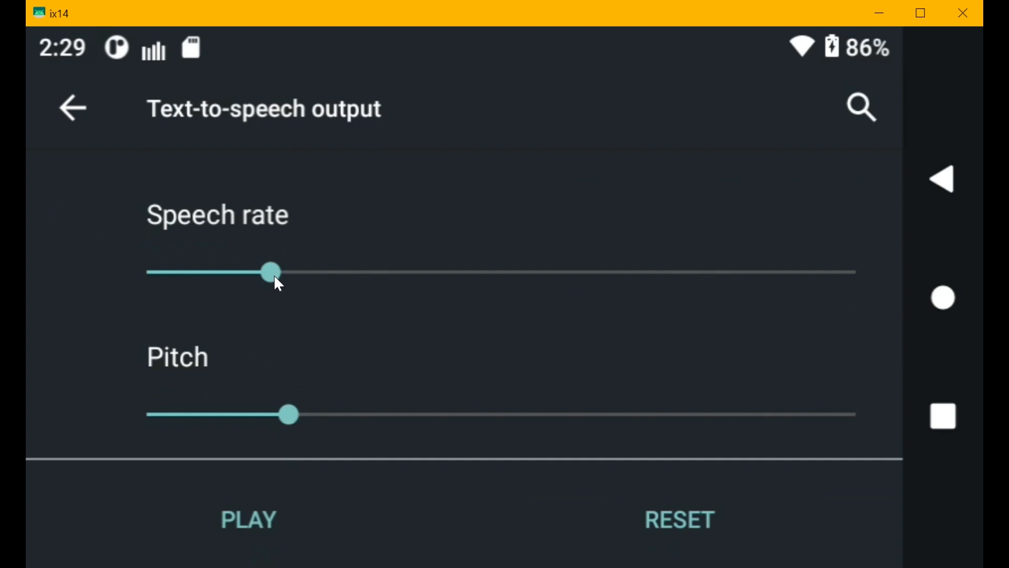
pyautogui.moveTo(292, 506)
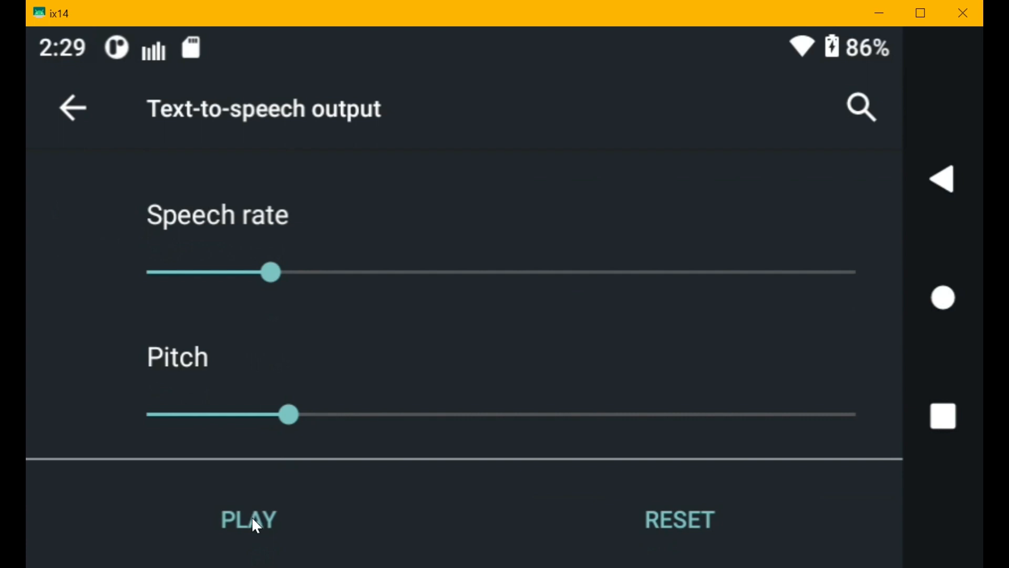
pyautogui.click(247, 519)
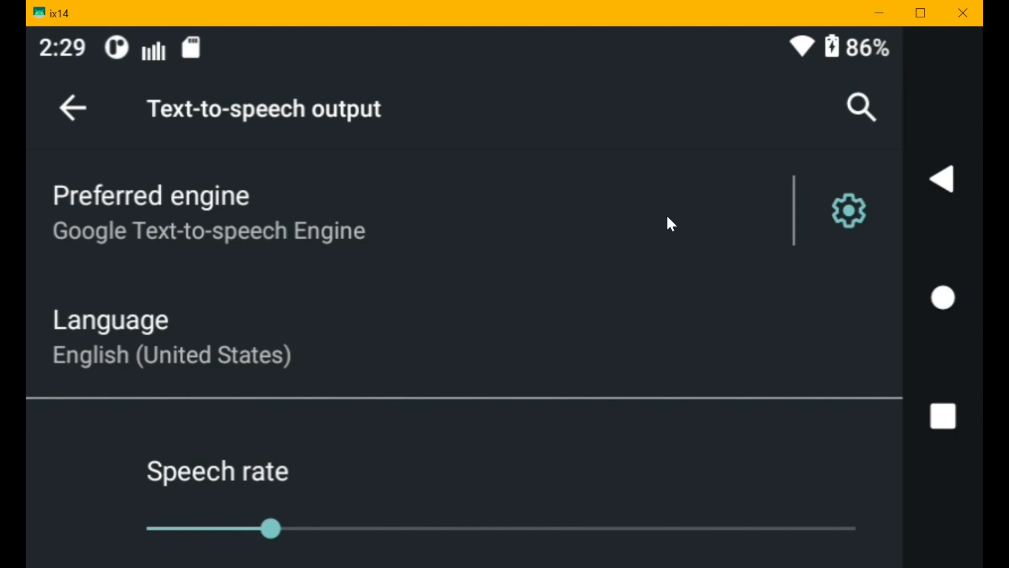
pyautogui.moveTo(266, 215)
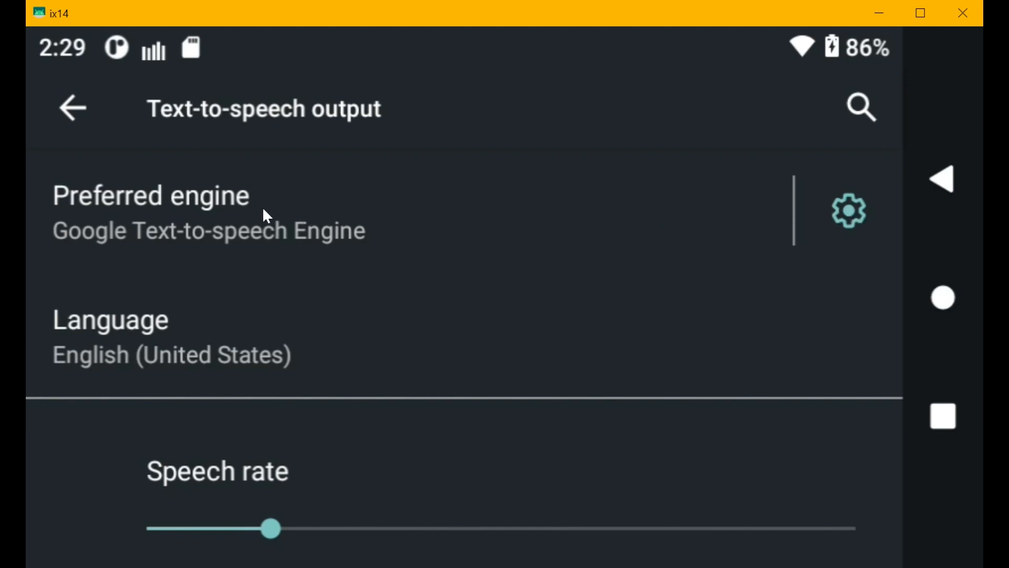
pyautogui.click(151, 195)
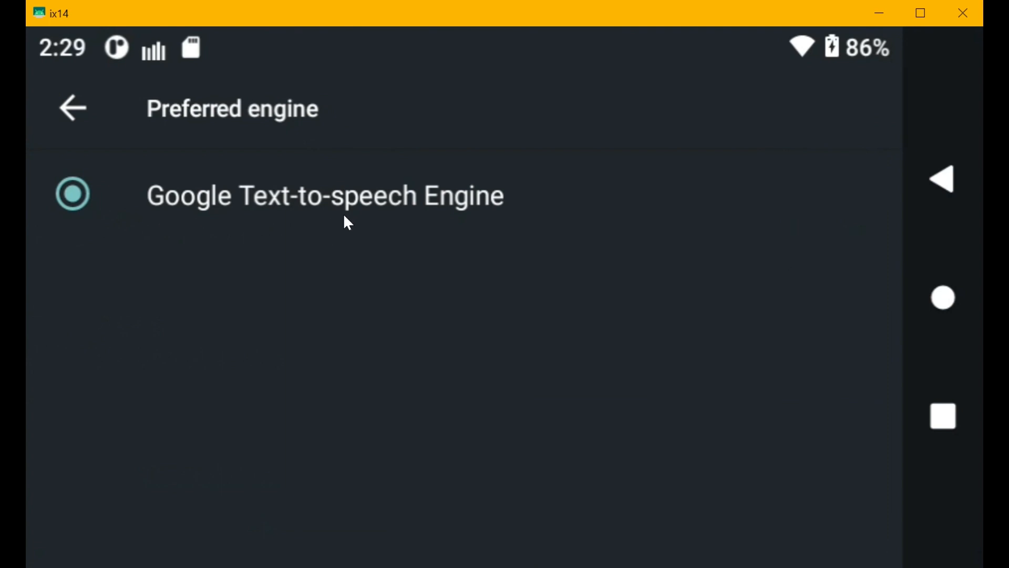
pyautogui.moveTo(72, 107)
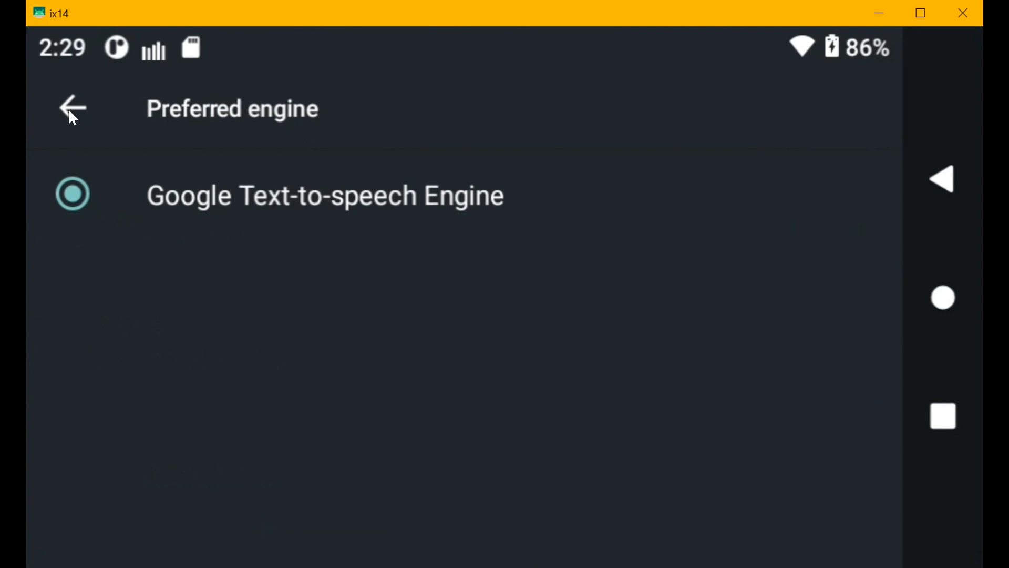
pyautogui.moveTo(123, 148)
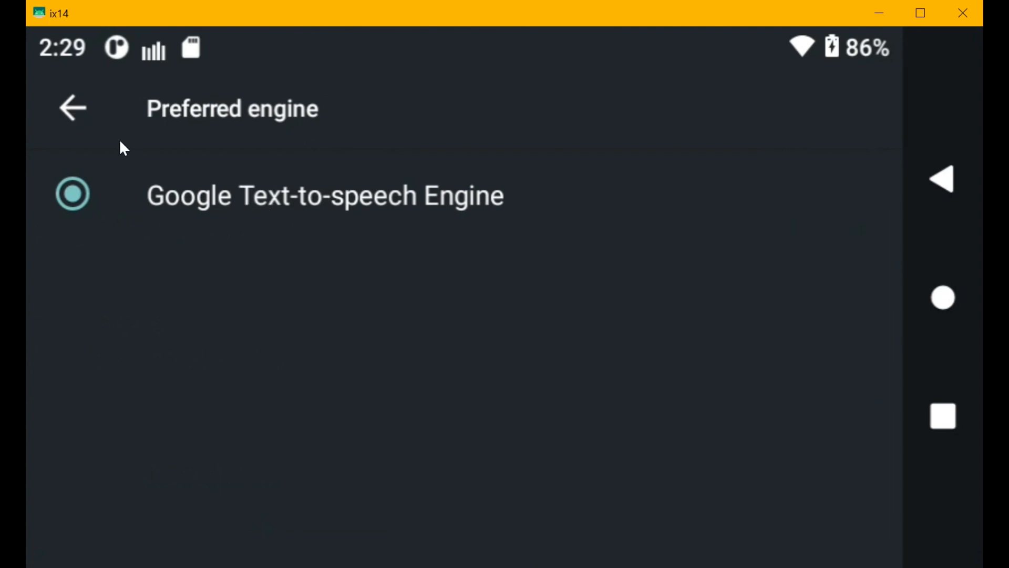
pyautogui.click(72, 107)
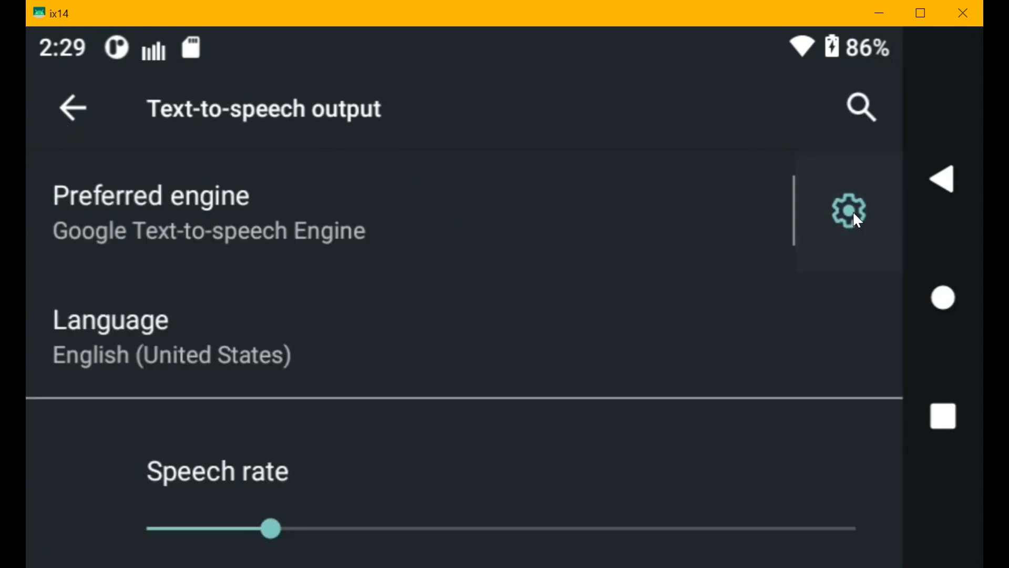
# In Google TTS options, keep Intonation Expressive and set Language detection to Conservative.
pyautogui.click(848, 211)
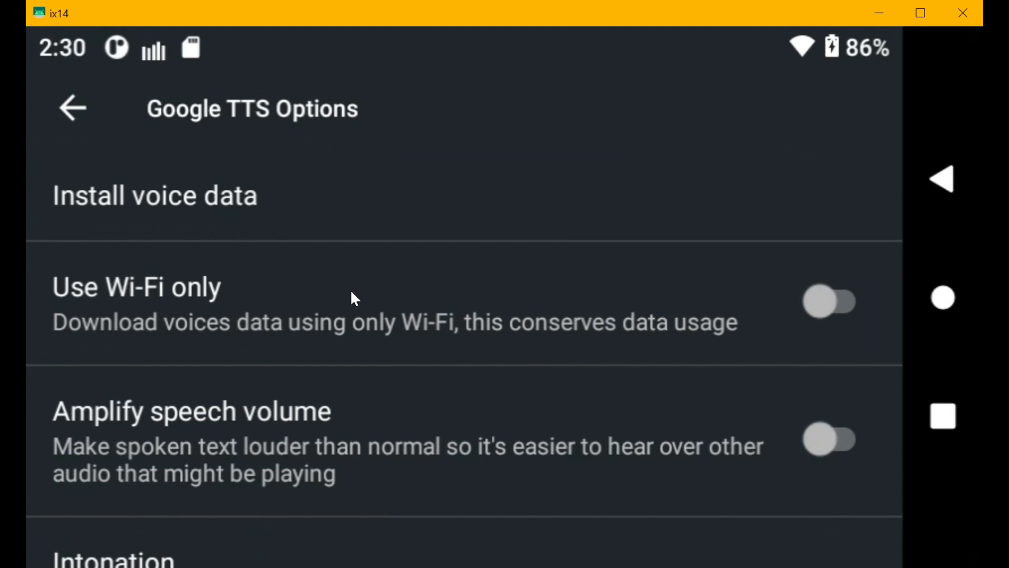
pyautogui.moveTo(788, 319)
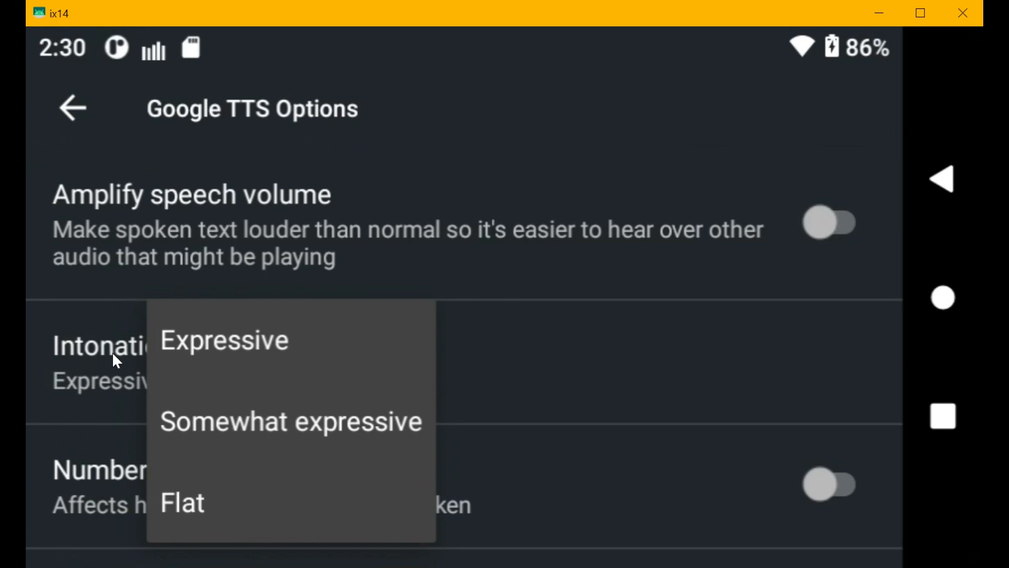
pyautogui.moveTo(256, 369)
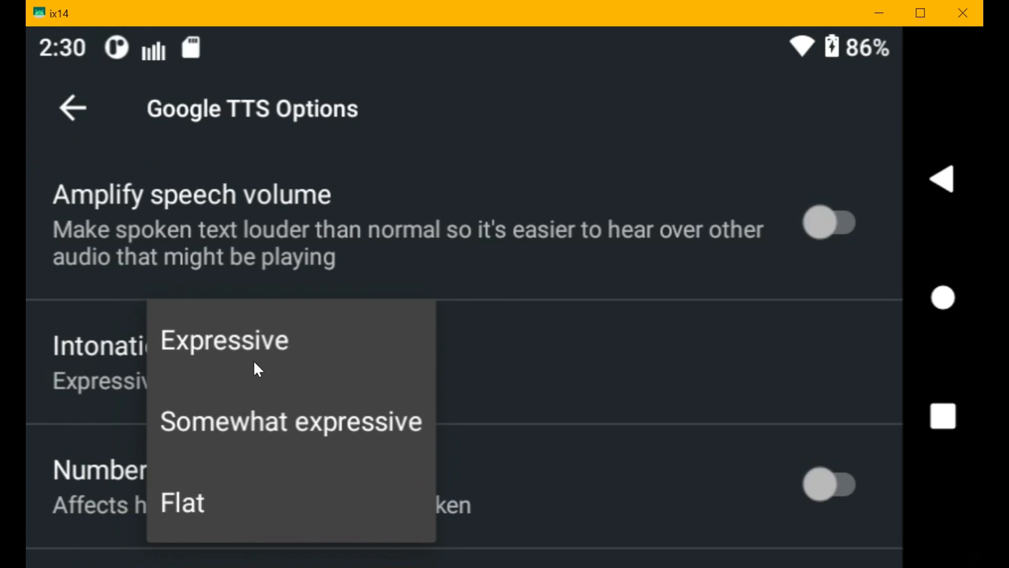
pyautogui.click(224, 340)
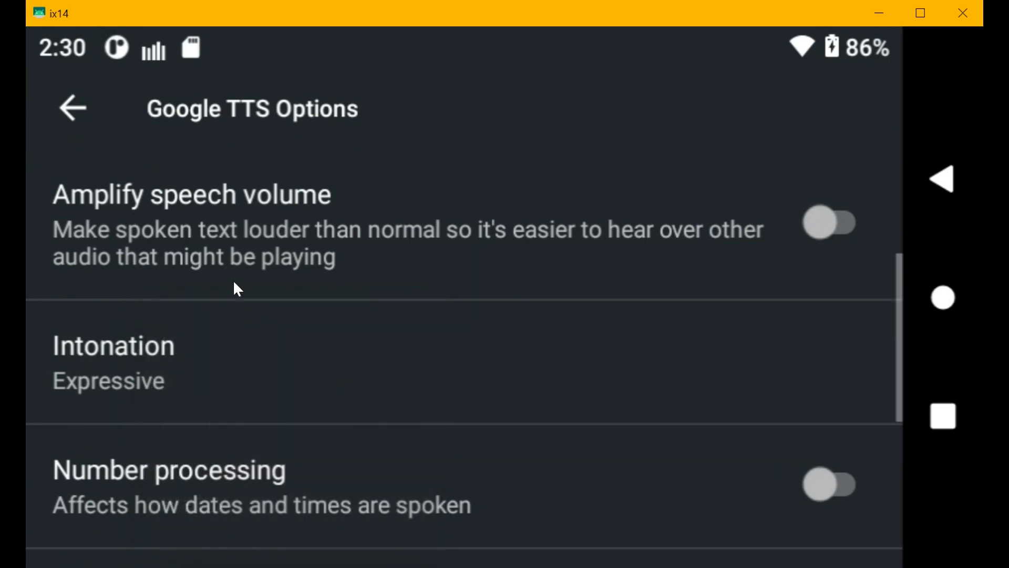
pyautogui.scroll(-3)
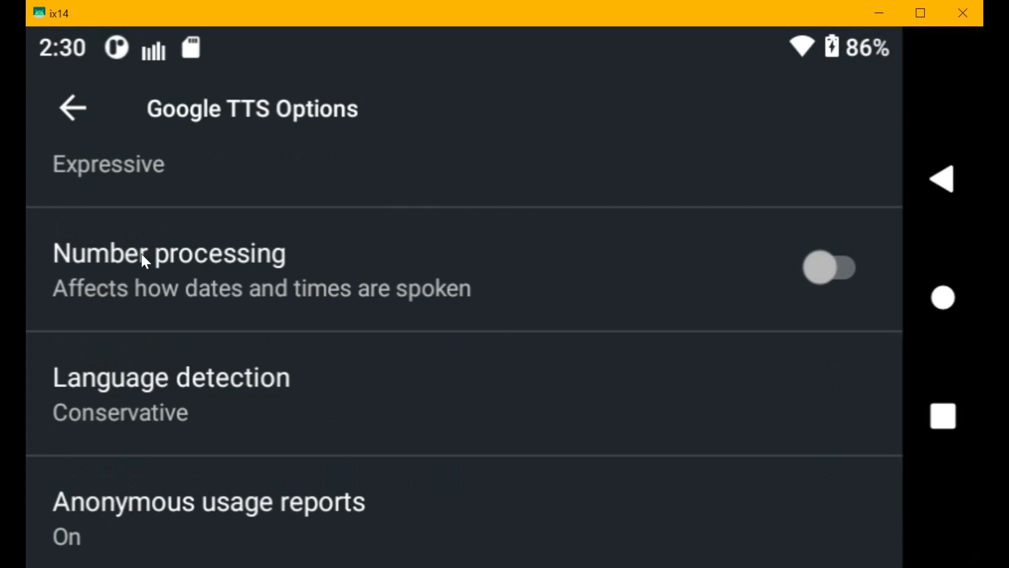
pyautogui.moveTo(108, 302)
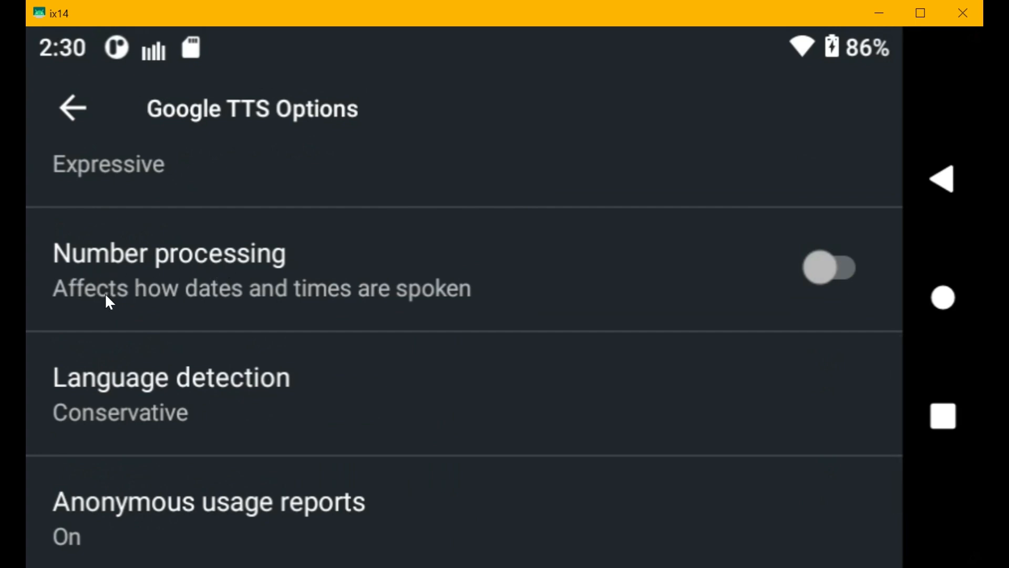
pyautogui.moveTo(833, 277)
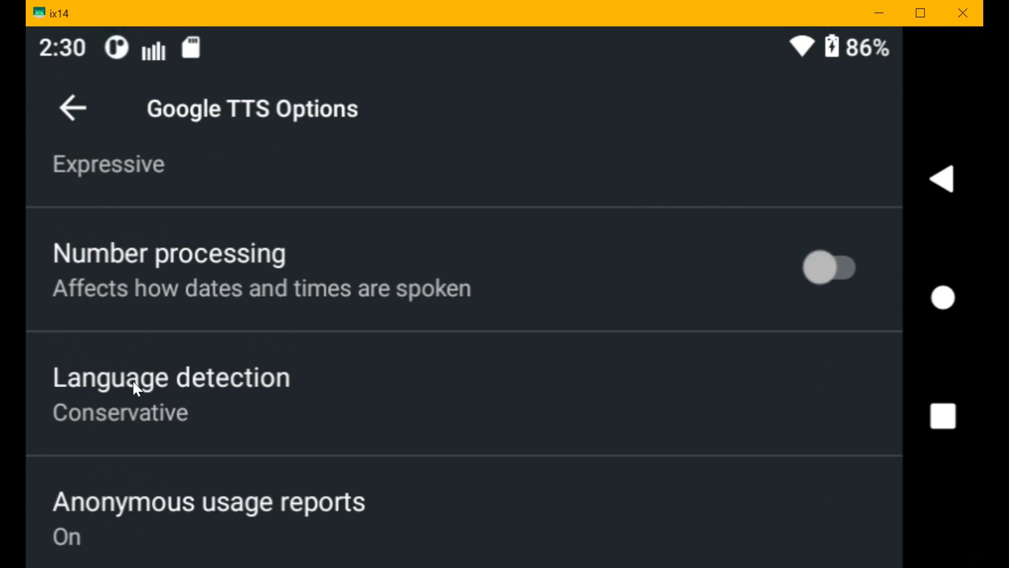
pyautogui.click(171, 377)
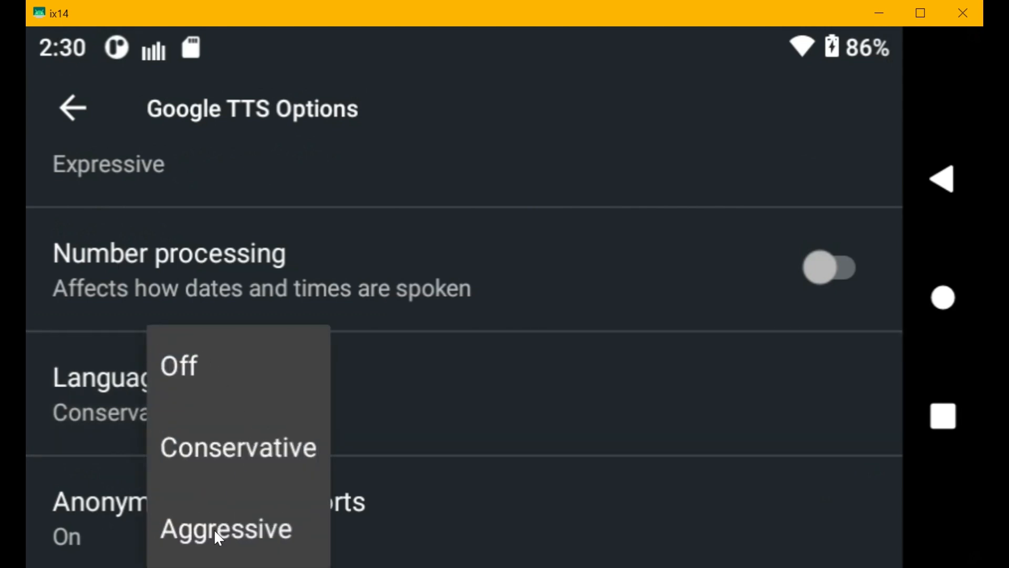
pyautogui.moveTo(218, 518)
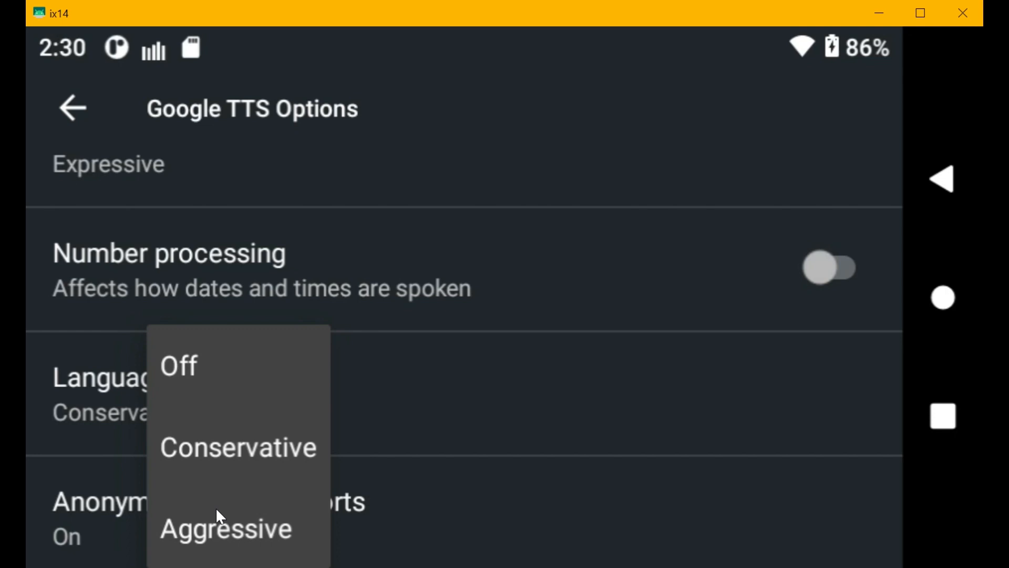
pyautogui.click(238, 448)
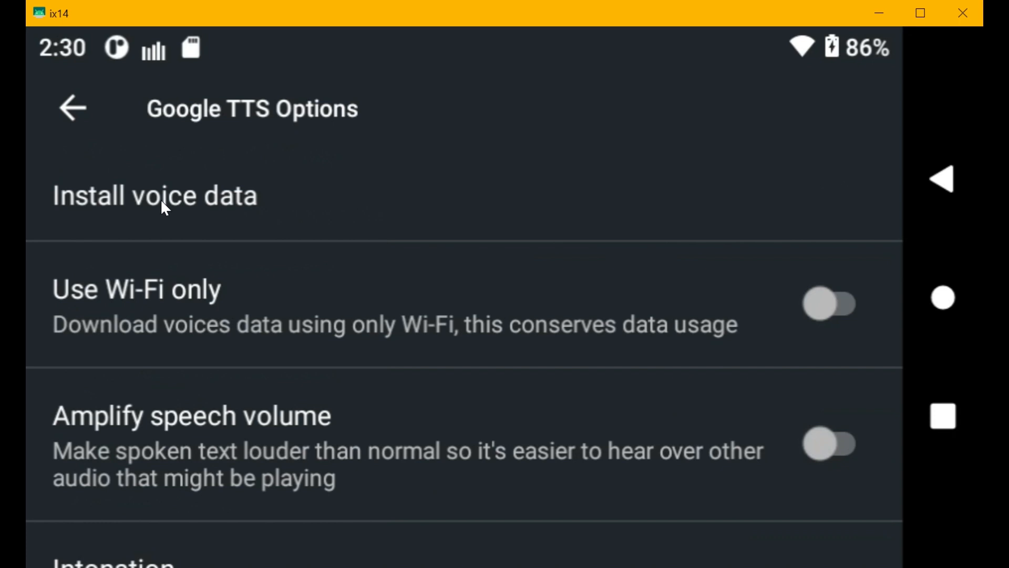
# Open Install voice data and bring up the English (United States) voices, Voice III selected.
pyautogui.click(155, 196)
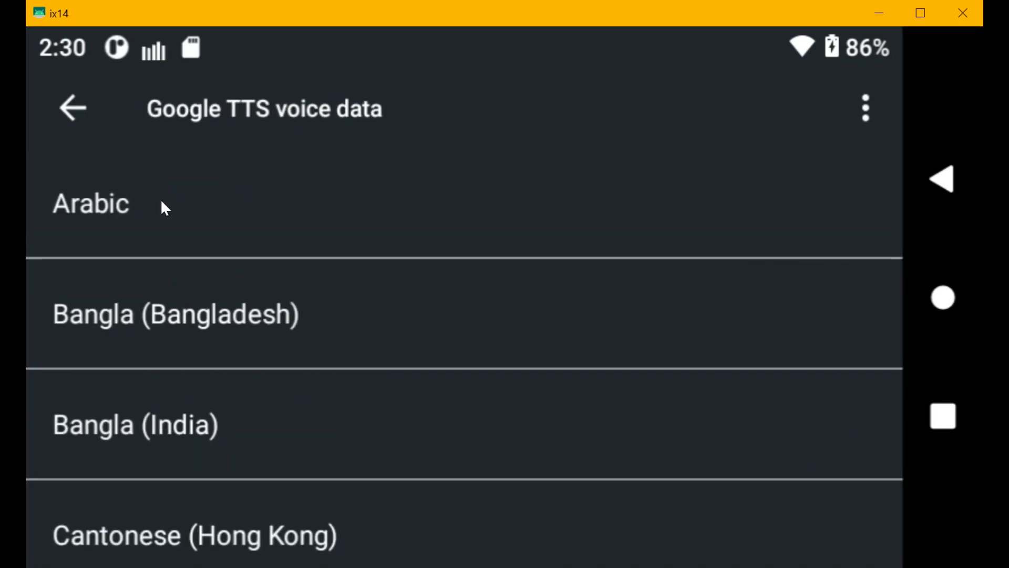
pyautogui.scroll(-3)
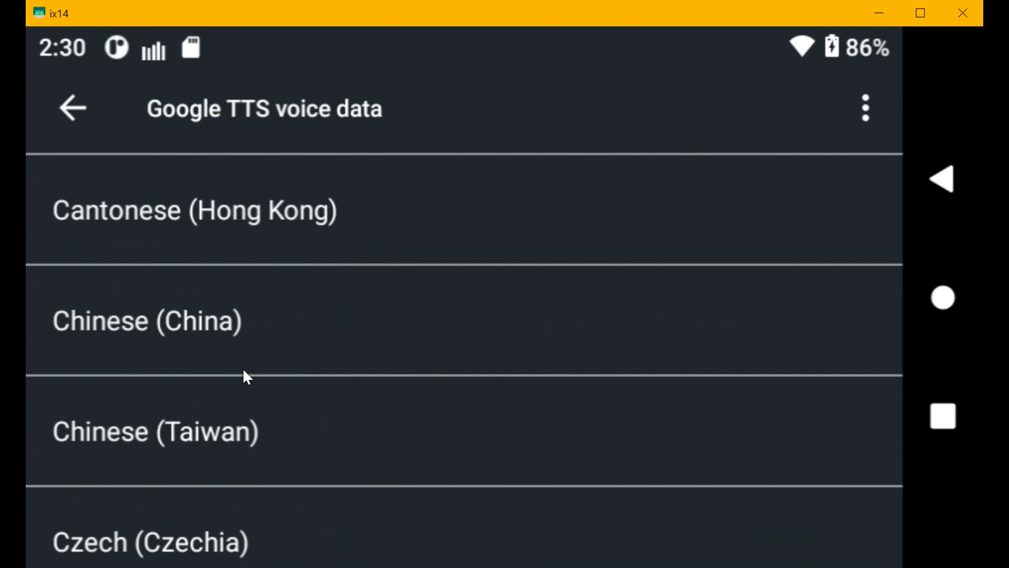
pyautogui.scroll(-3)
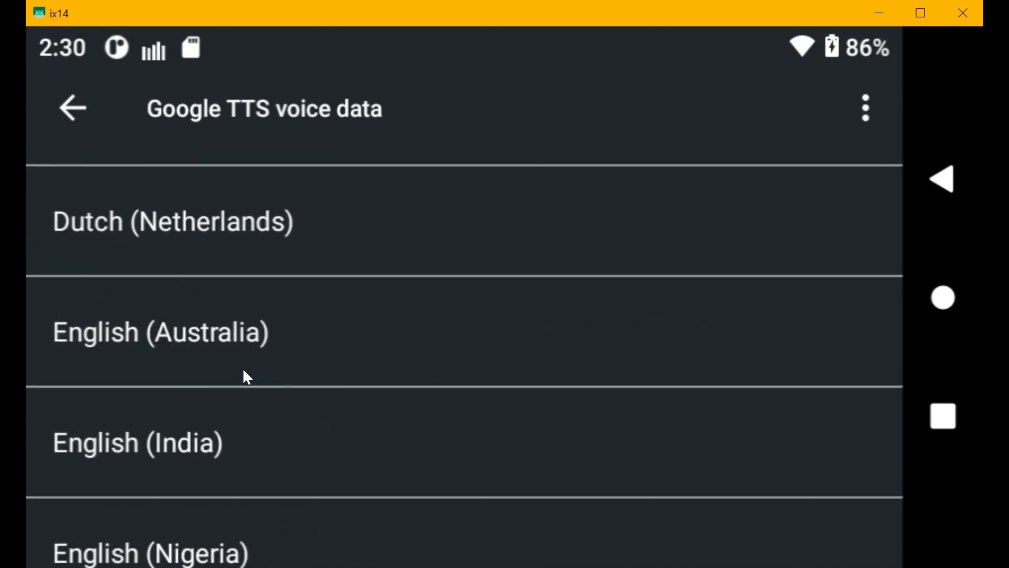
pyautogui.moveTo(192, 438)
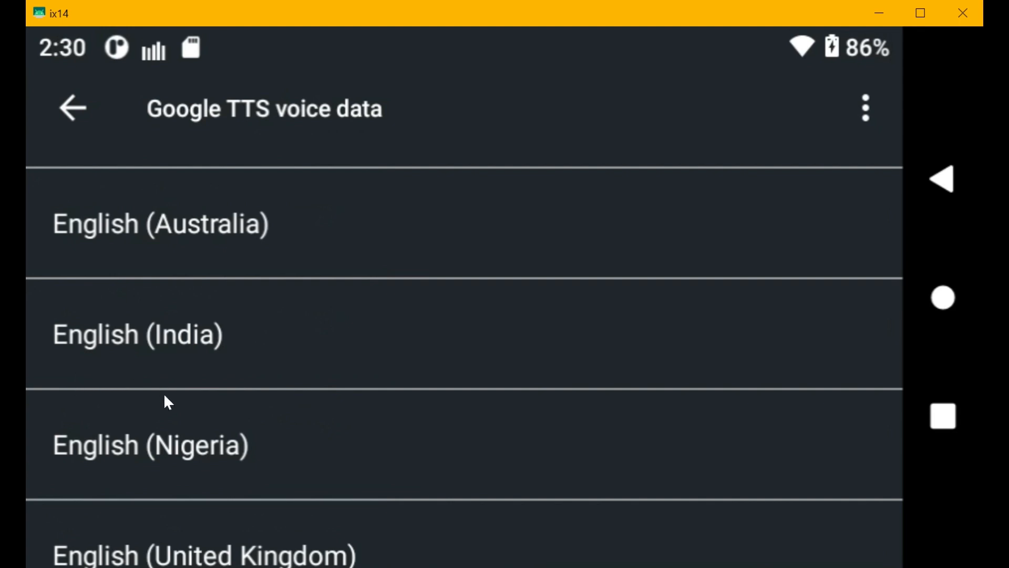
pyautogui.scroll(-3)
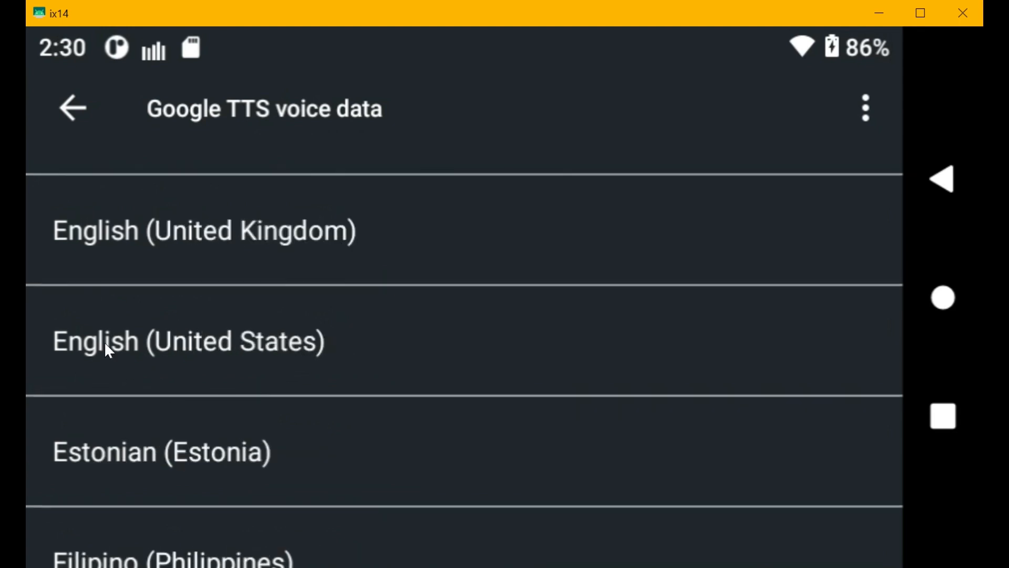
pyautogui.click(188, 340)
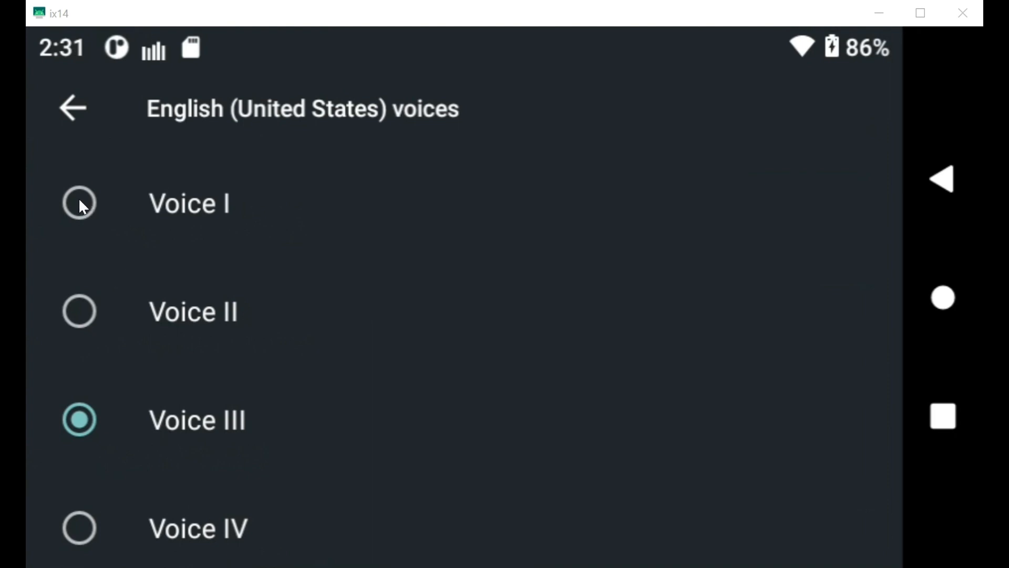
# Preview the English (United States) voices one by one, through Voice VIII.
pyautogui.click(79, 203)
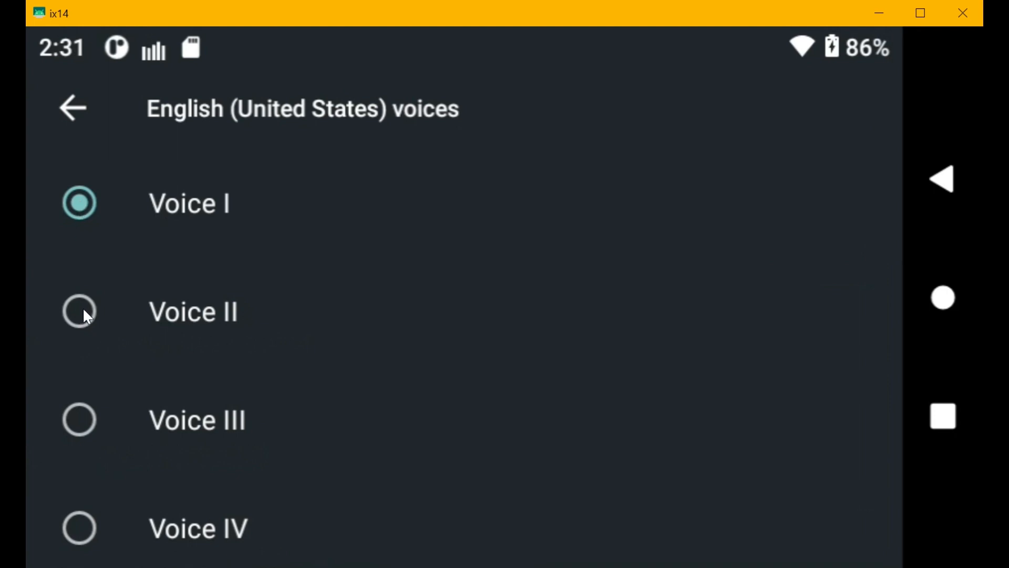
pyautogui.click(80, 312)
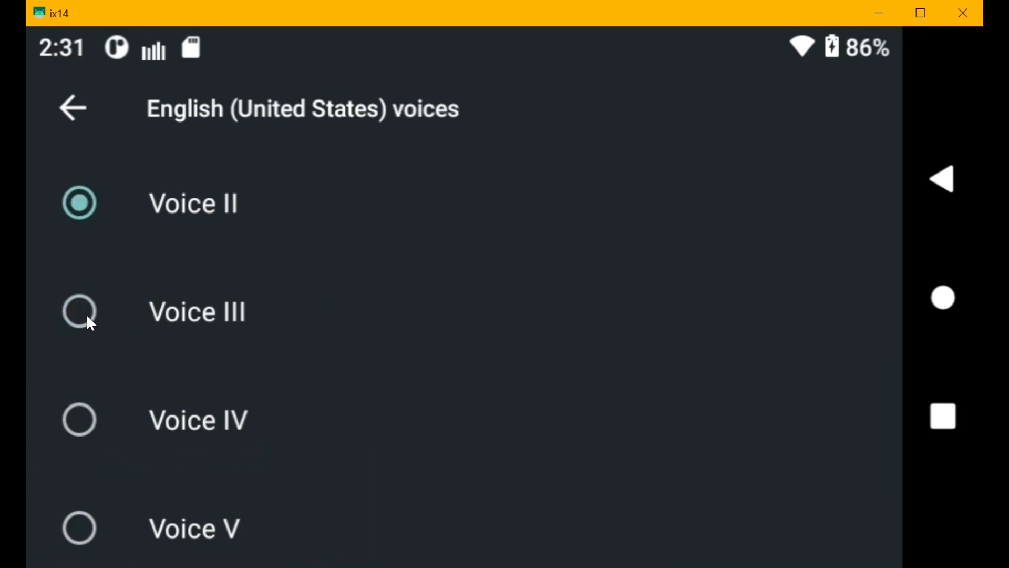
pyautogui.click(79, 312)
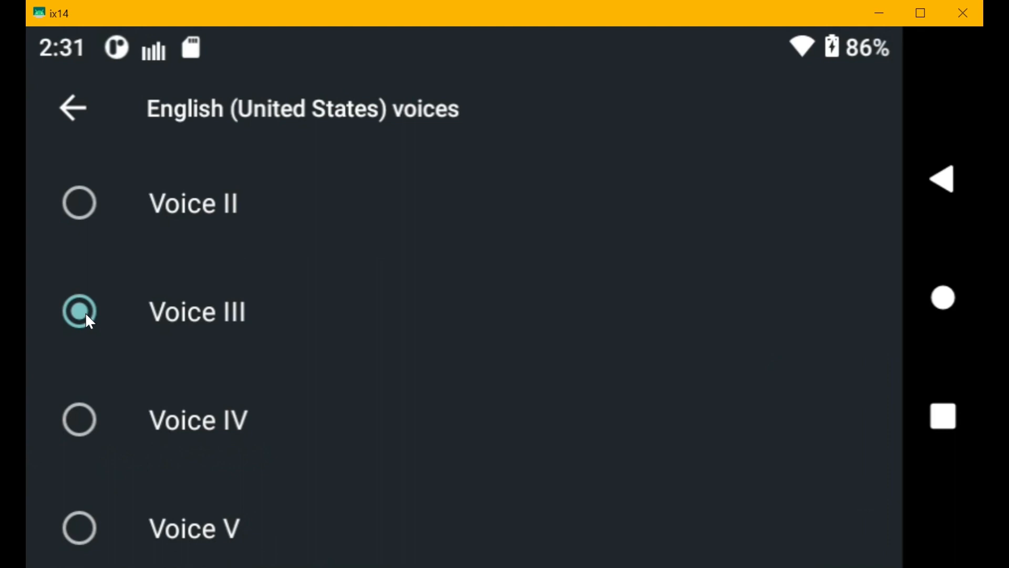
pyautogui.moveTo(285, 313)
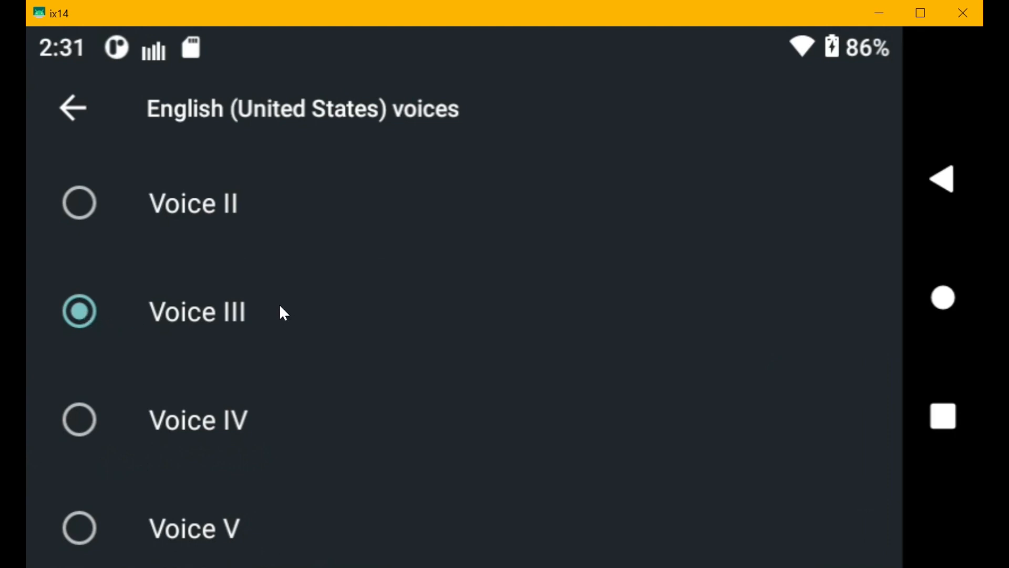
pyautogui.moveTo(274, 315)
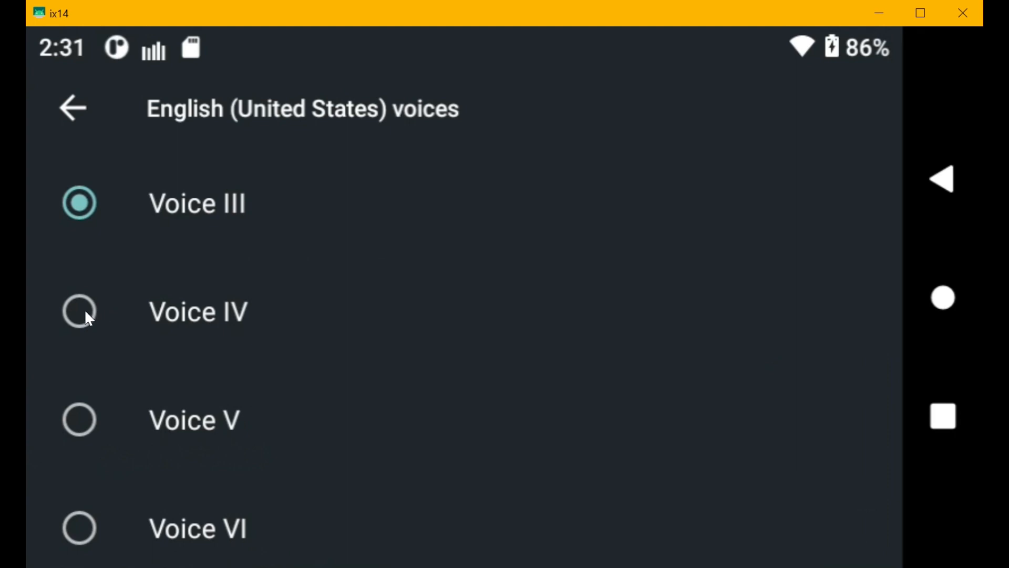
pyautogui.click(80, 311)
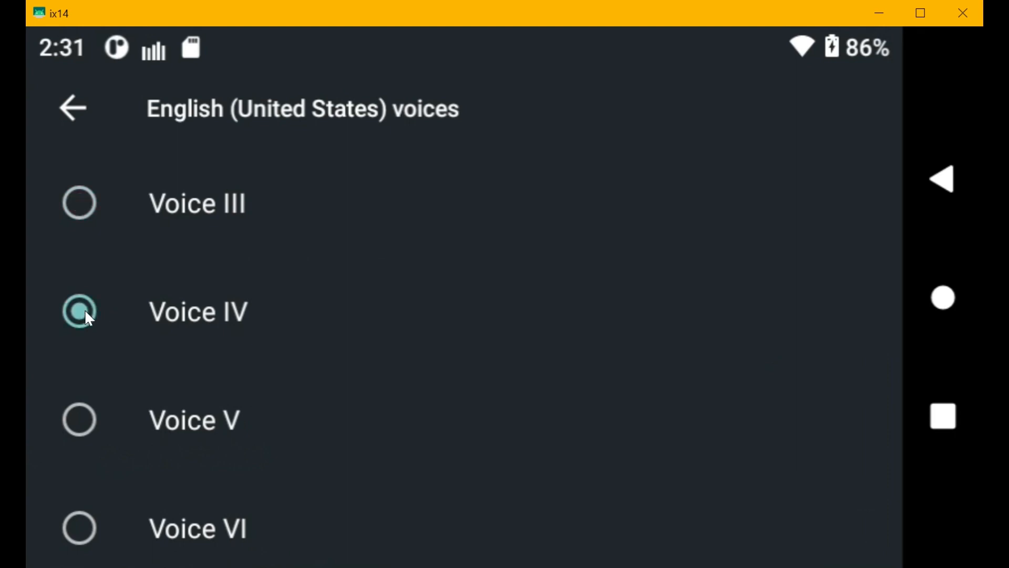
pyautogui.moveTo(331, 305)
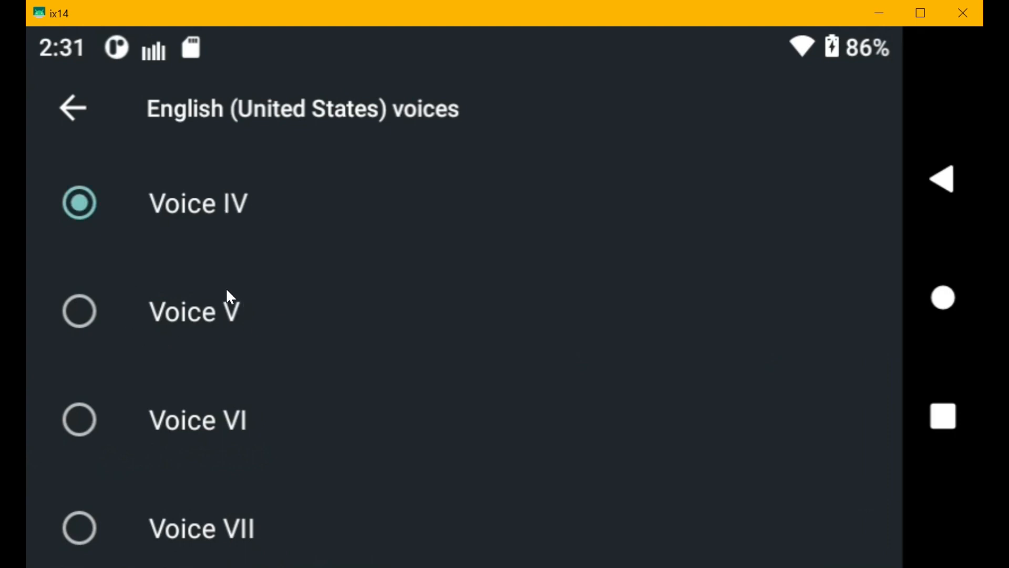
pyautogui.click(79, 311)
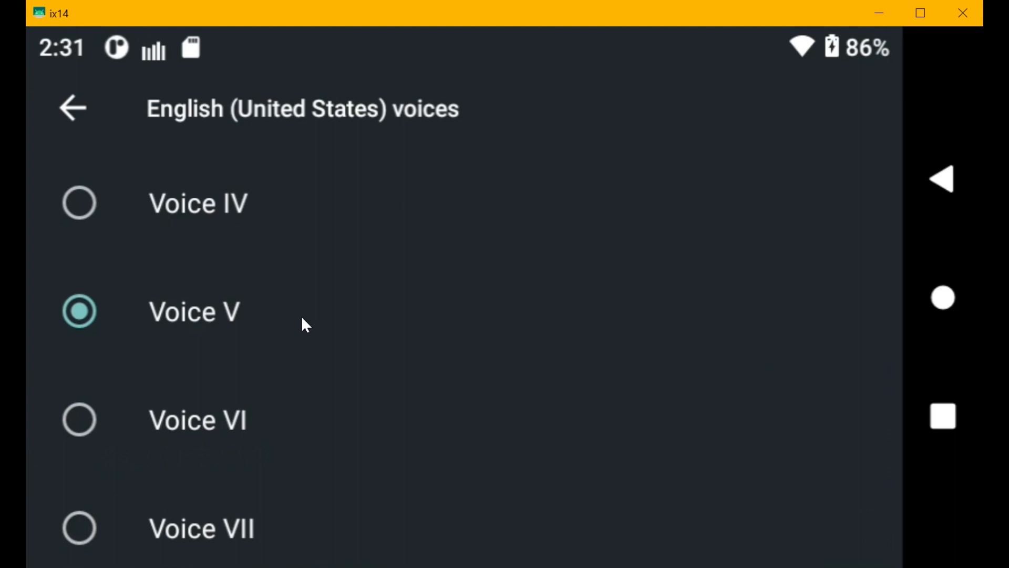
pyautogui.moveTo(315, 311)
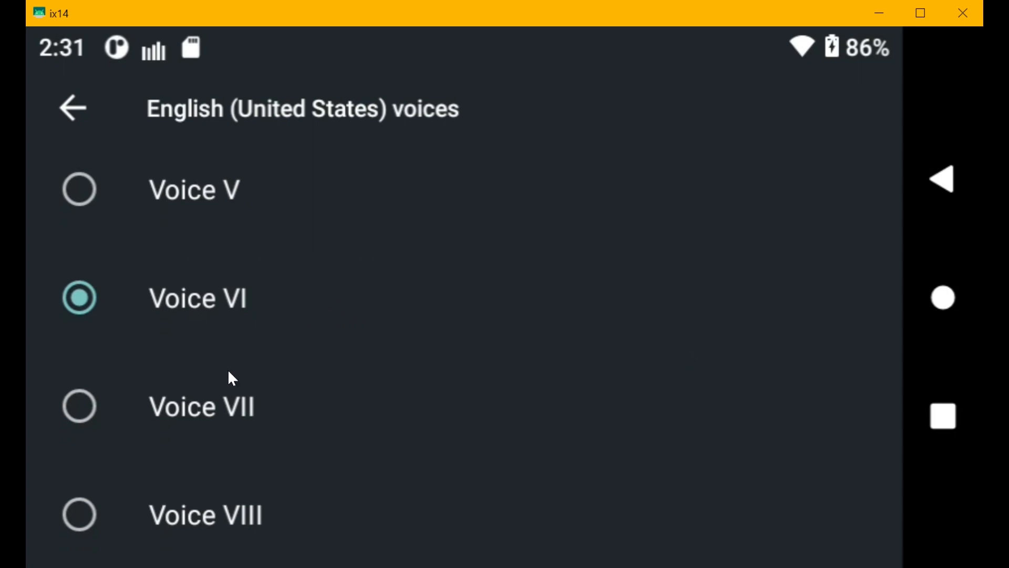
pyautogui.click(79, 406)
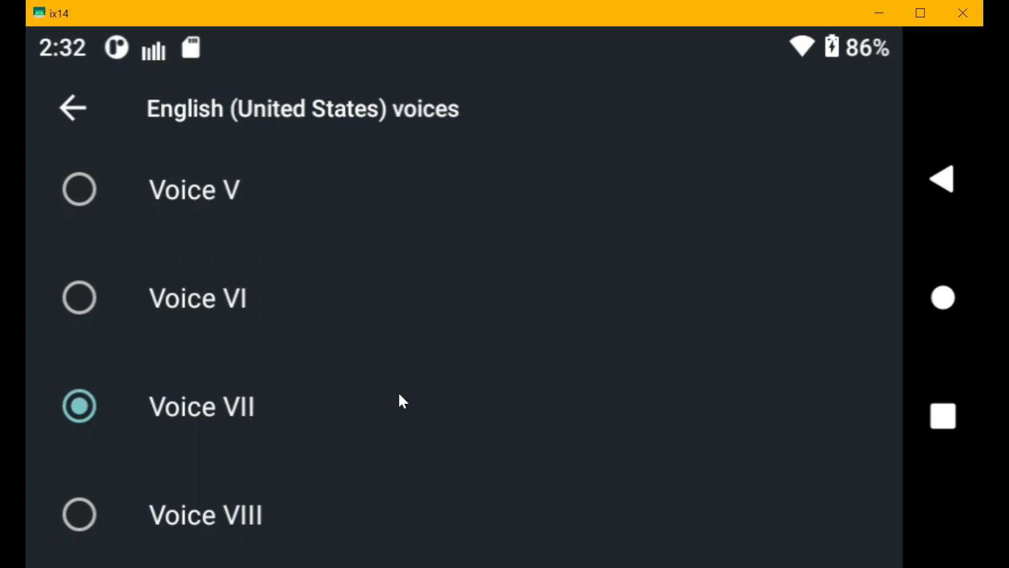
pyautogui.moveTo(296, 431)
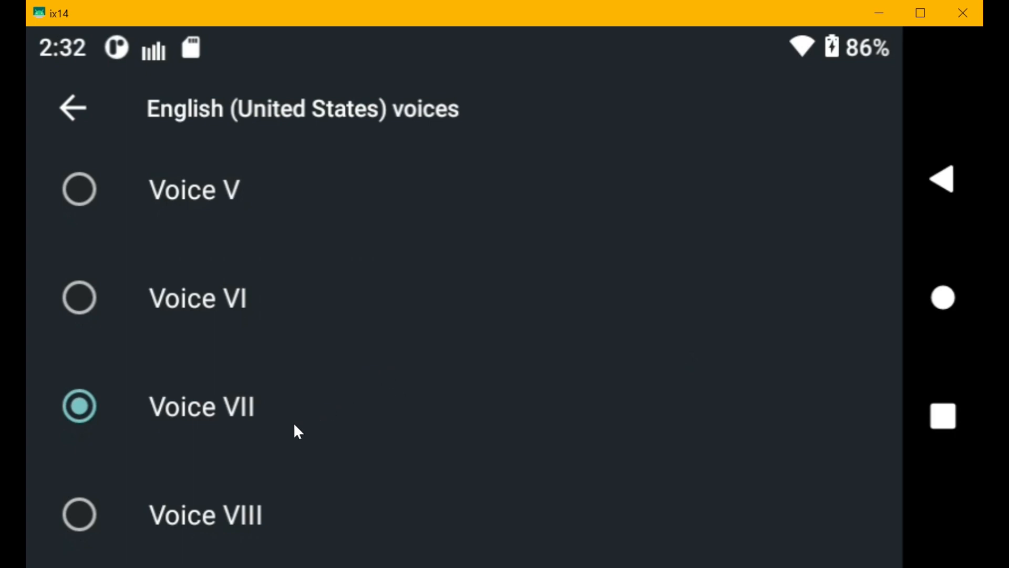
pyautogui.click(78, 514)
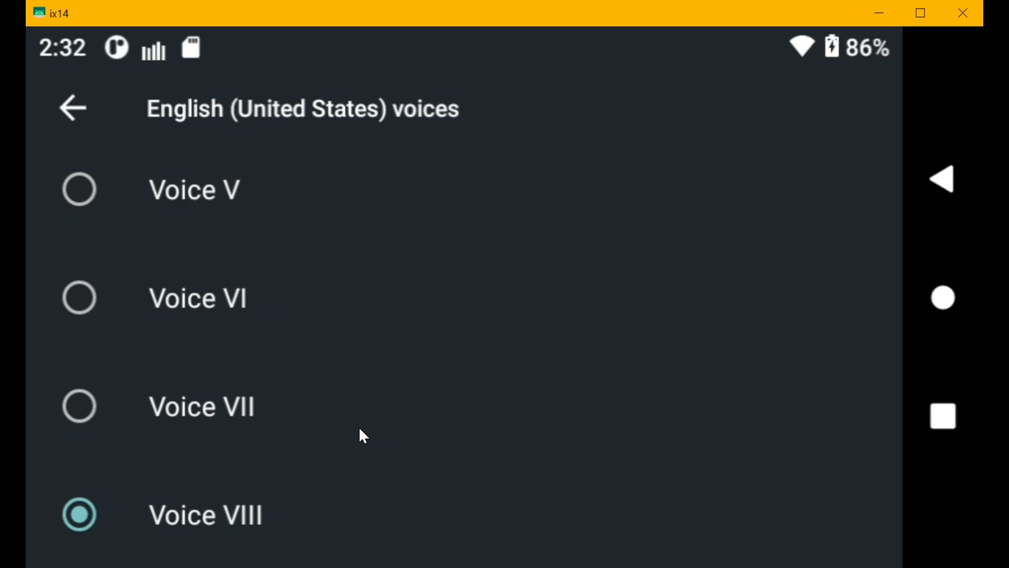
pyautogui.moveTo(389, 417)
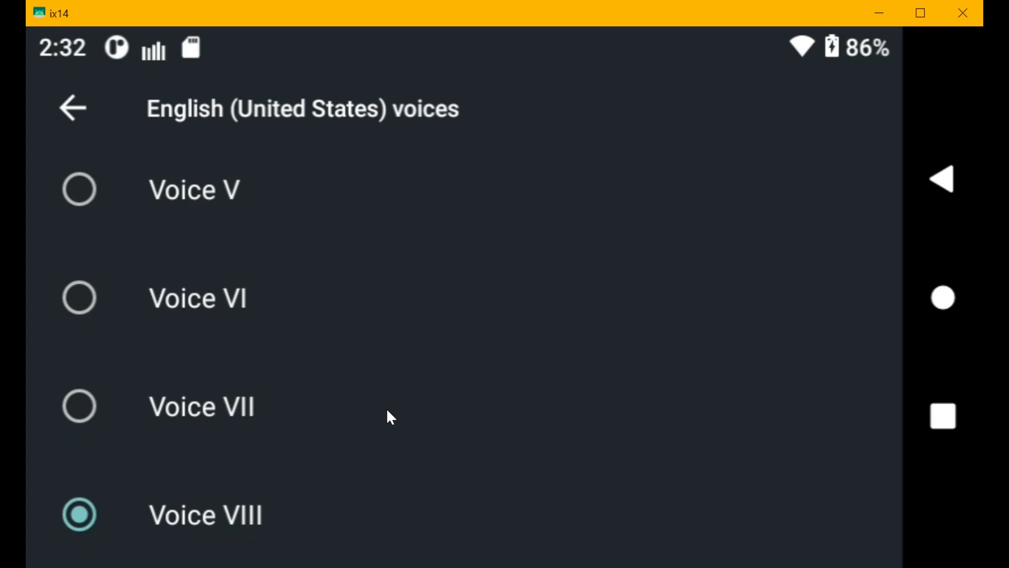
pyautogui.moveTo(347, 440)
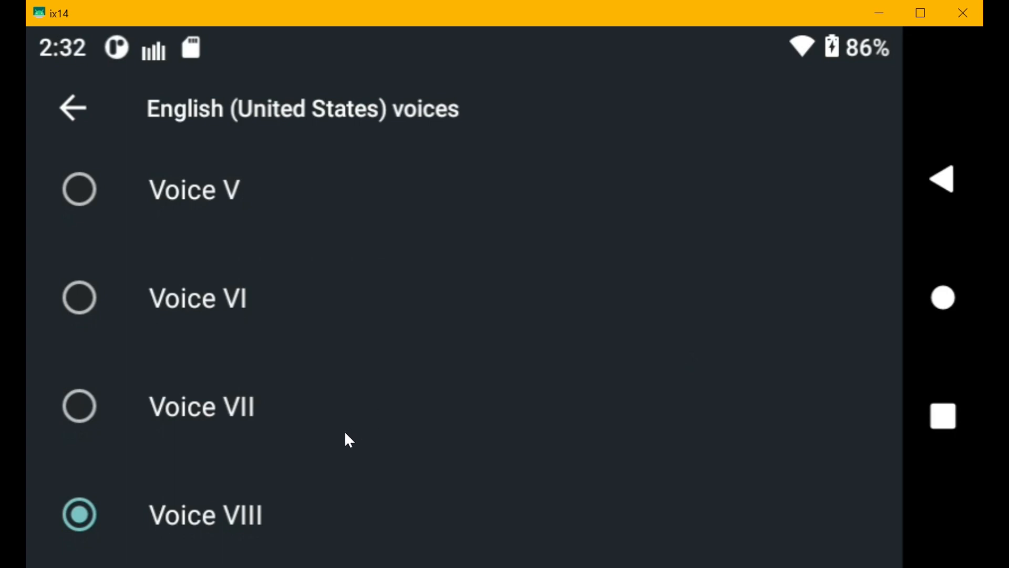
# Scroll back and reselect Voice III, hearing it once more.
pyautogui.scroll(-3)
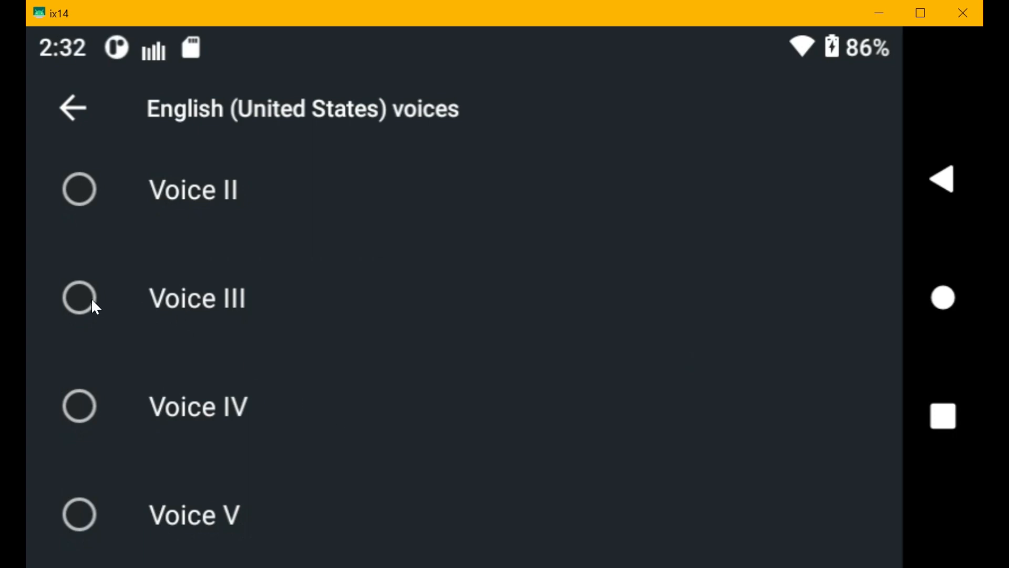
pyautogui.click(79, 298)
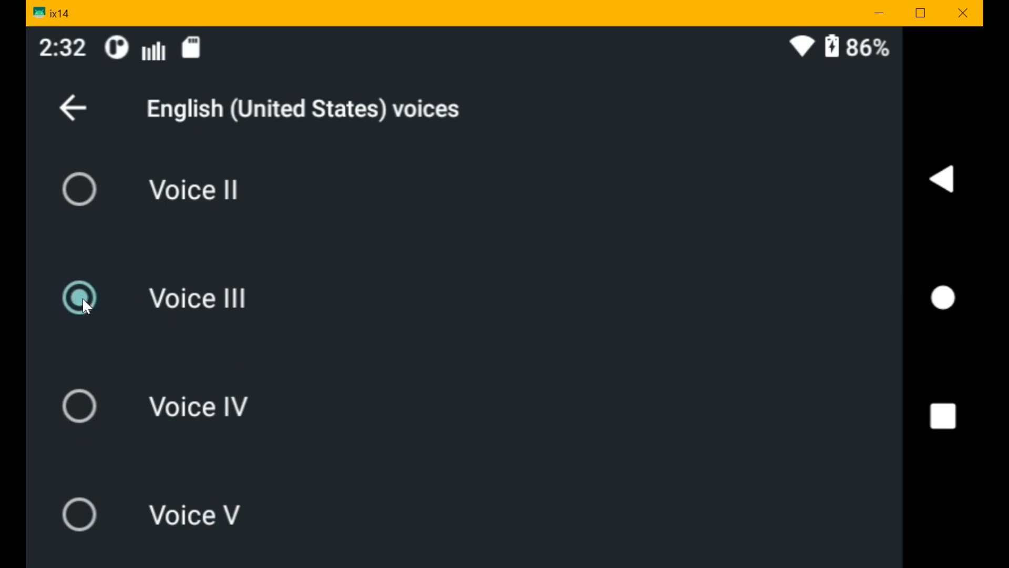
pyautogui.click(79, 298)
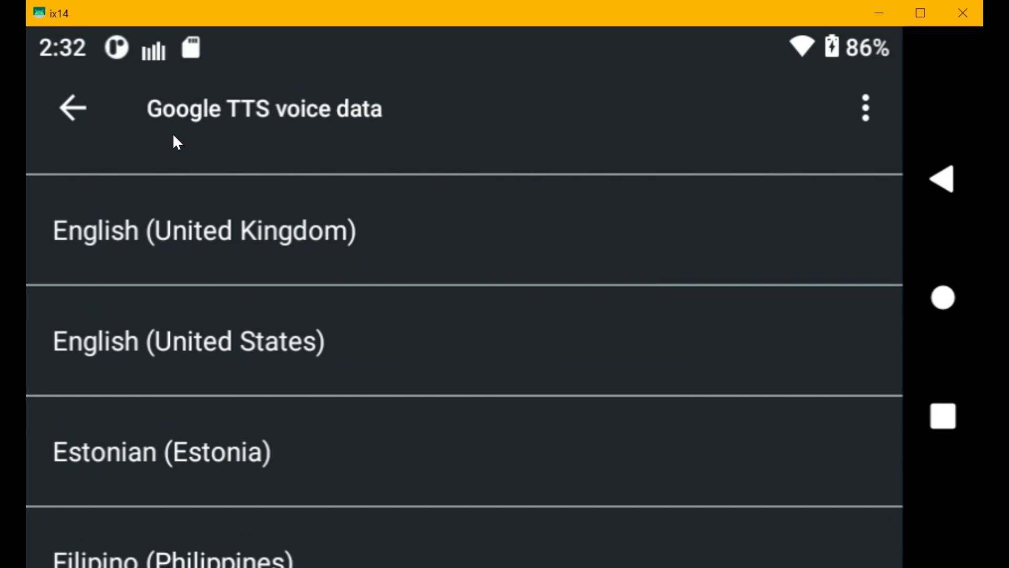
pyautogui.moveTo(344, 121)
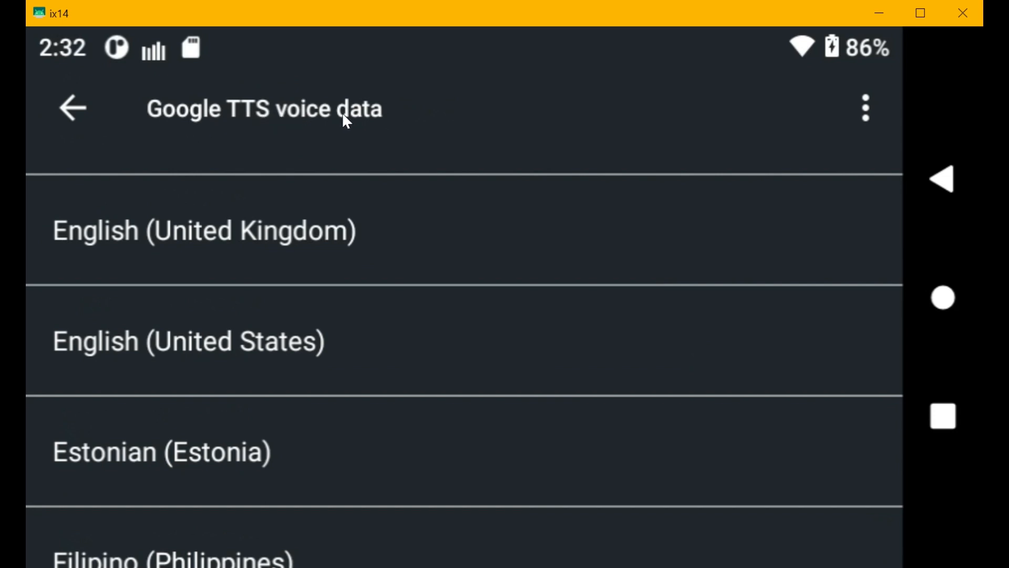
# Scroll the Google TTS voice data languages, then back out to the home screen.
pyautogui.scroll(-3)
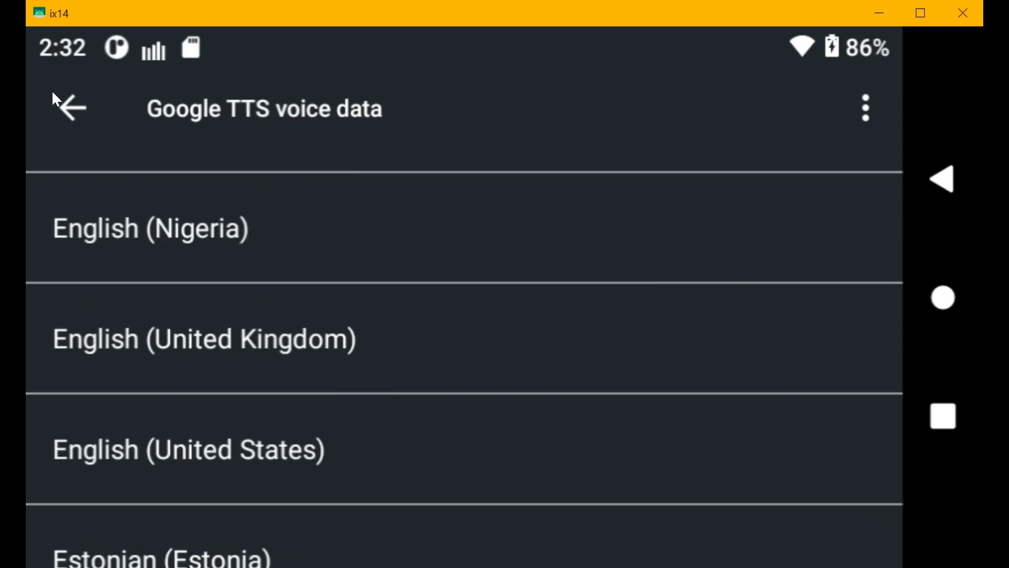
pyautogui.click(71, 108)
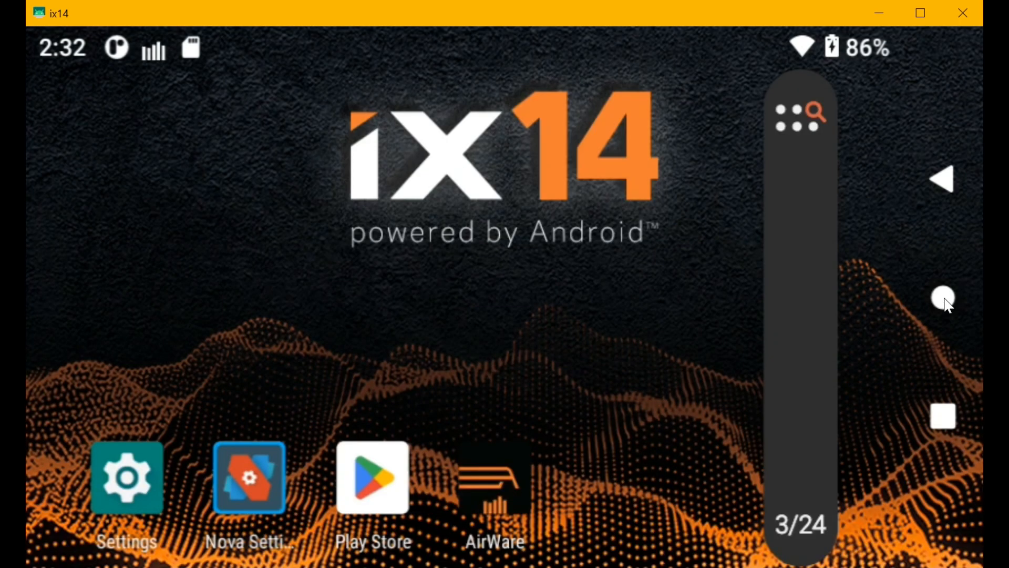
pyautogui.moveTo(289, 487)
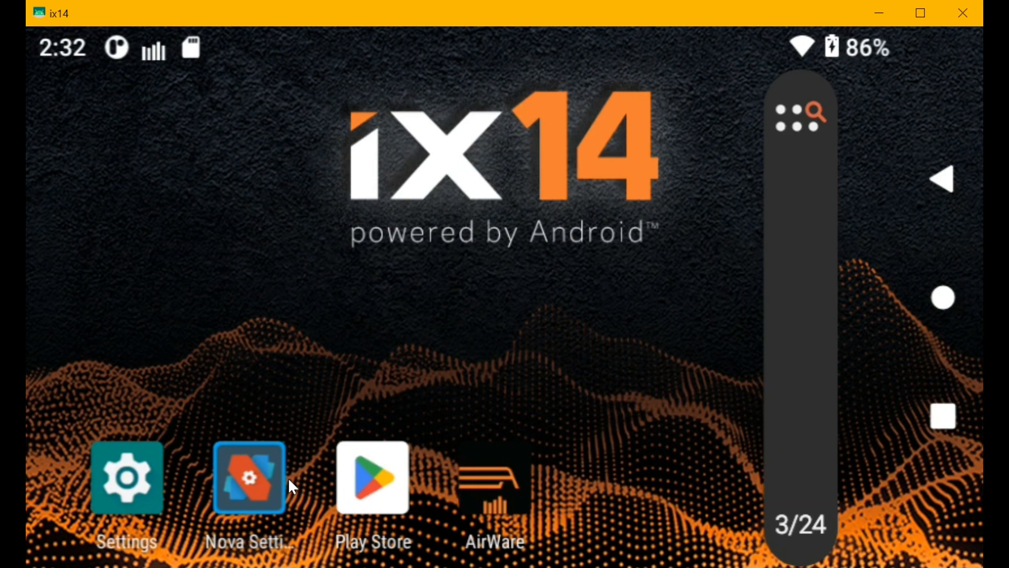
pyautogui.moveTo(370, 479)
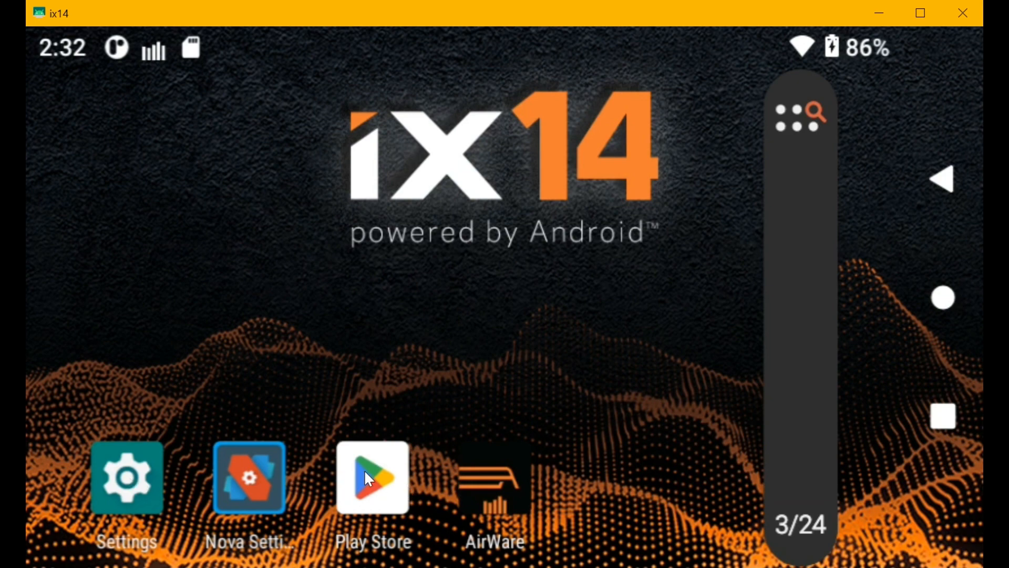
# Launch Google Play Store from the home screen dock, landing on For you.
pyautogui.click(372, 478)
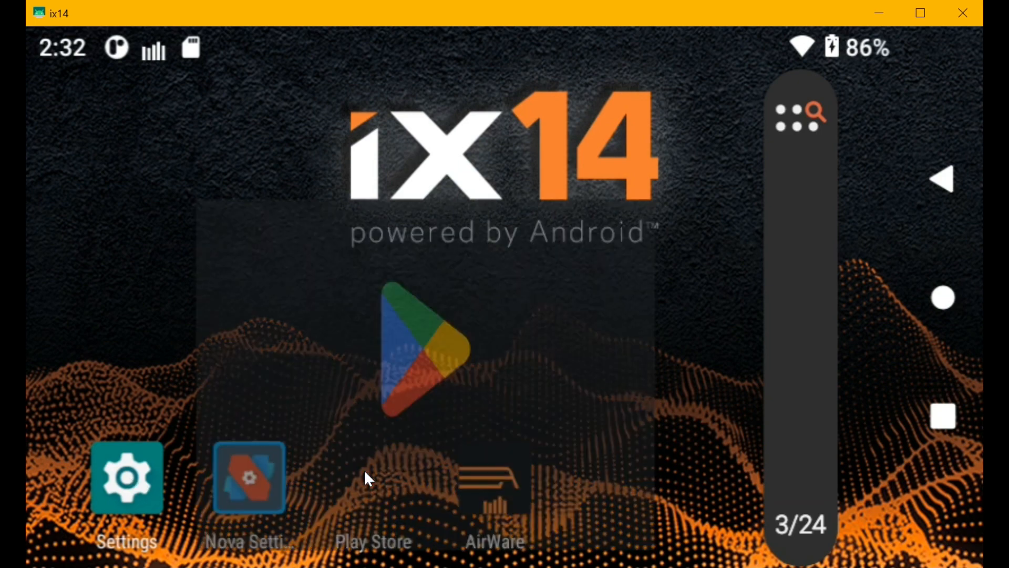
pyautogui.click(373, 476)
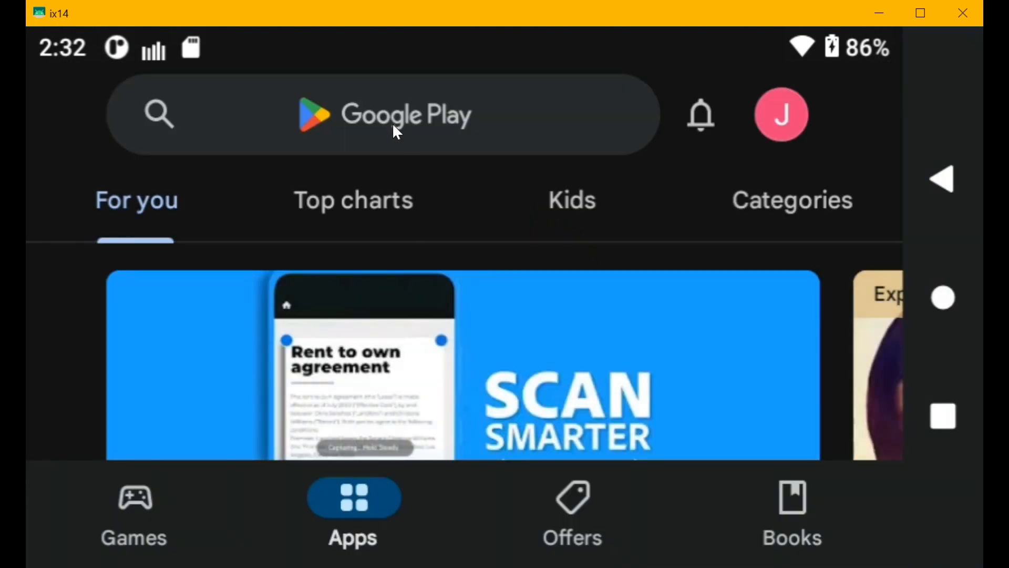
# Search the Play Store for 'speech' and expand the Speech Recognition & Synthesis listing.
pyautogui.click(383, 114)
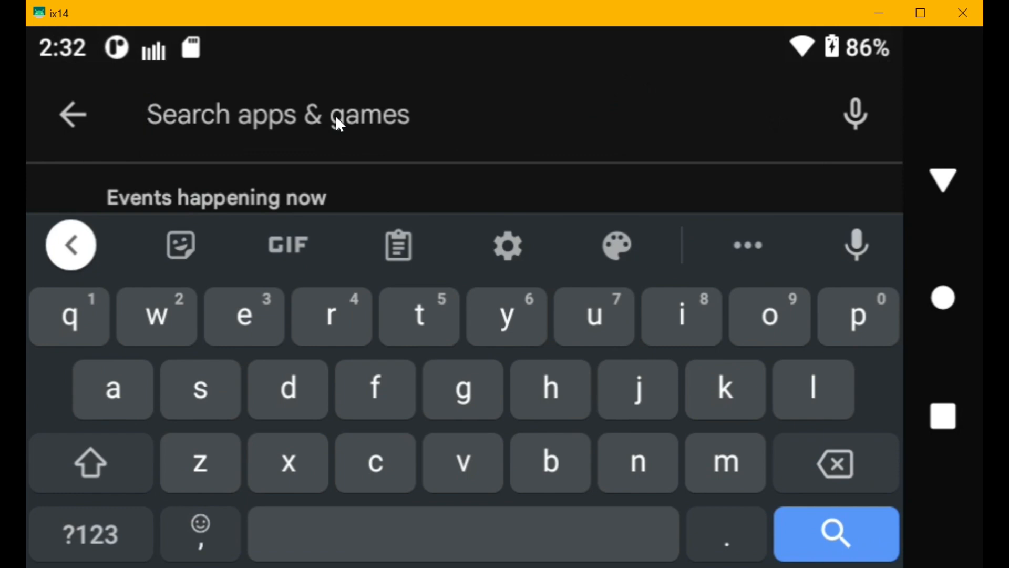
pyautogui.write('speech')
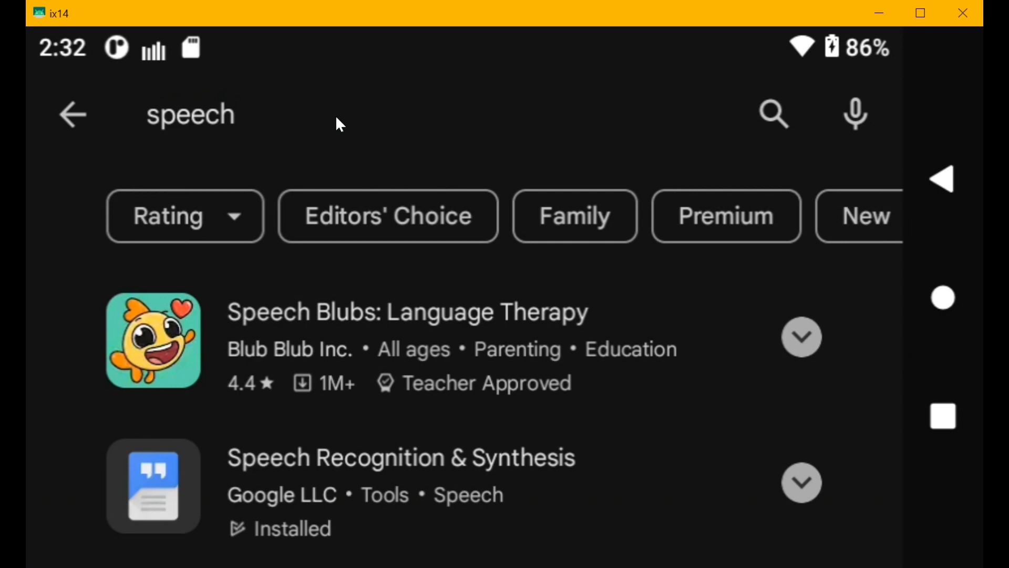
pyautogui.scroll(-3)
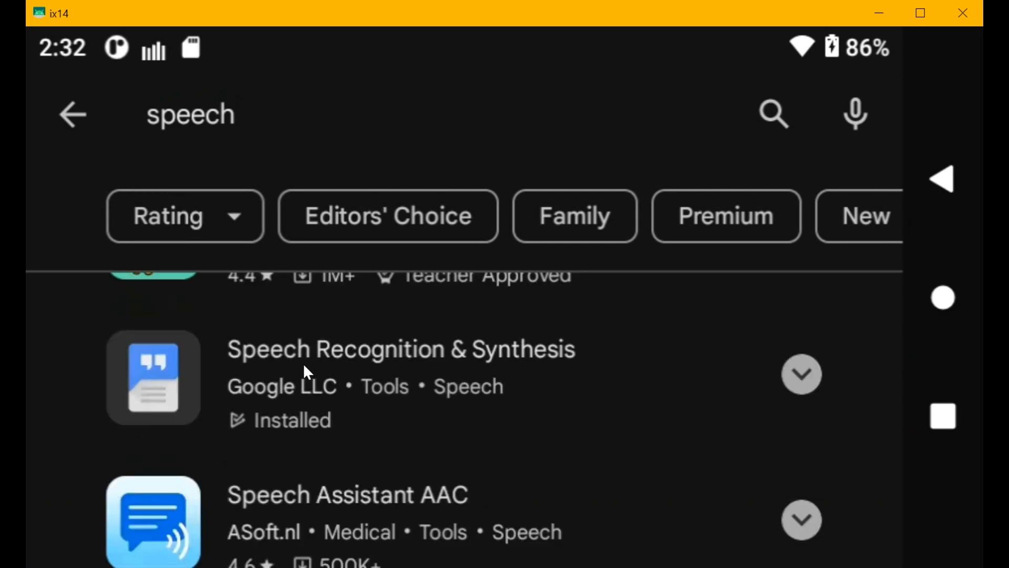
pyautogui.moveTo(377, 367)
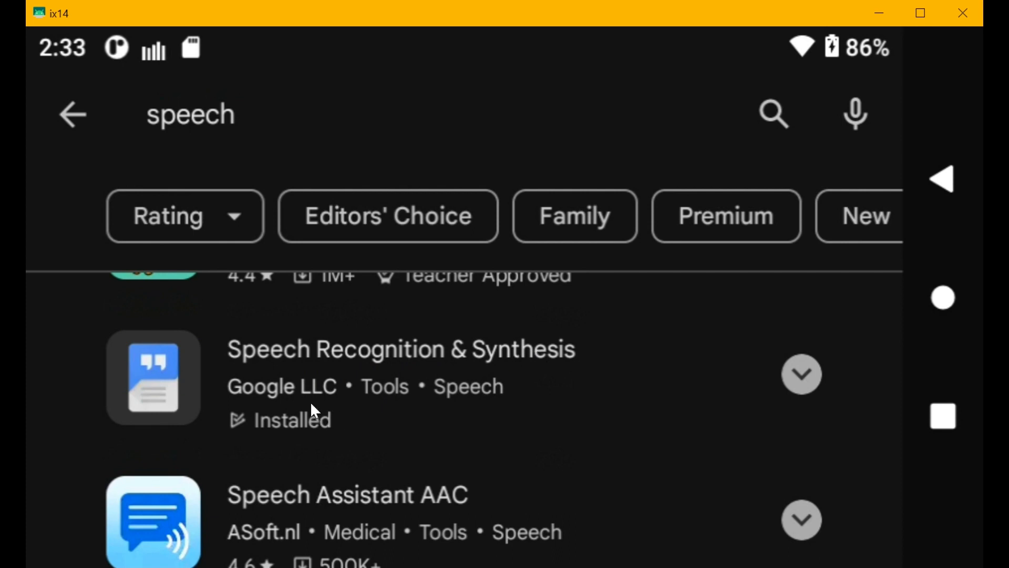
pyautogui.moveTo(295, 434)
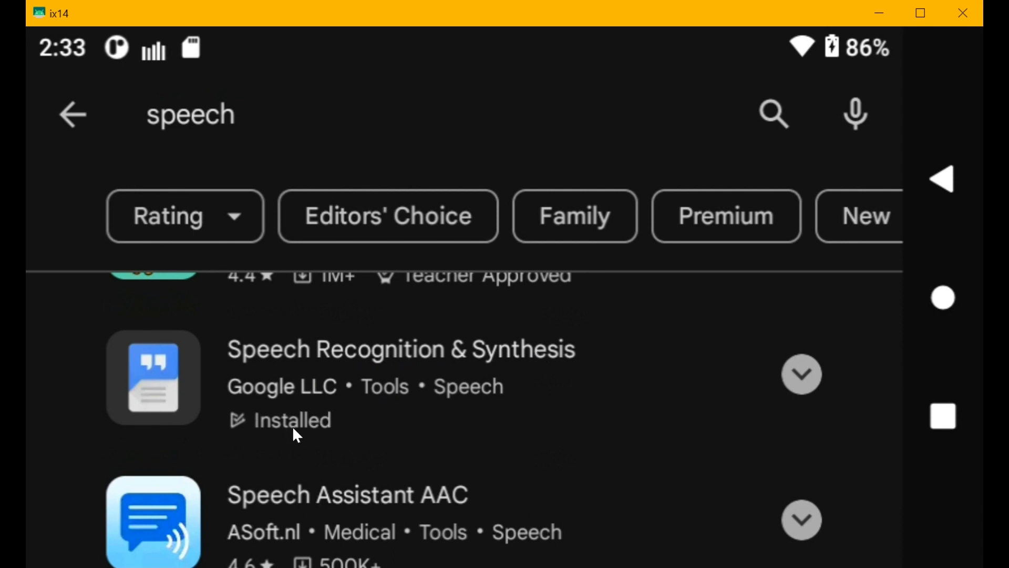
pyautogui.moveTo(296, 430)
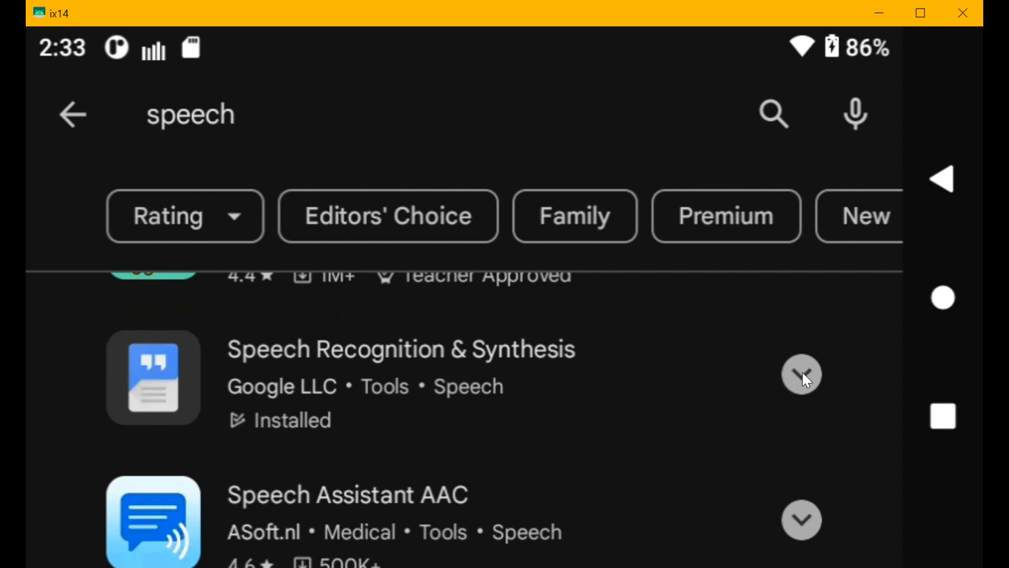
pyautogui.click(800, 375)
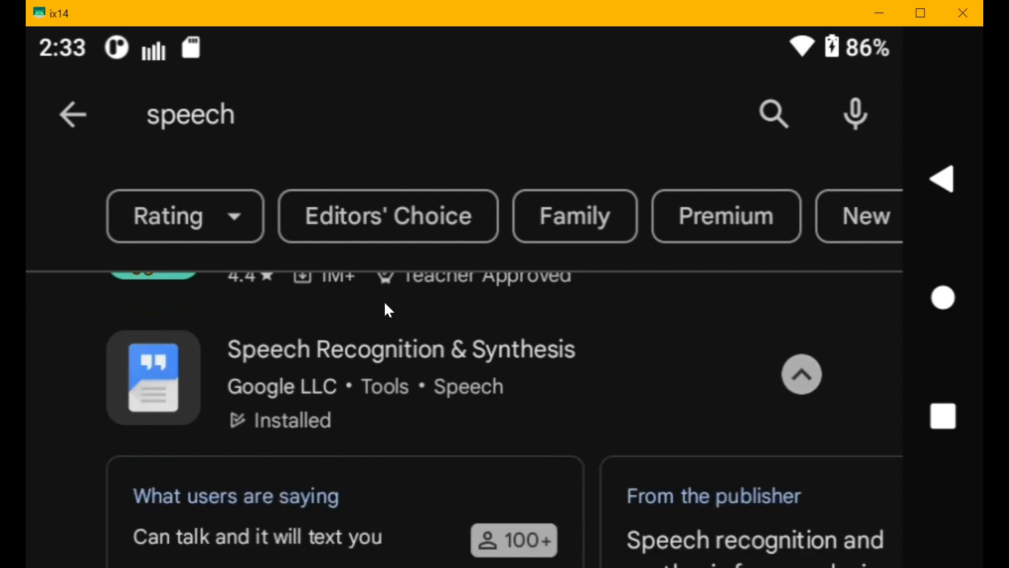
pyautogui.scroll(-3)
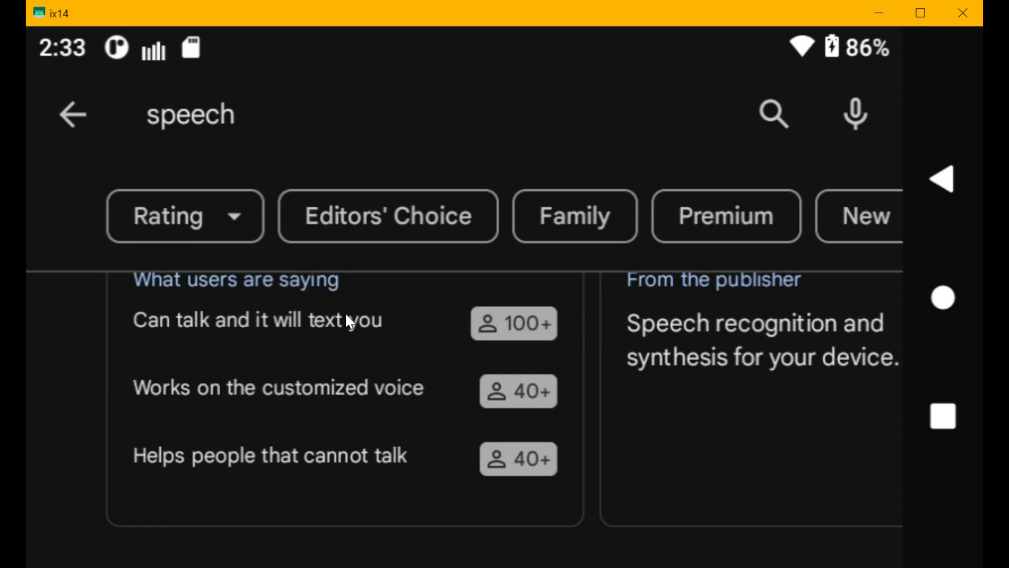
pyautogui.scroll(-3)
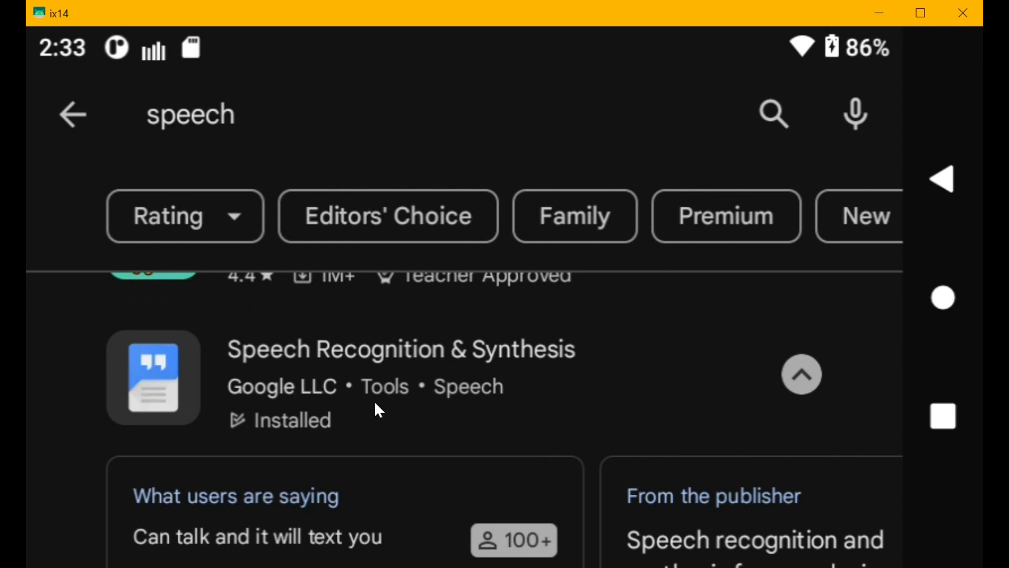
pyautogui.moveTo(312, 390)
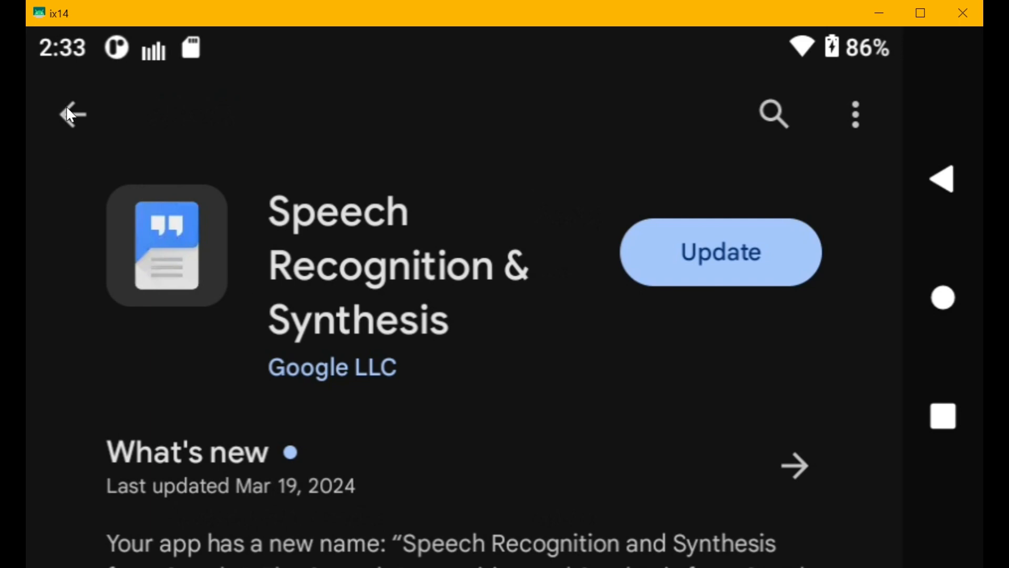
pyautogui.click(72, 114)
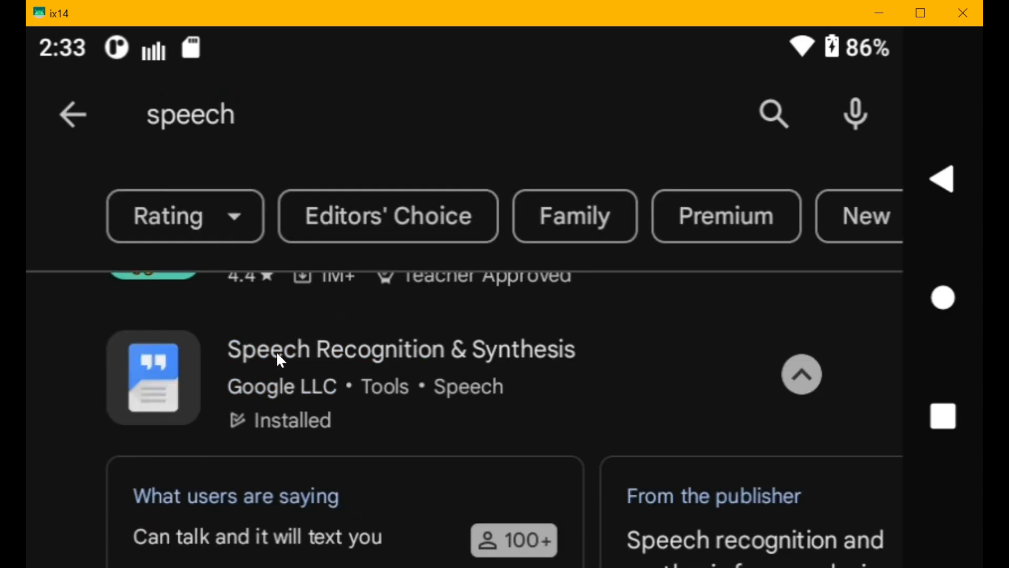
pyautogui.click(398, 348)
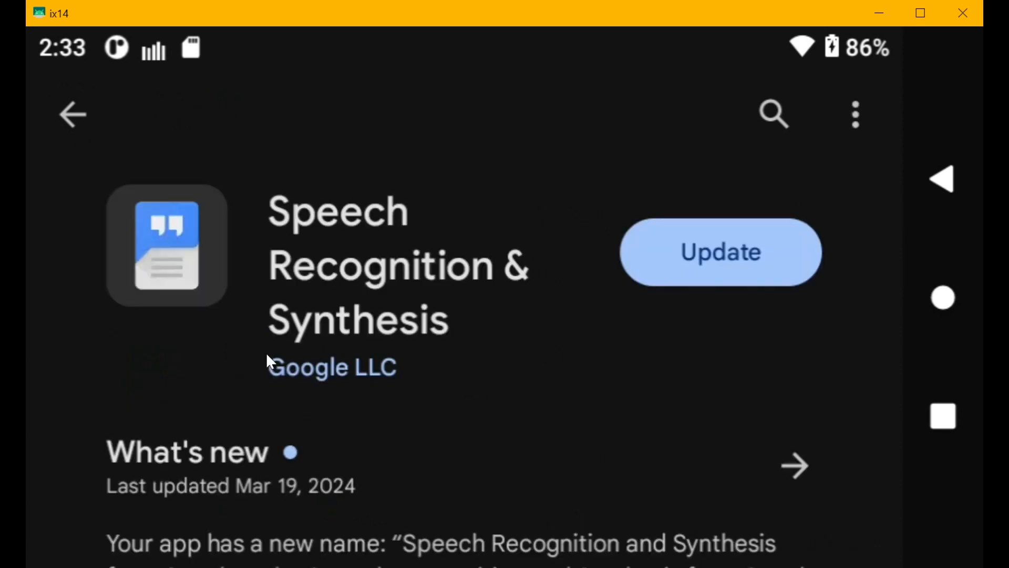
pyautogui.moveTo(719, 267)
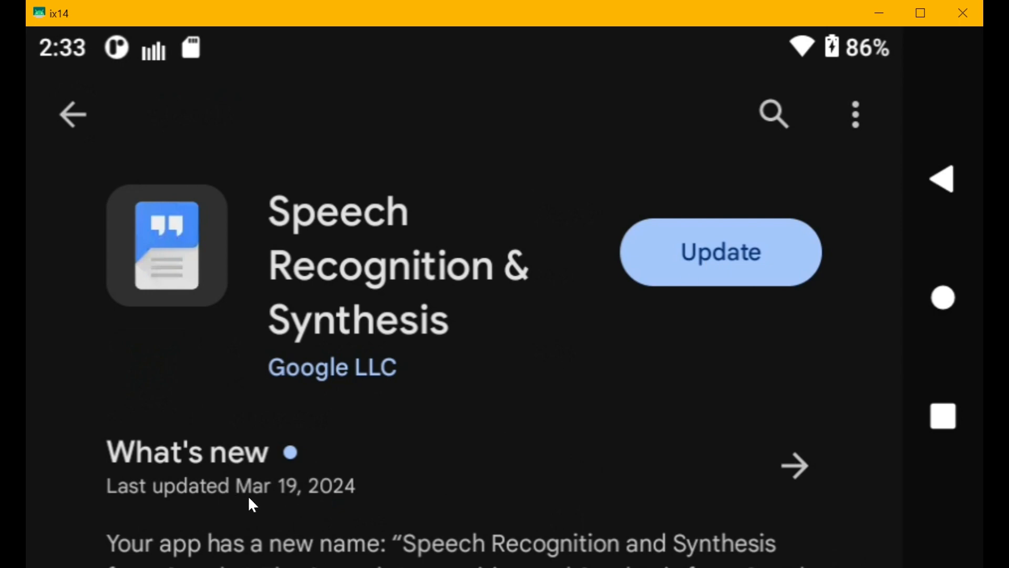
pyautogui.moveTo(244, 508)
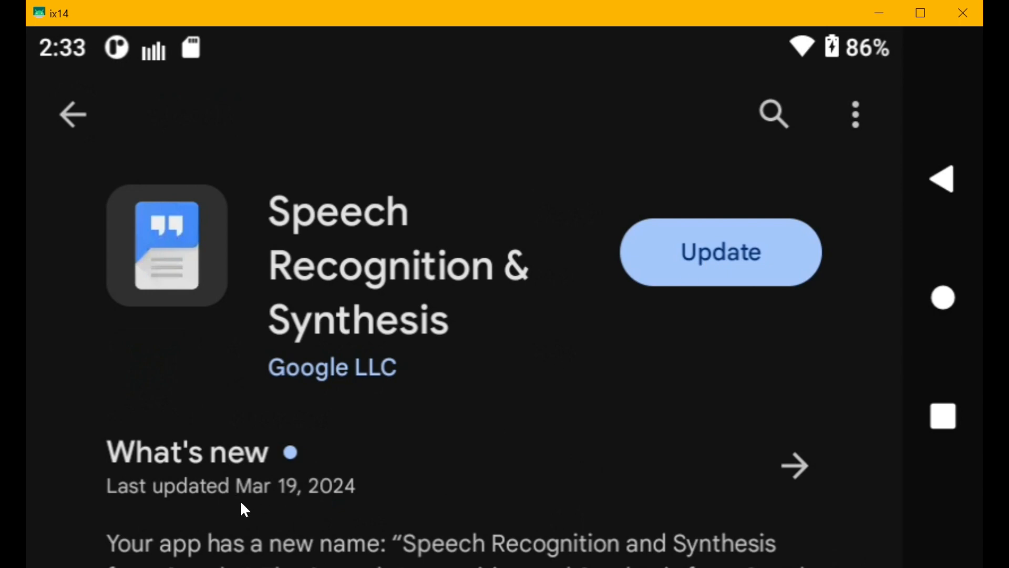
pyautogui.moveTo(312, 499)
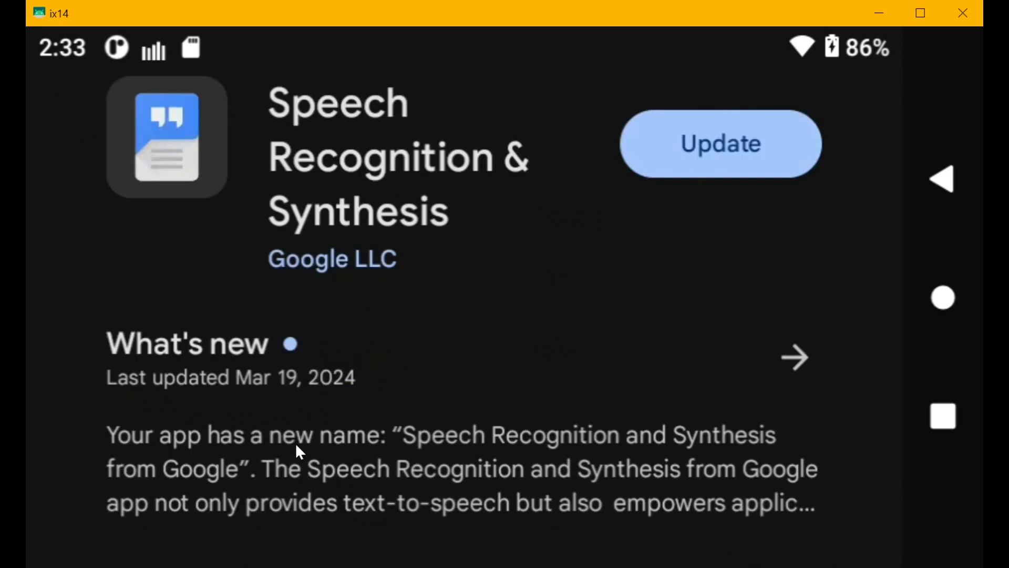
pyautogui.scroll(-3)
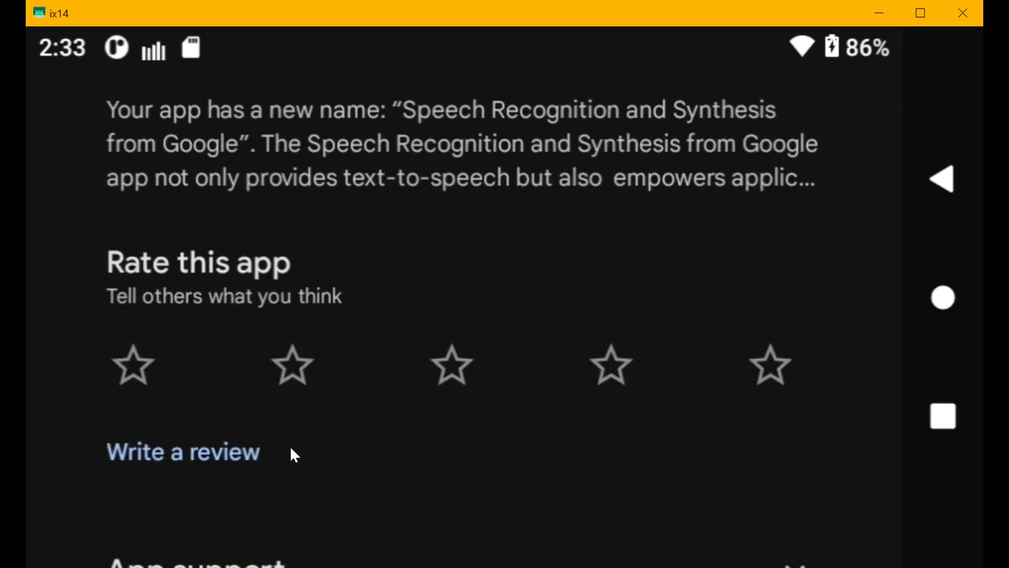
pyautogui.scroll(-3)
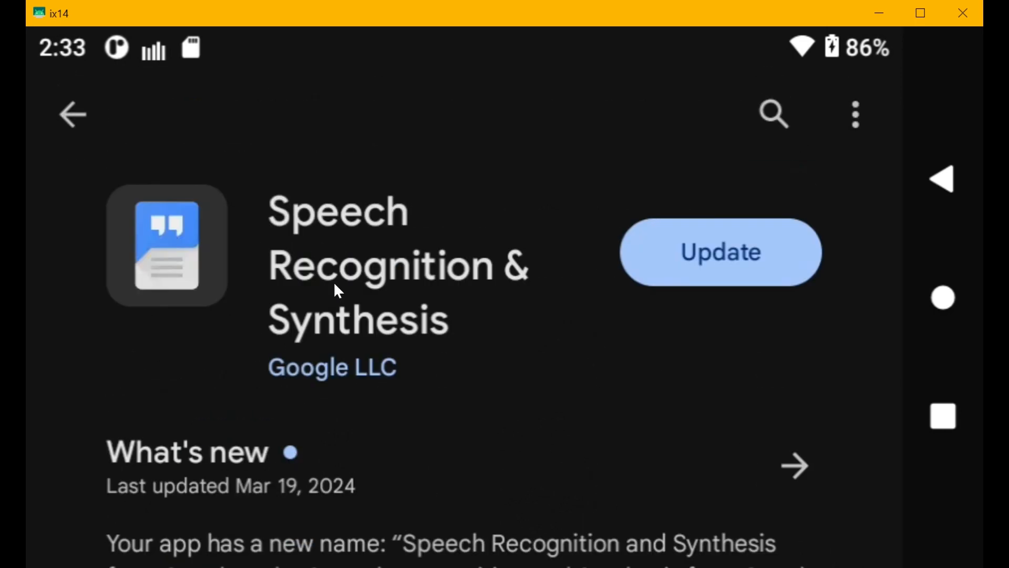
pyautogui.moveTo(467, 286)
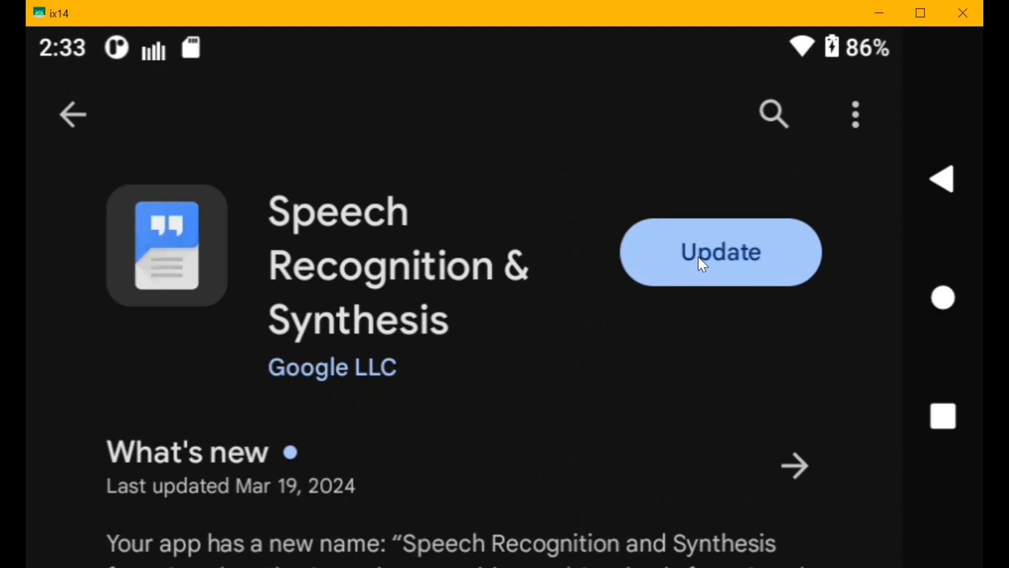
# Start the Speech Recognition & Synthesis update (28.19 MB) in Google Play Store.
pyautogui.click(721, 251)
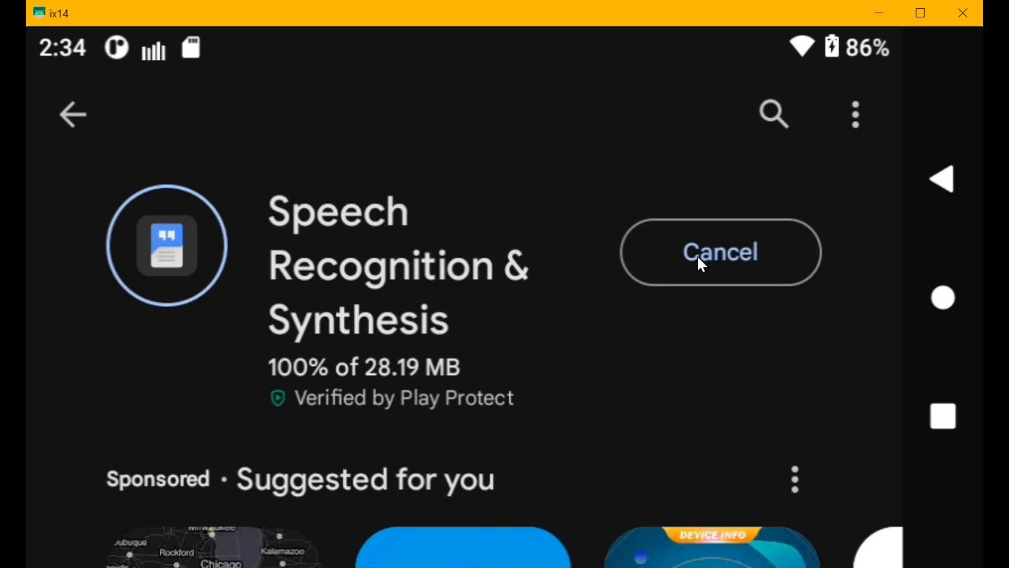
pyautogui.moveTo(643, 358)
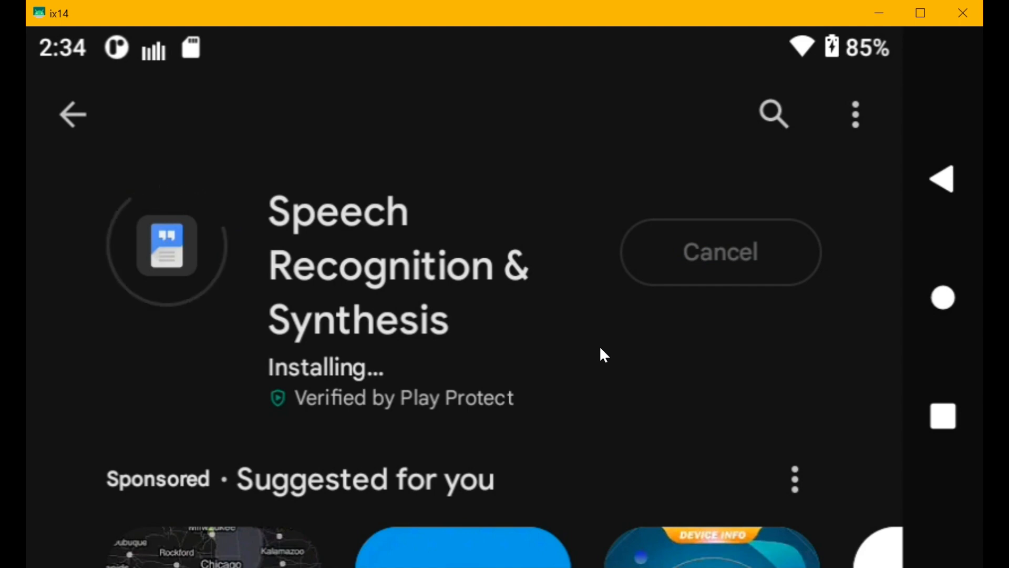
pyautogui.moveTo(496, 359)
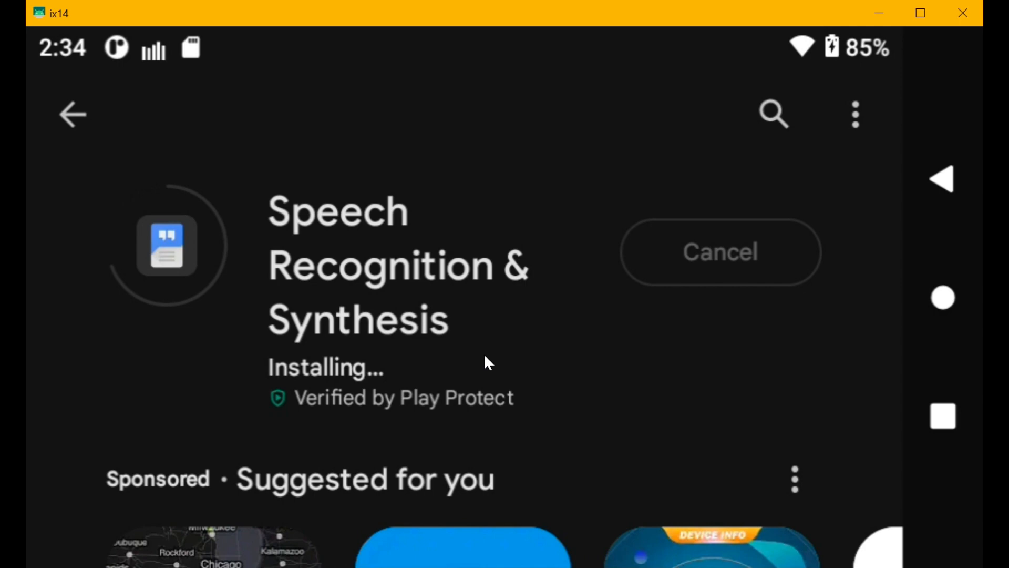
pyautogui.moveTo(464, 367)
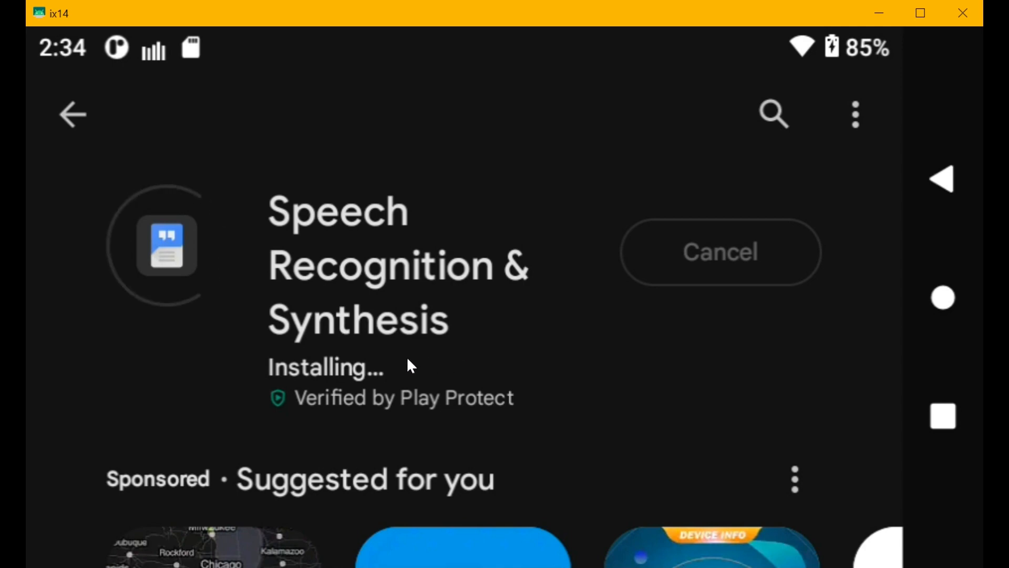
pyautogui.moveTo(494, 359)
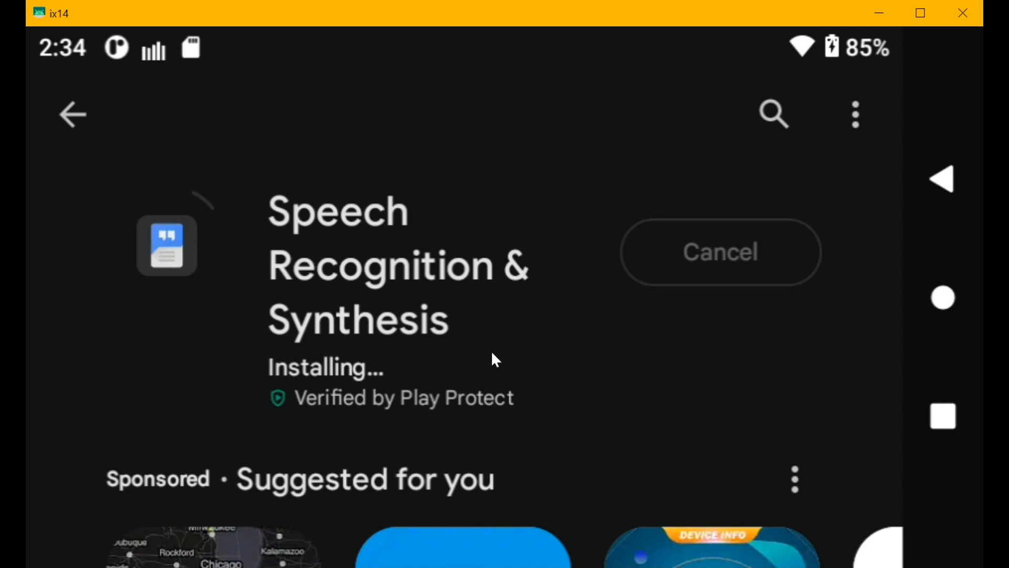
pyautogui.moveTo(476, 363)
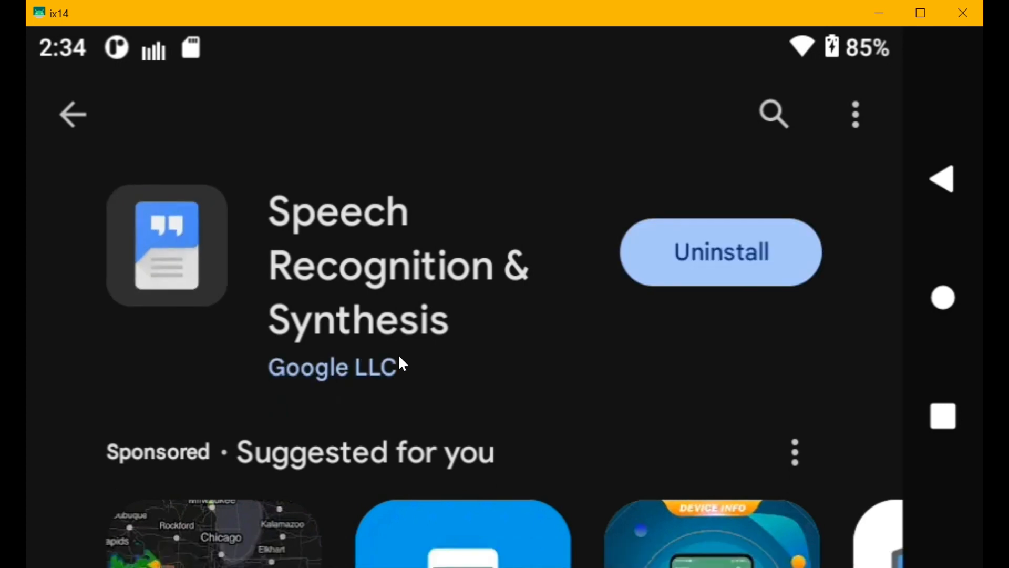
pyautogui.moveTo(720, 266)
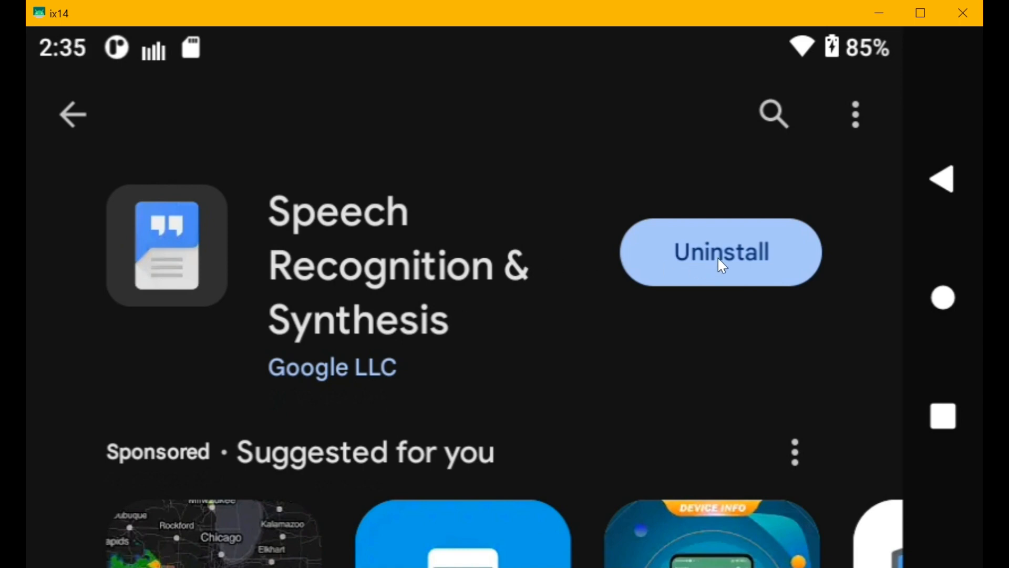
pyautogui.moveTo(375, 293)
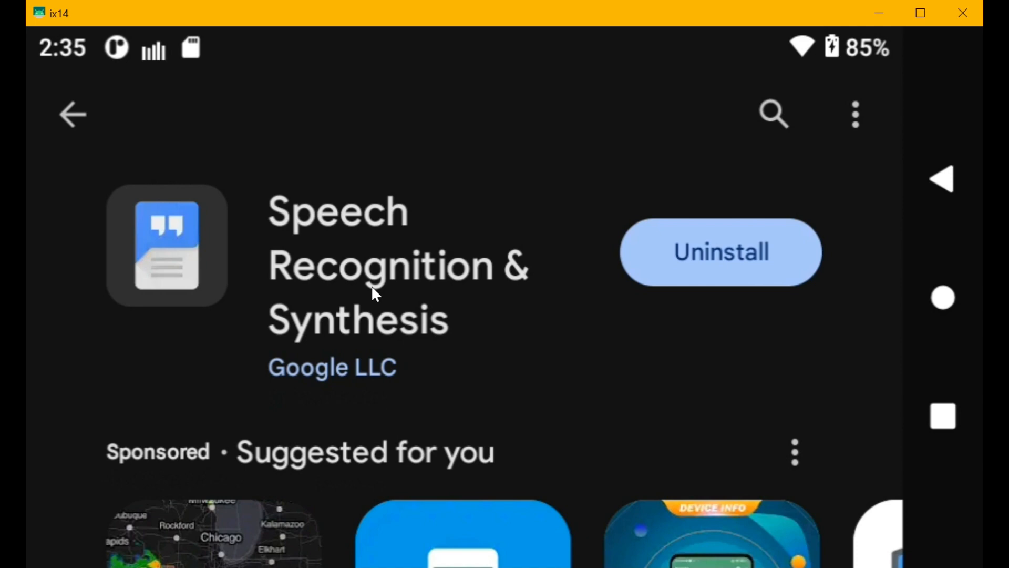
pyautogui.moveTo(784, 58)
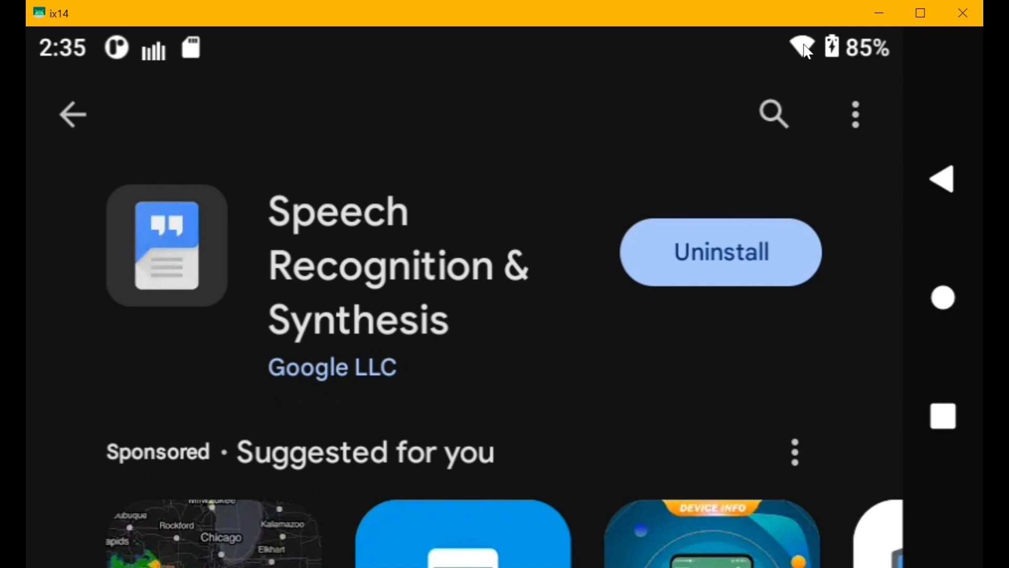
pyautogui.moveTo(414, 316)
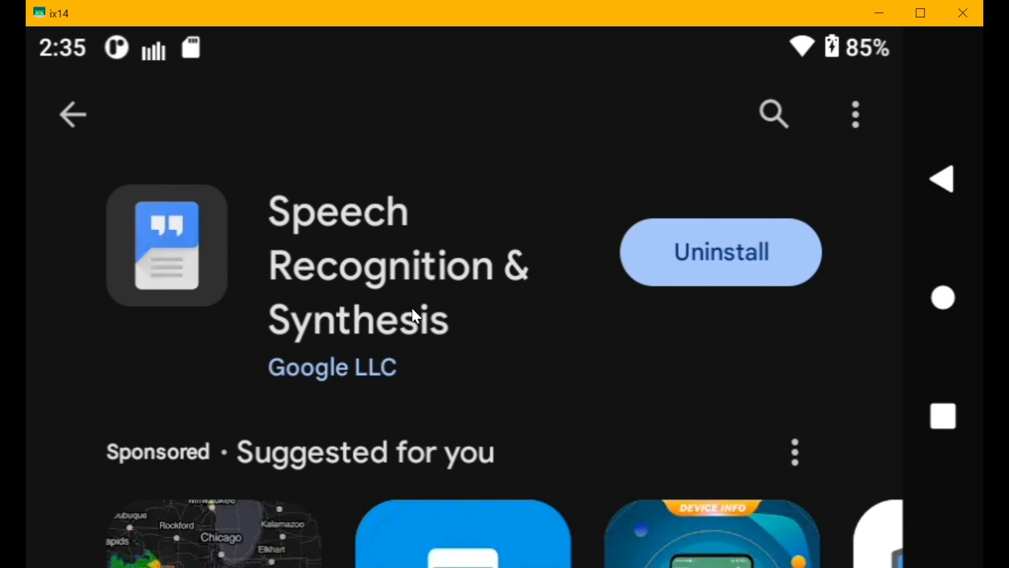
pyautogui.moveTo(953, 327)
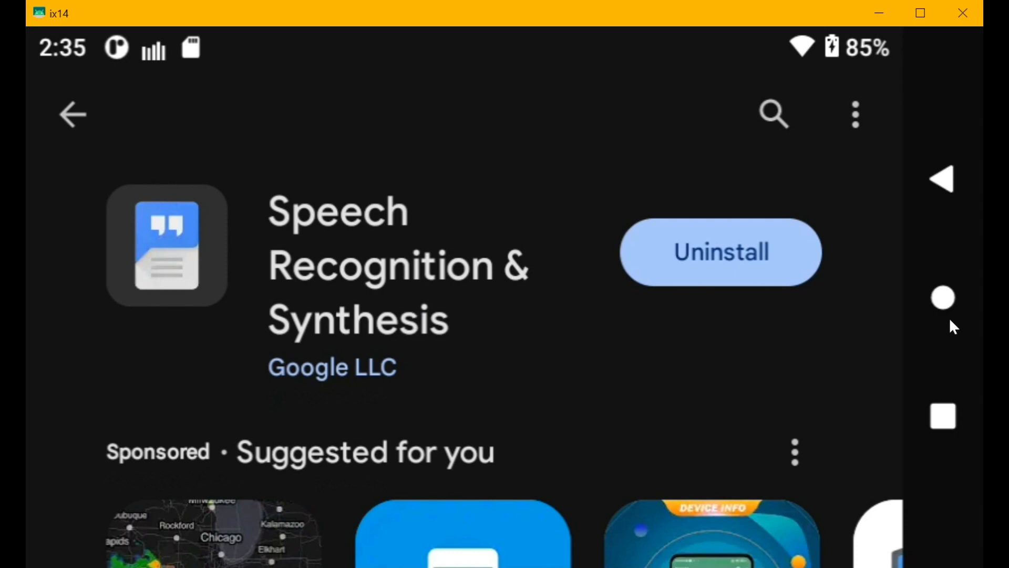
pyautogui.moveTo(946, 306)
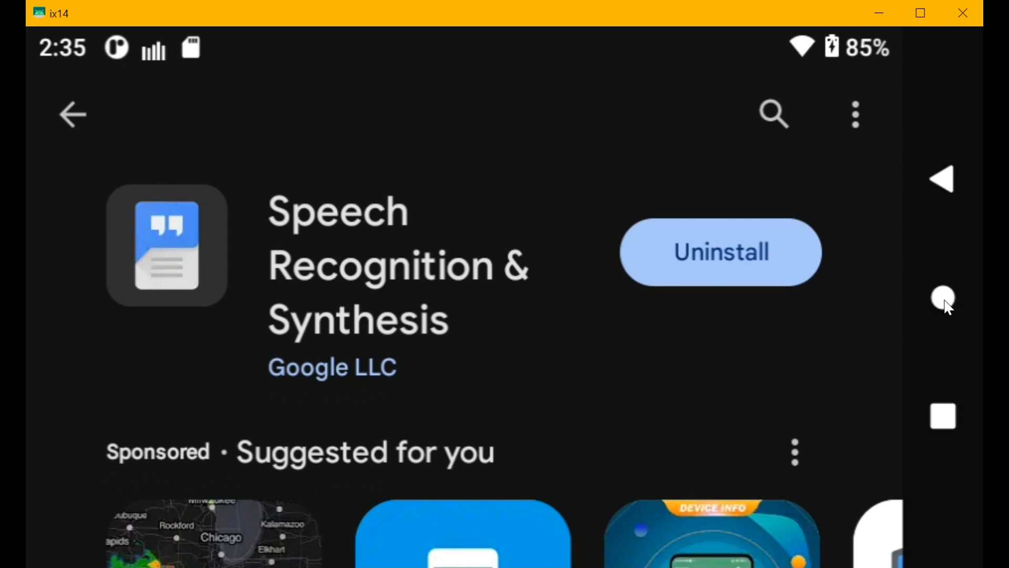
pyautogui.moveTo(943, 426)
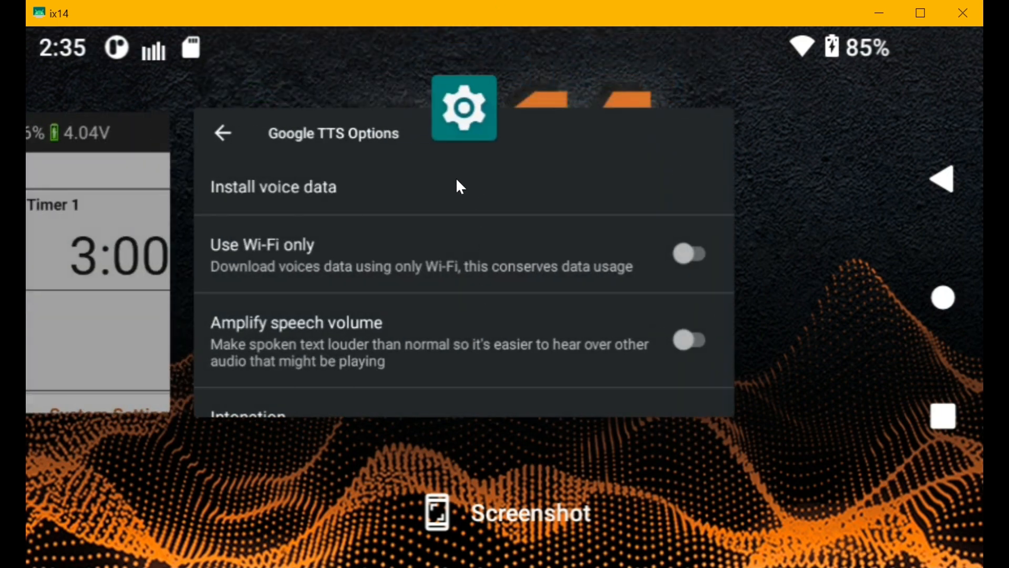
# Return to Settings' Text-to-speech output, showing the Google engine with English (United States).
pyautogui.click(222, 133)
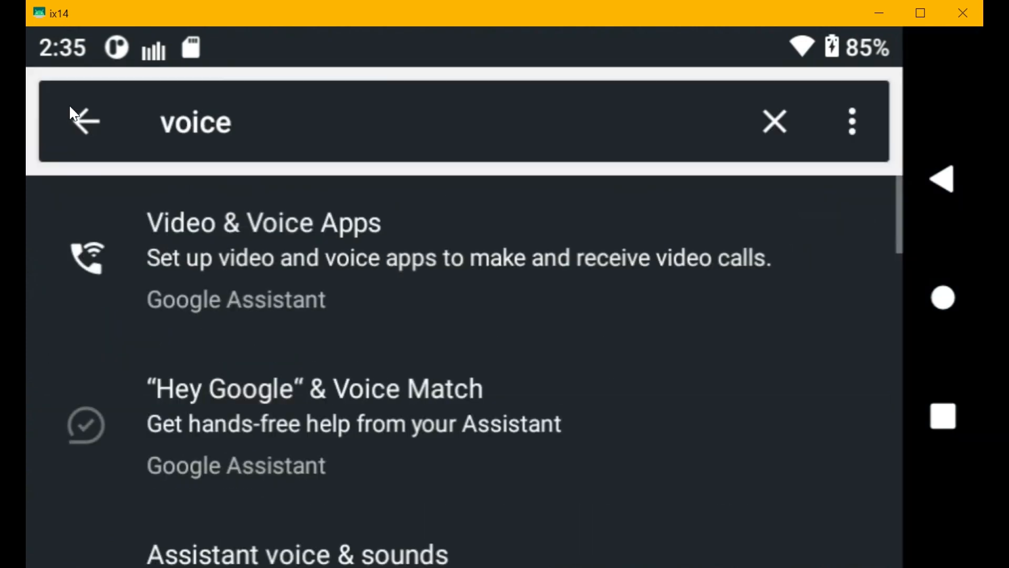
pyautogui.scroll(-3)
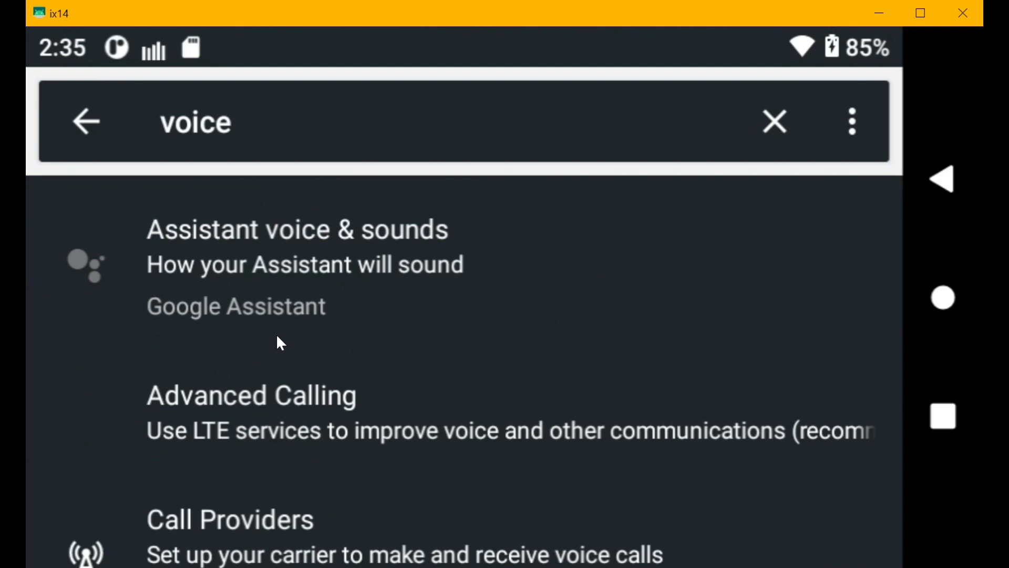
pyautogui.moveTo(292, 339)
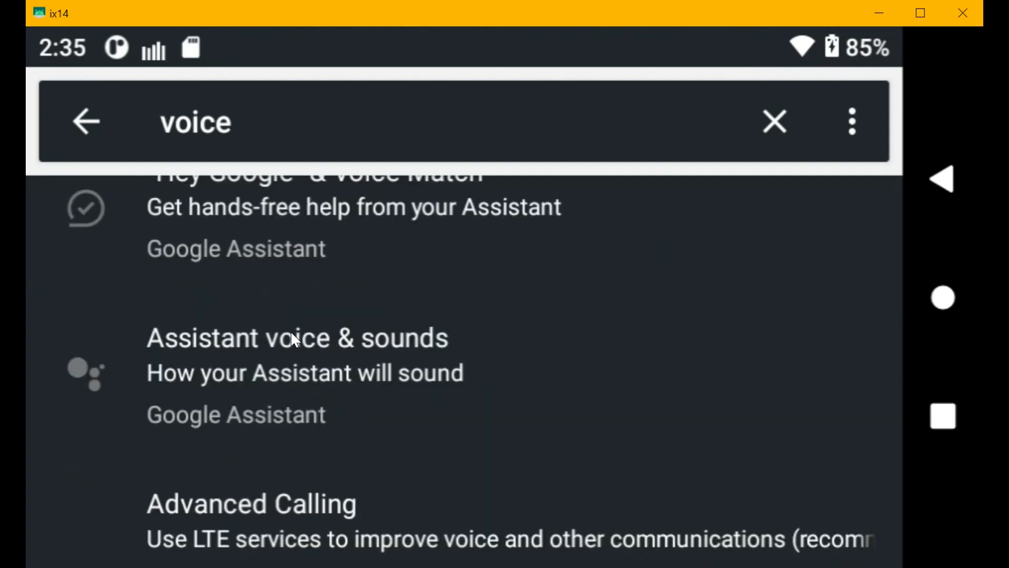
pyautogui.scroll(-3)
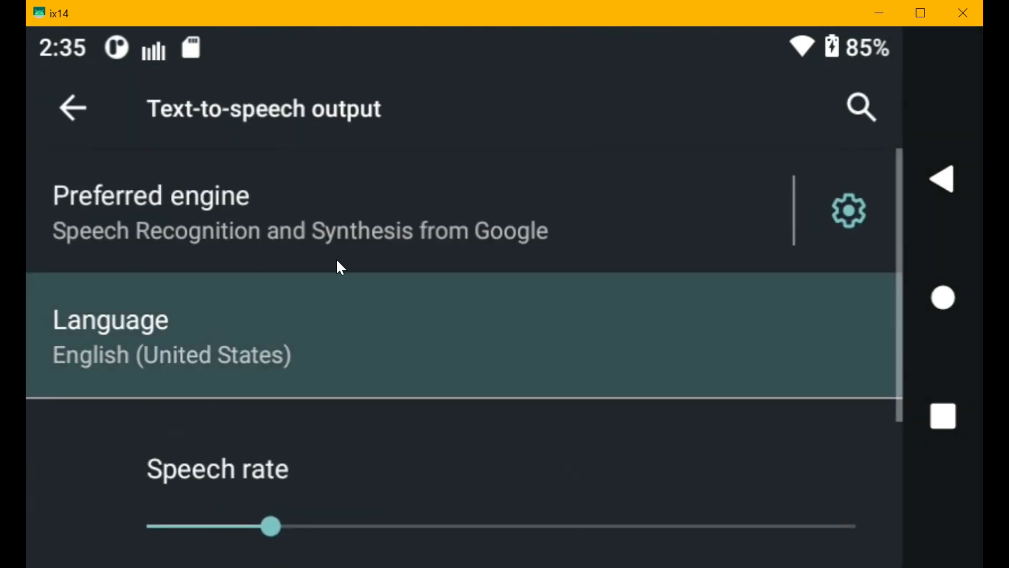
pyautogui.moveTo(105, 248)
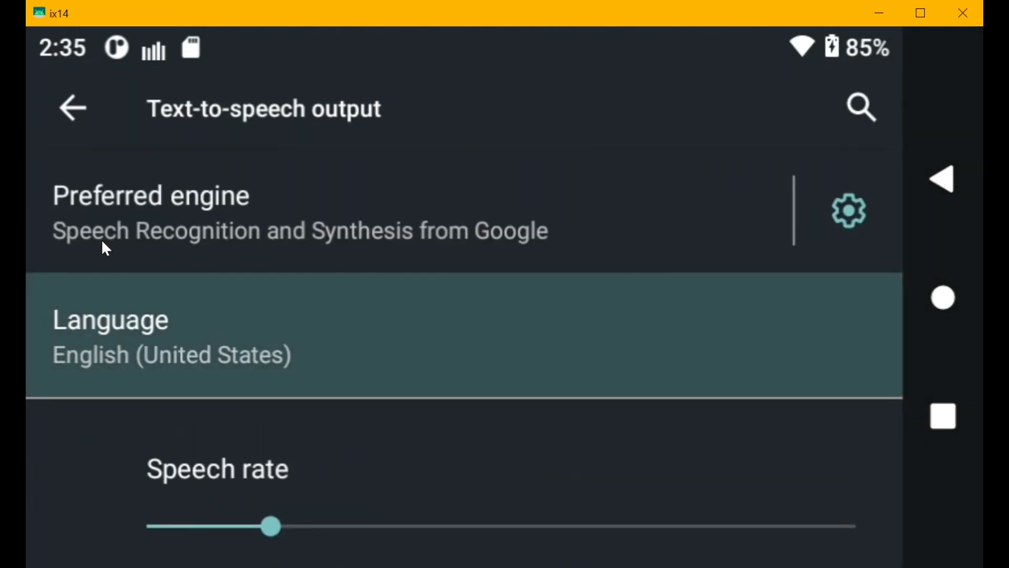
pyautogui.moveTo(482, 241)
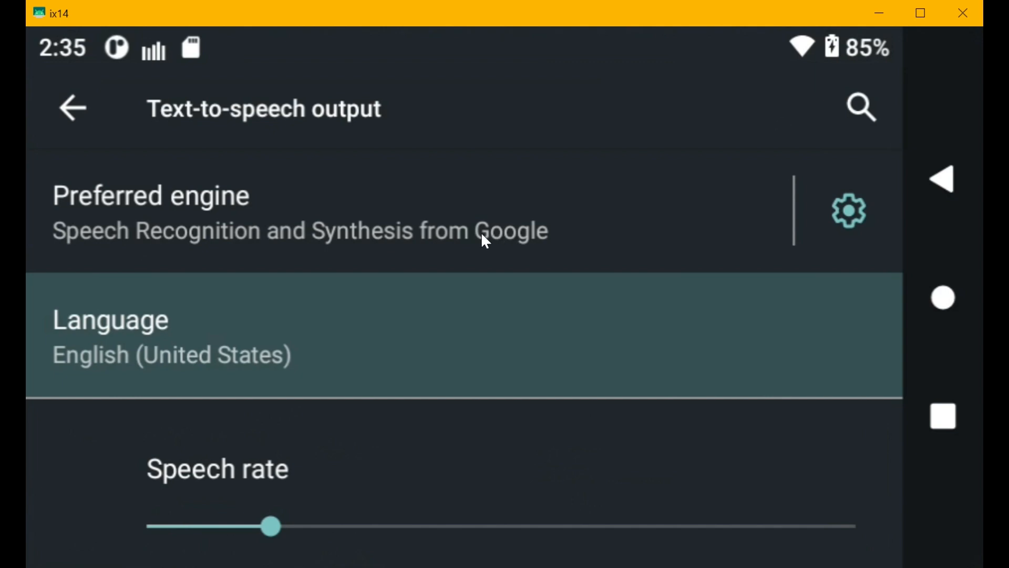
pyautogui.moveTo(280, 240)
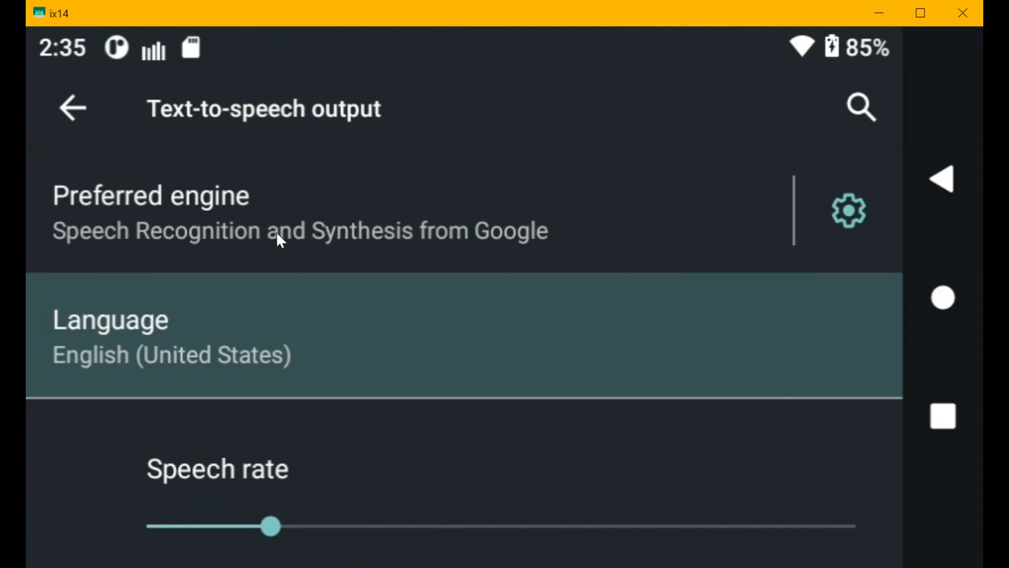
# Review the available speech languages and speech engines without changing either.
pyautogui.scroll(-3)
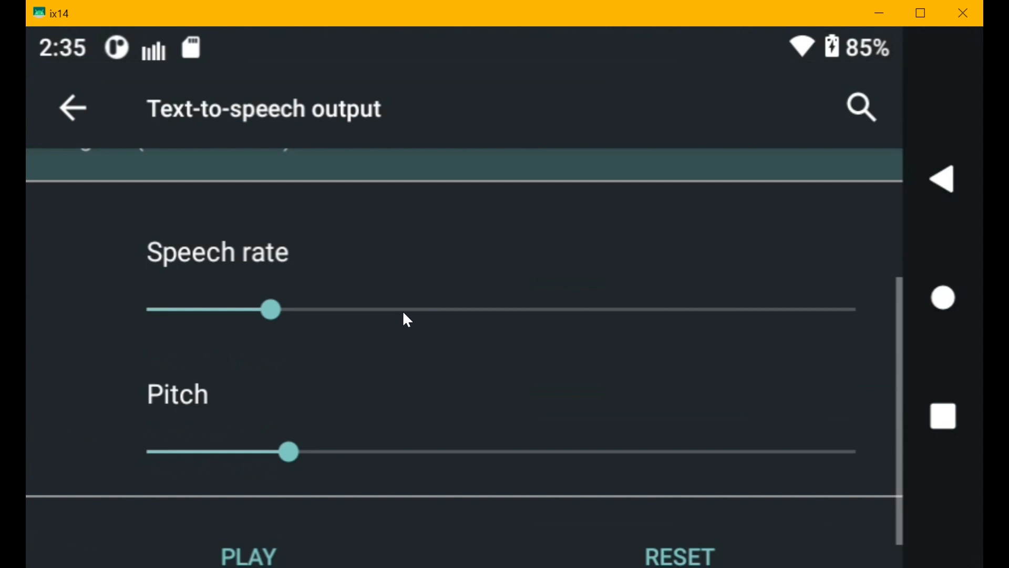
pyautogui.scroll(3)
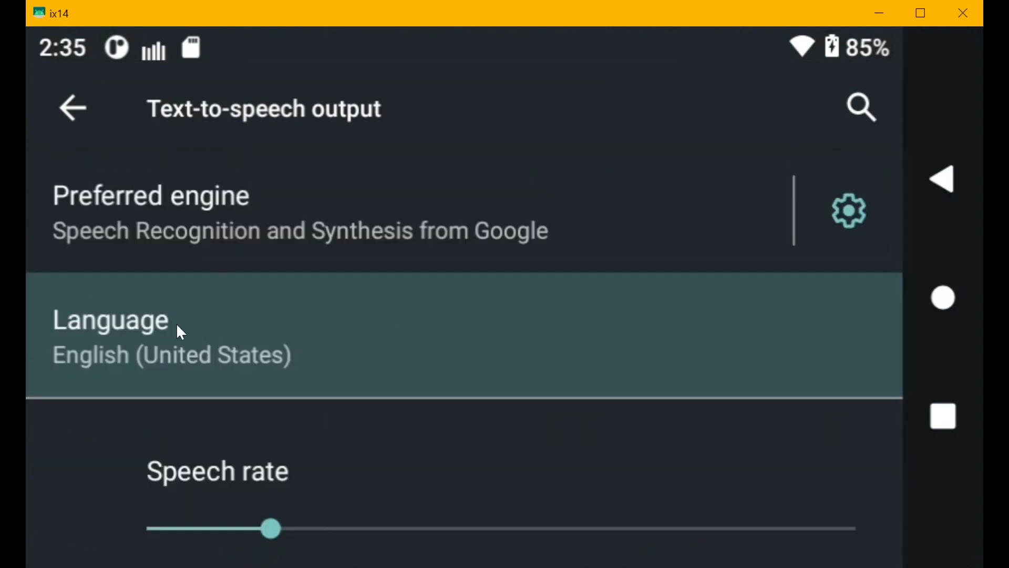
pyautogui.click(109, 319)
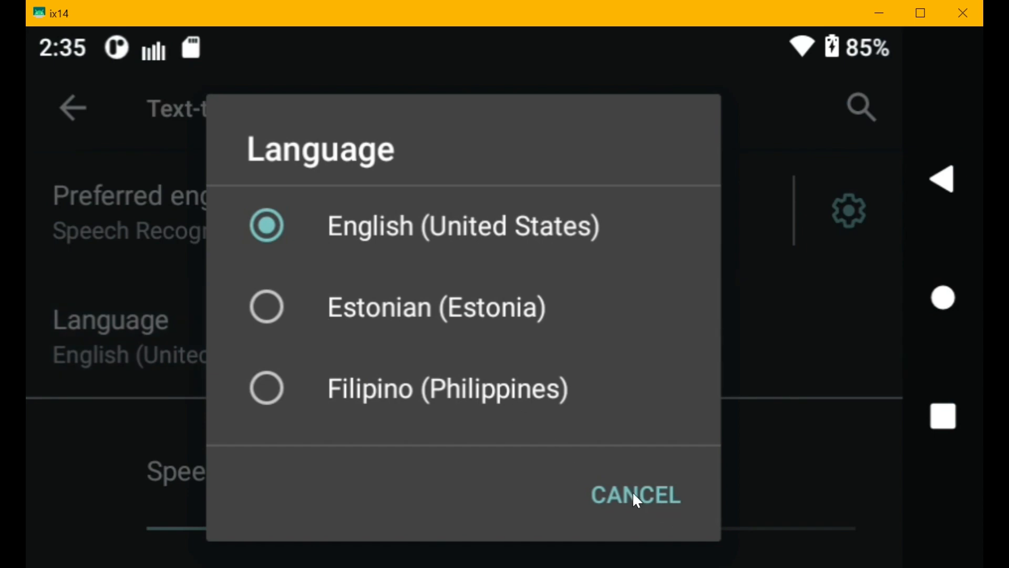
pyautogui.click(634, 494)
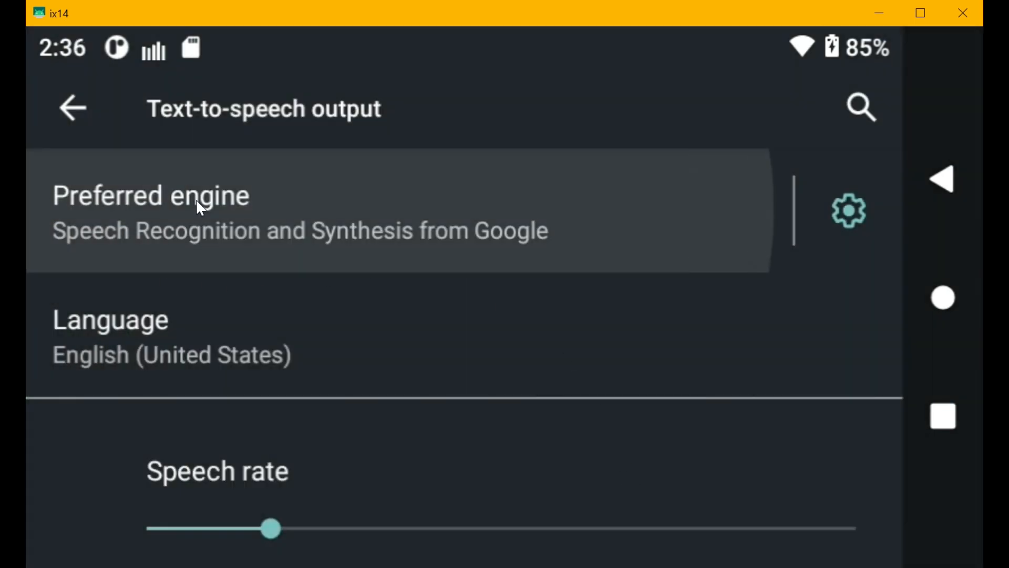
pyautogui.click(151, 195)
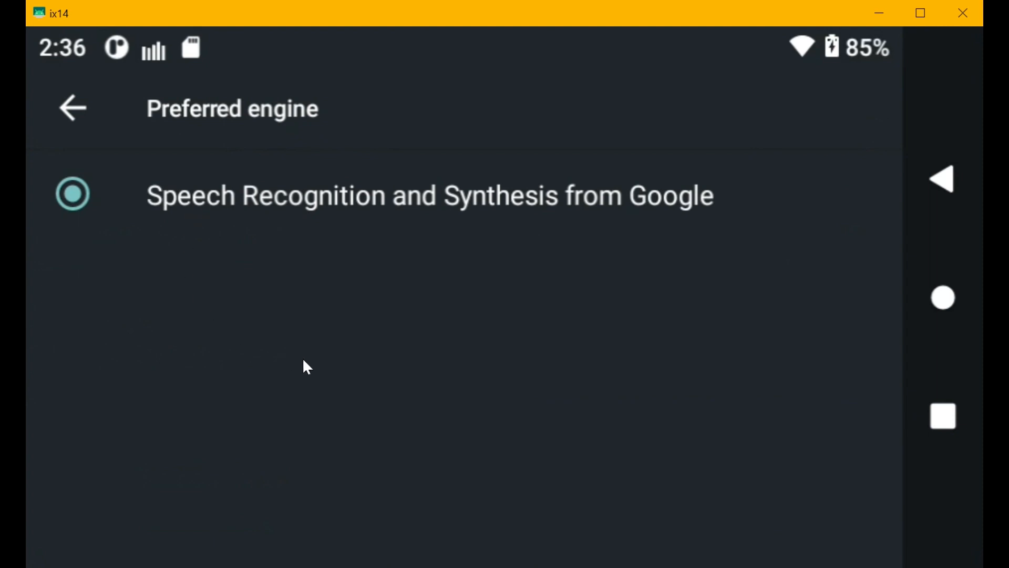
pyautogui.moveTo(75, 129)
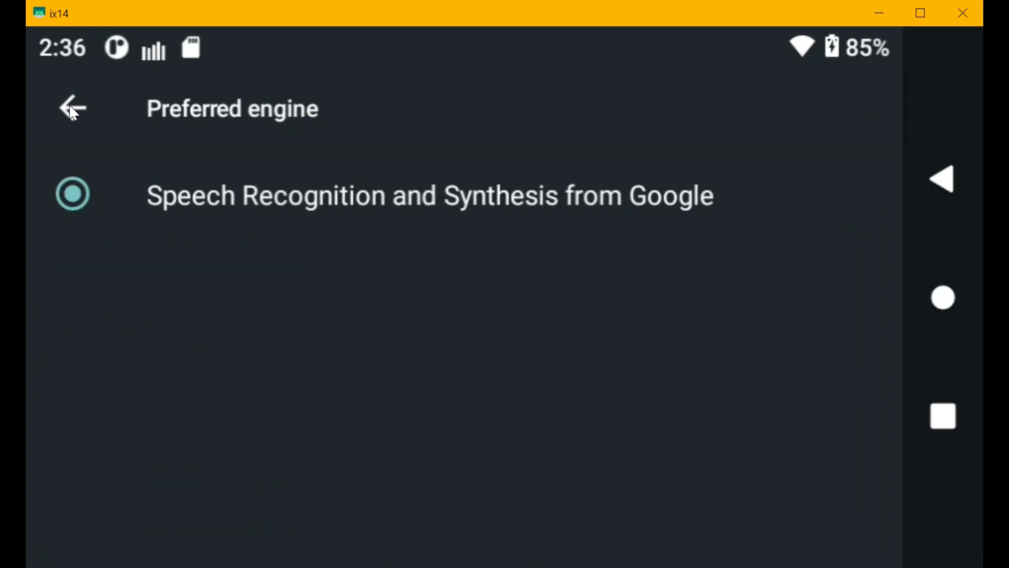
pyautogui.click(72, 107)
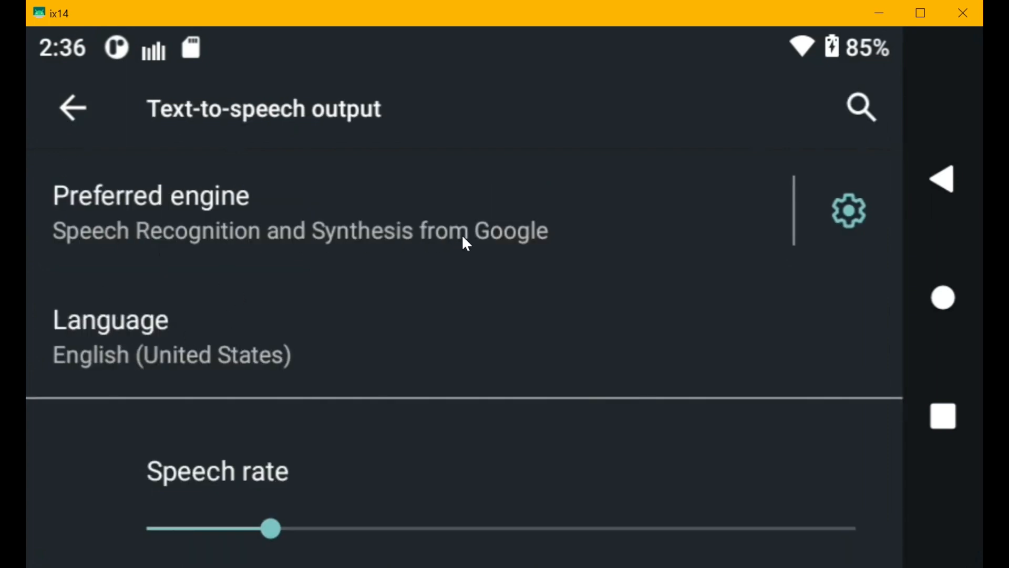
# Slow the speech rate slightly and play a sample of the current voice.
pyautogui.scroll(-3)
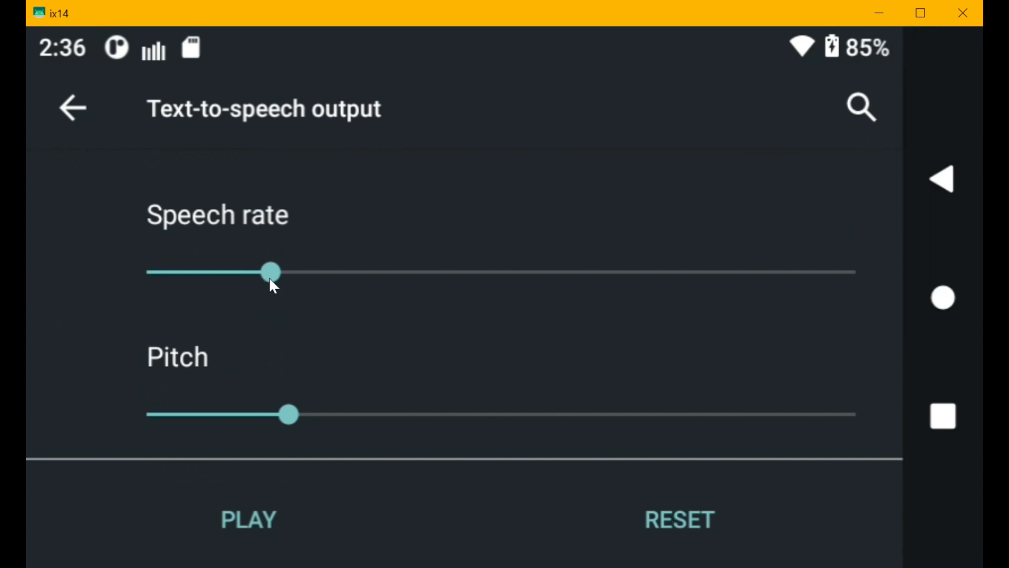
pyautogui.moveTo(664, 522)
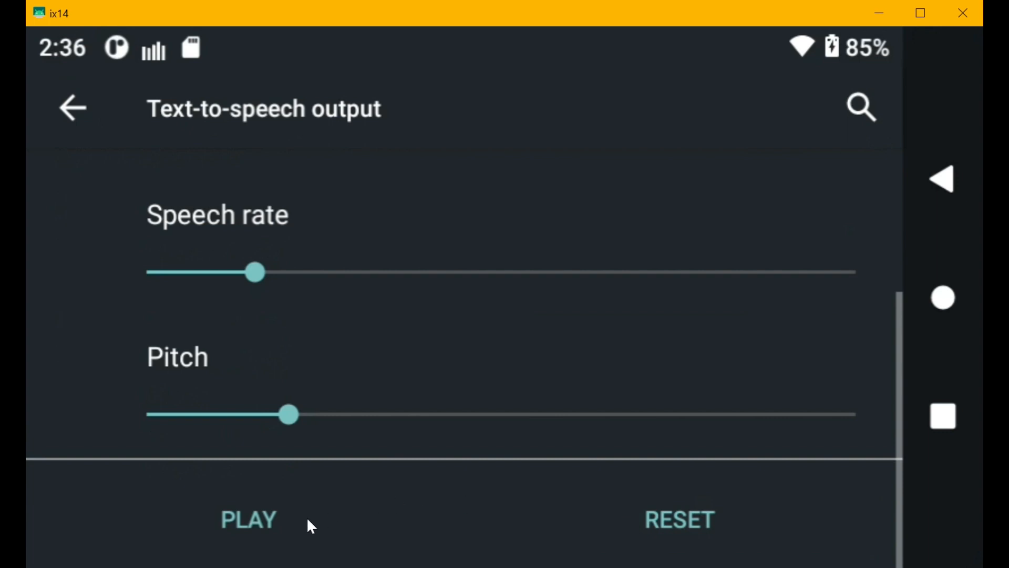
pyautogui.click(247, 519)
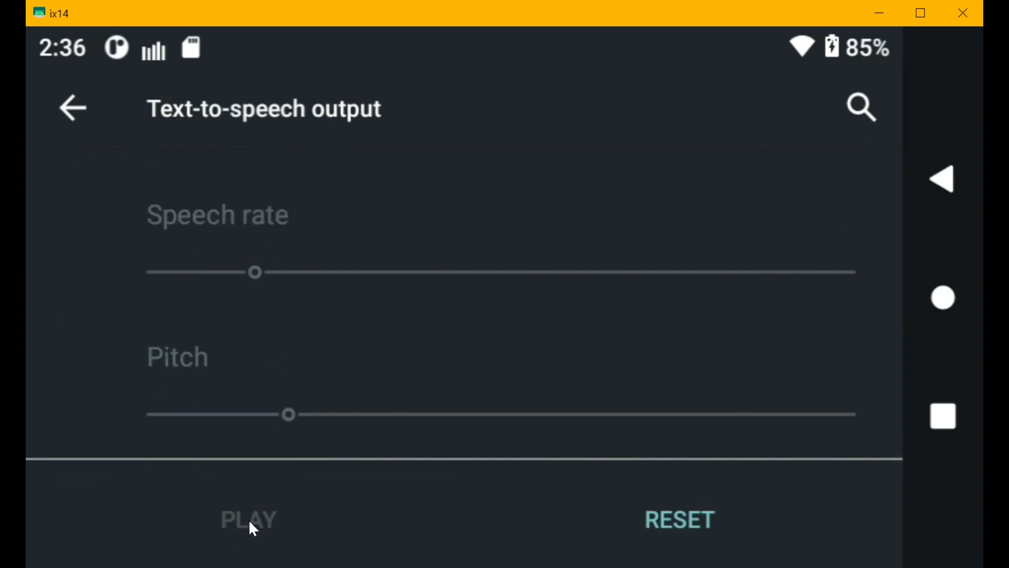
pyautogui.scroll(-3)
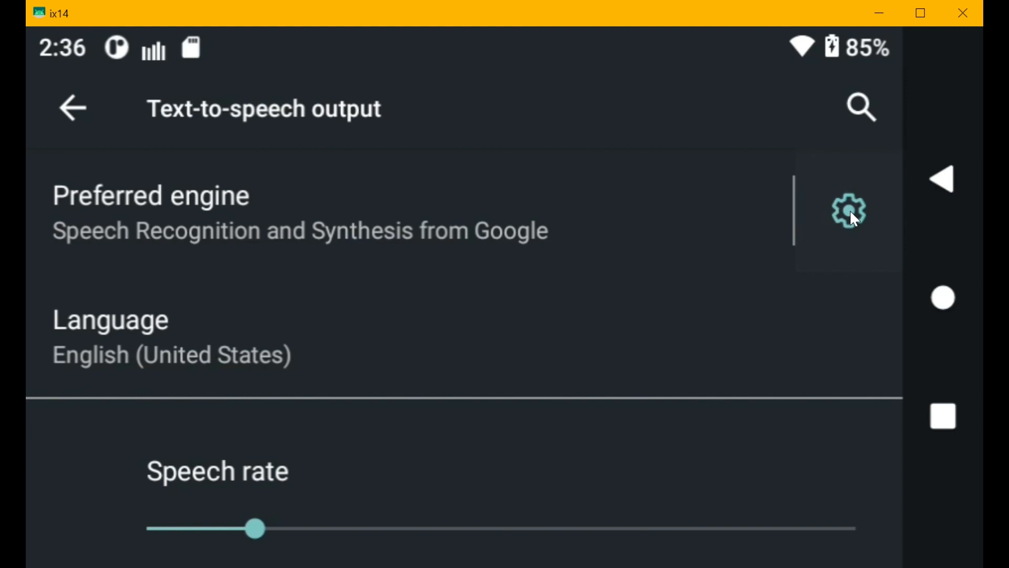
# Open Google TTS Options and scroll through Amplify speech volume and language detection settings.
pyautogui.click(848, 211)
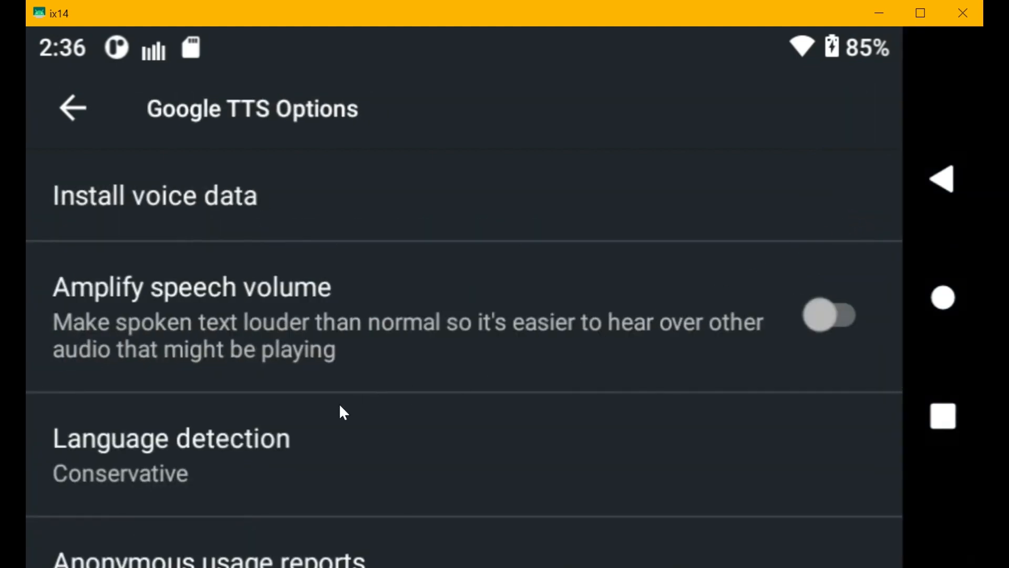
pyautogui.scroll(-3)
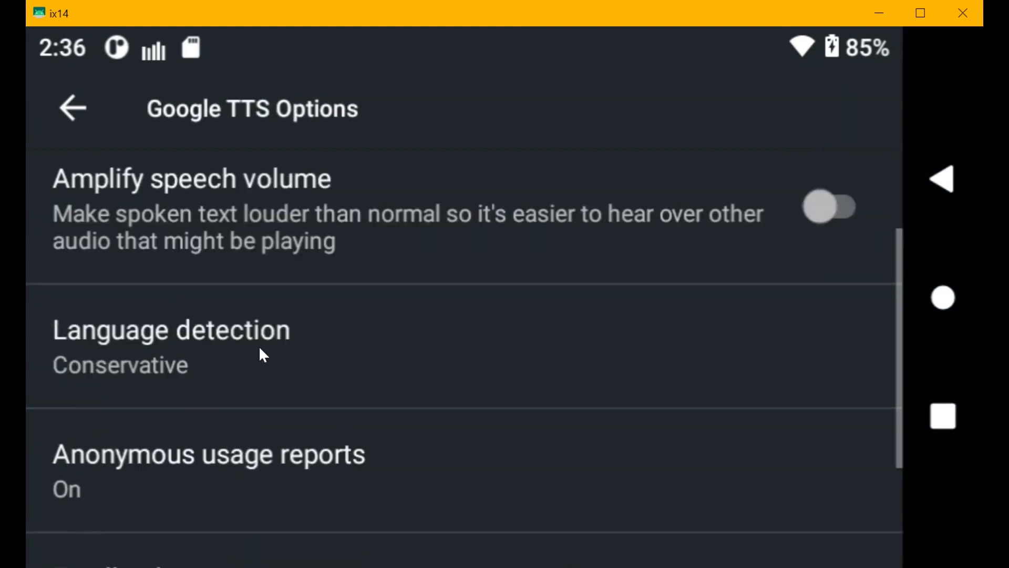
pyautogui.scroll(-3)
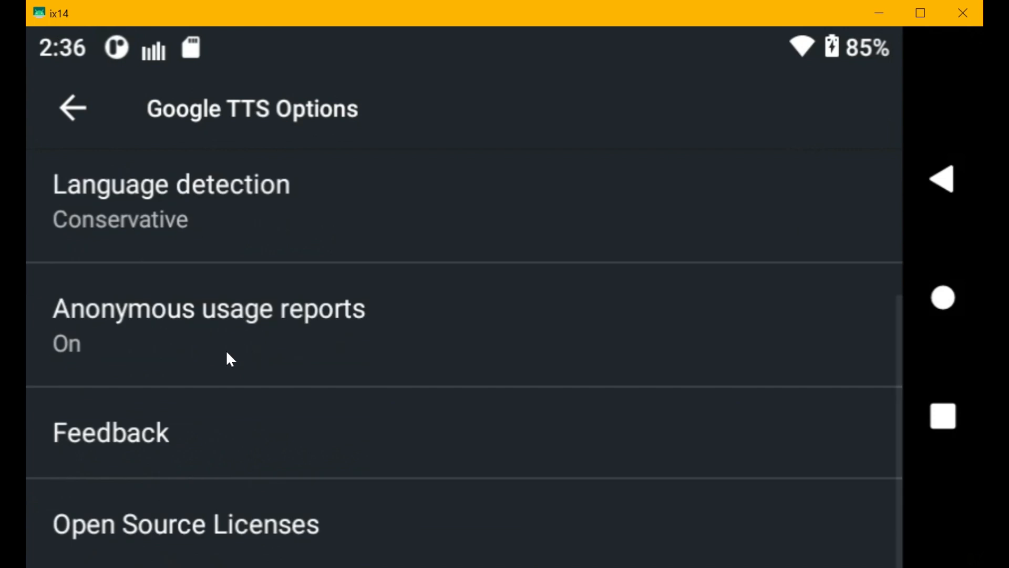
pyautogui.scroll(-3)
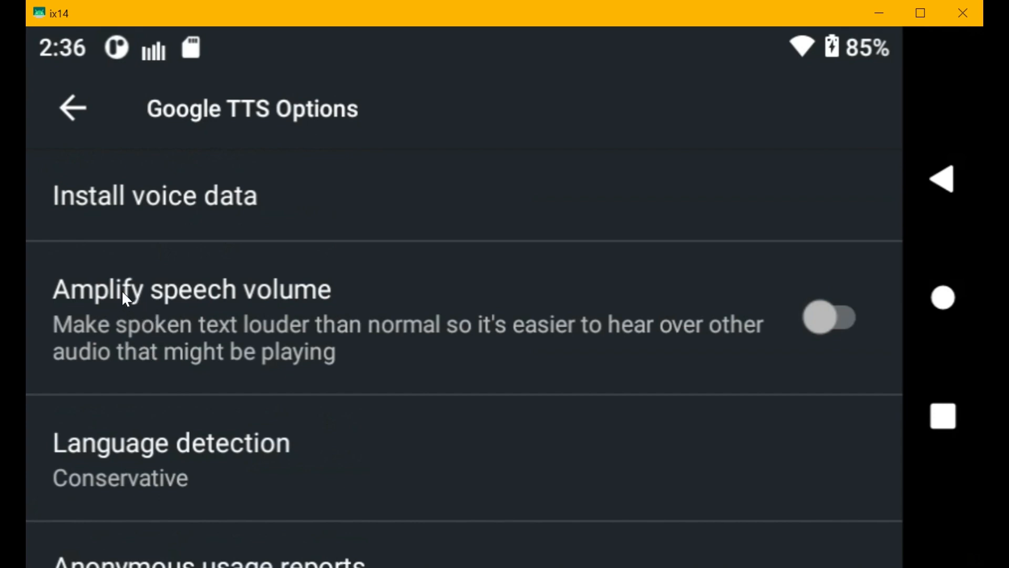
pyautogui.moveTo(144, 305)
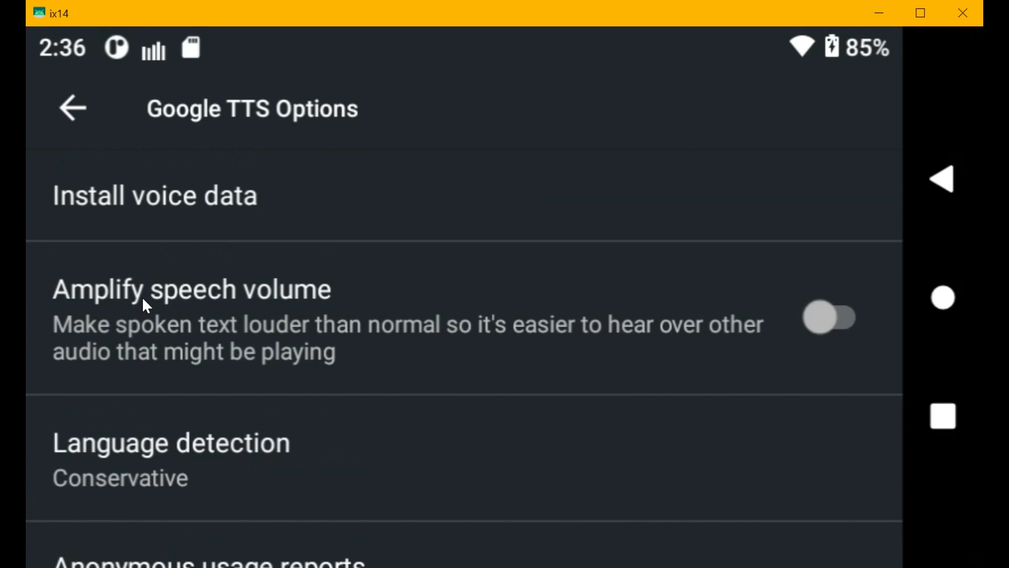
pyautogui.moveTo(166, 316)
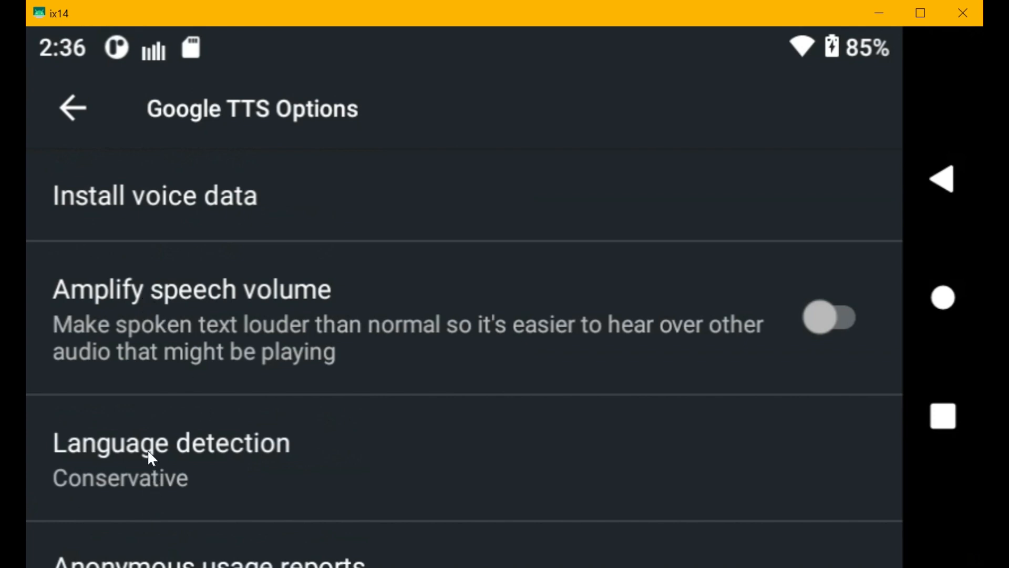
pyautogui.click(171, 457)
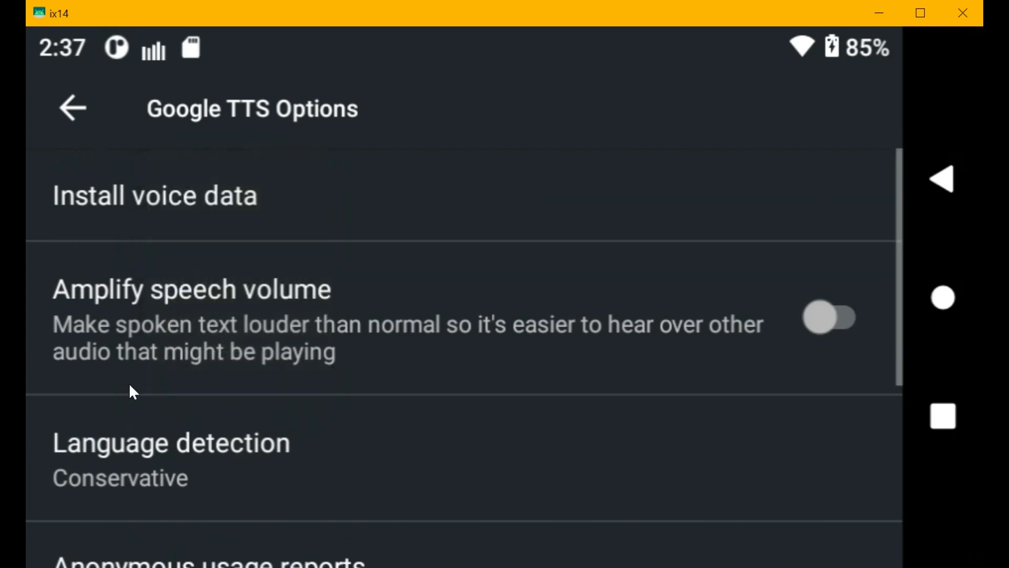
pyautogui.scroll(-3)
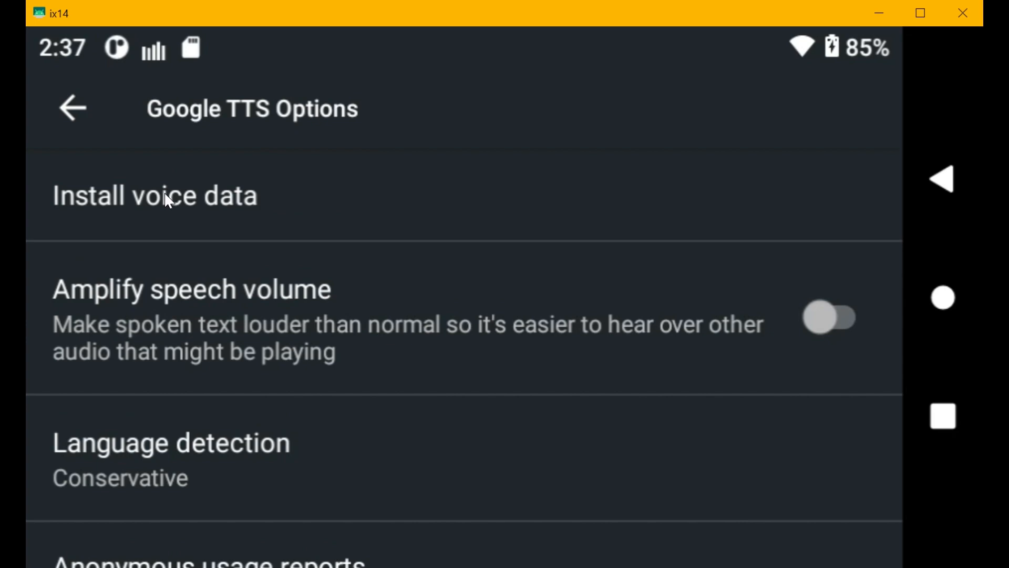
# Open Install voice data and select English (United States) to list its voices.
pyautogui.click(155, 195)
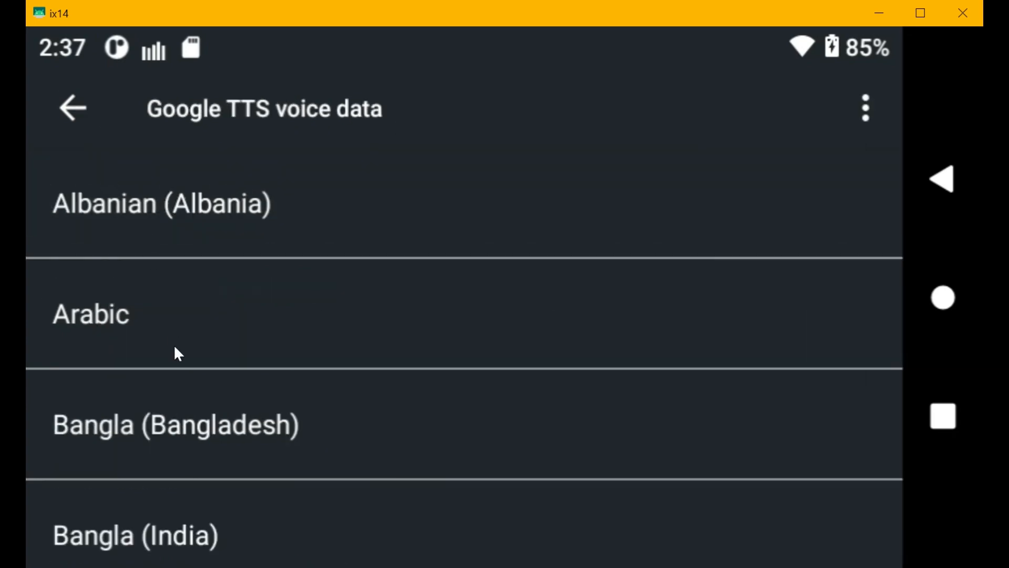
pyautogui.scroll(-3)
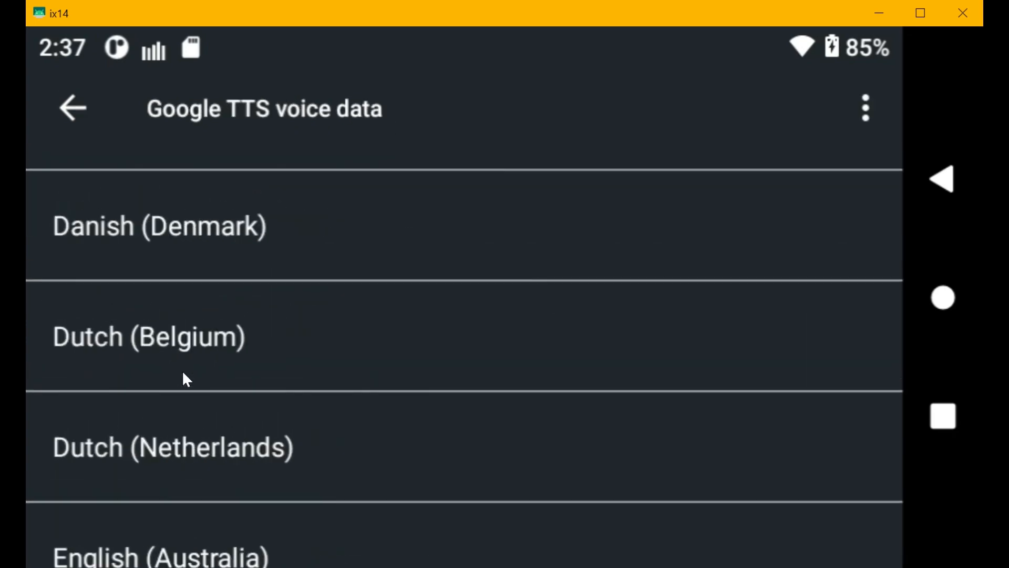
pyautogui.scroll(-3)
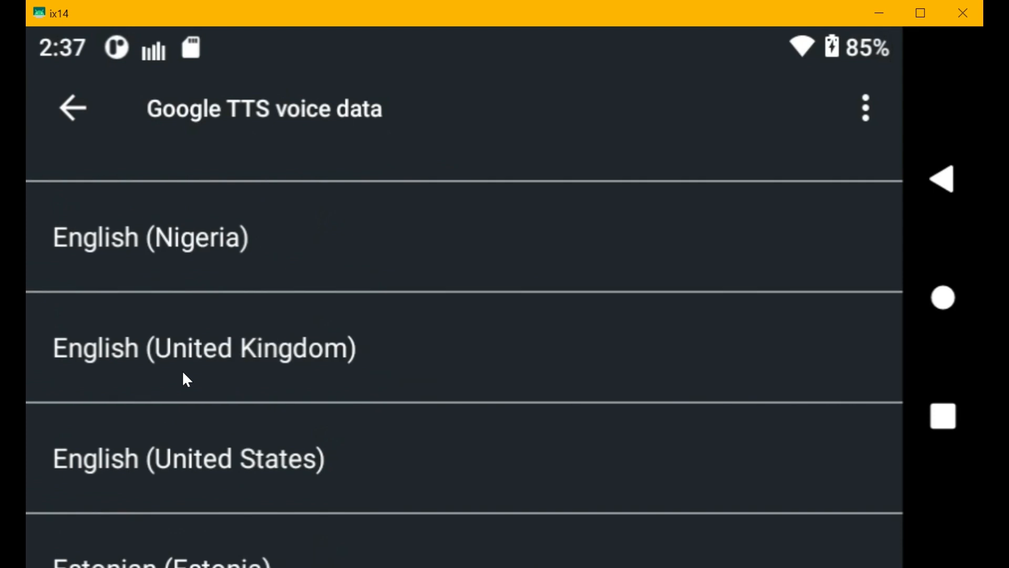
pyautogui.scroll(-3)
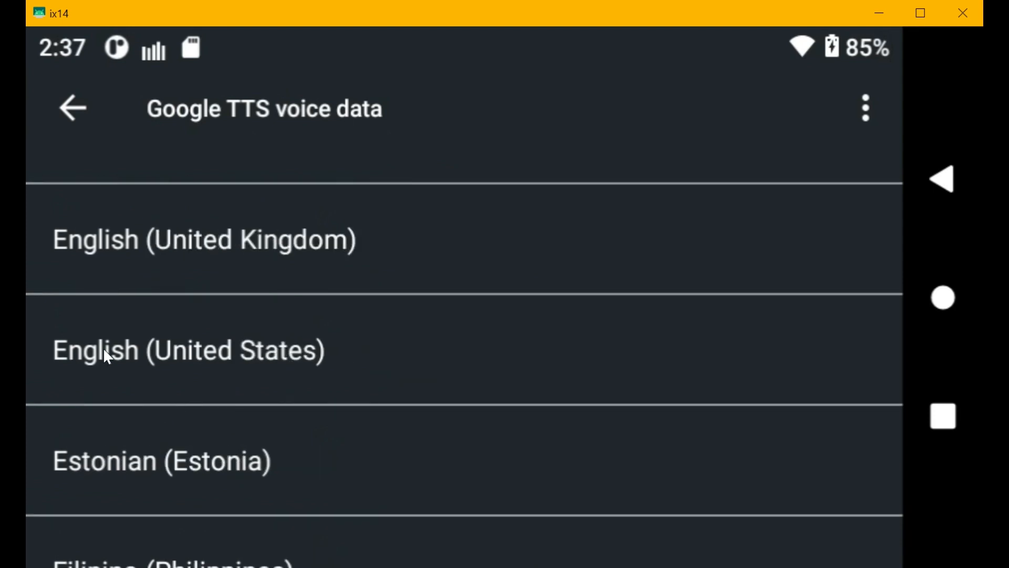
pyautogui.click(188, 350)
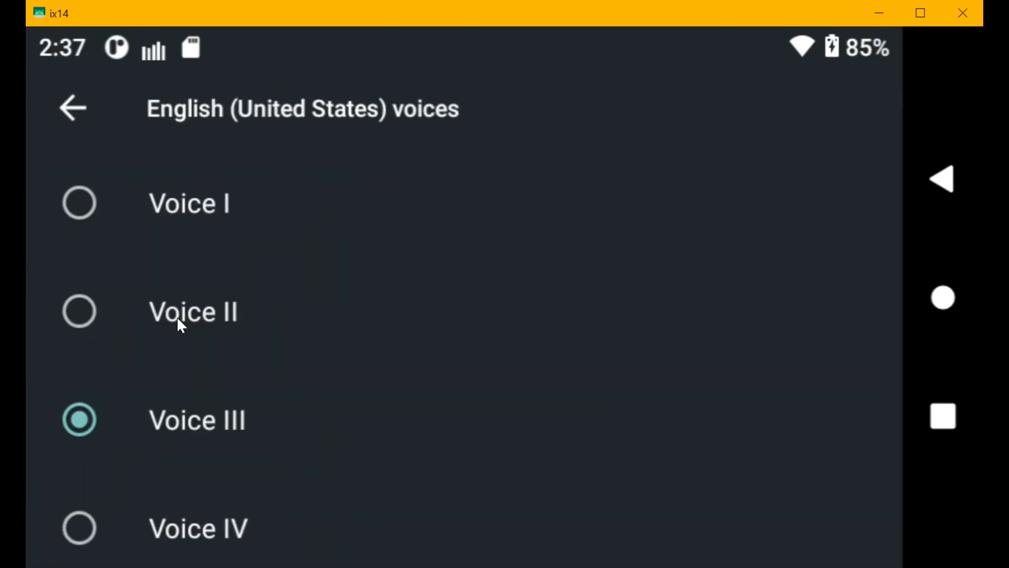
pyautogui.moveTo(80, 203)
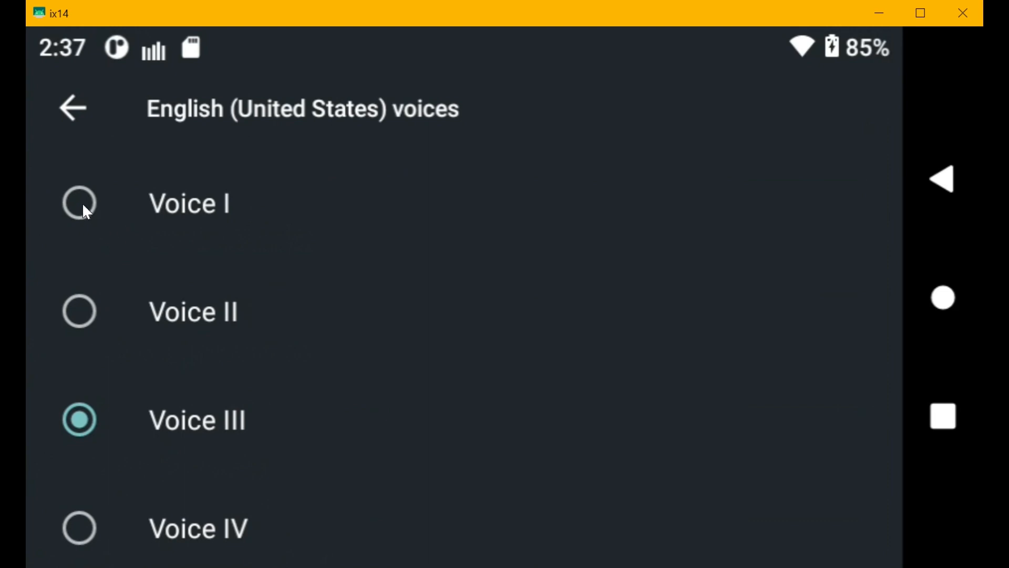
# Preview US English Voices I, II, III, VI and VIII, then reselect Voice V.
pyautogui.click(79, 203)
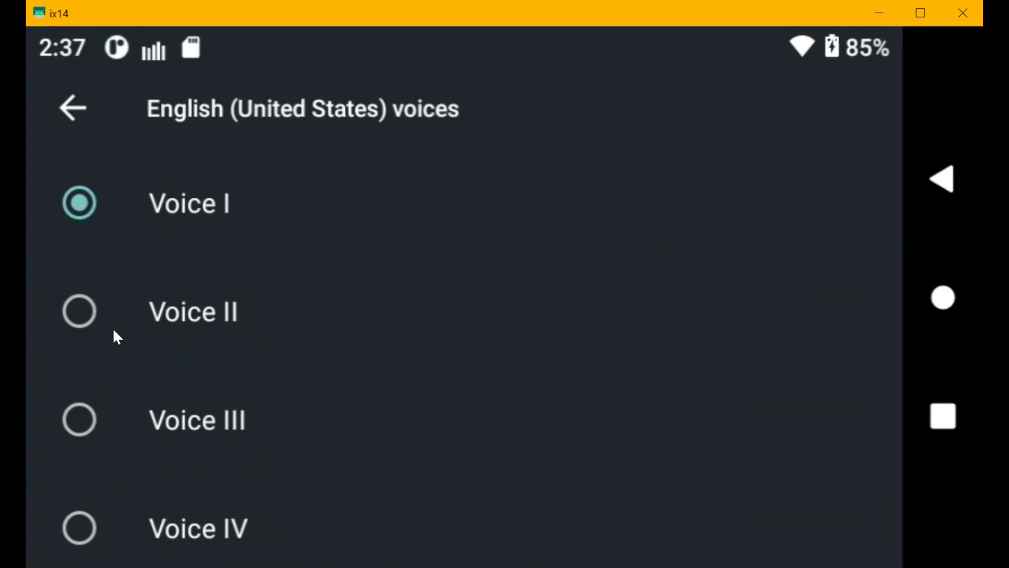
pyautogui.click(79, 311)
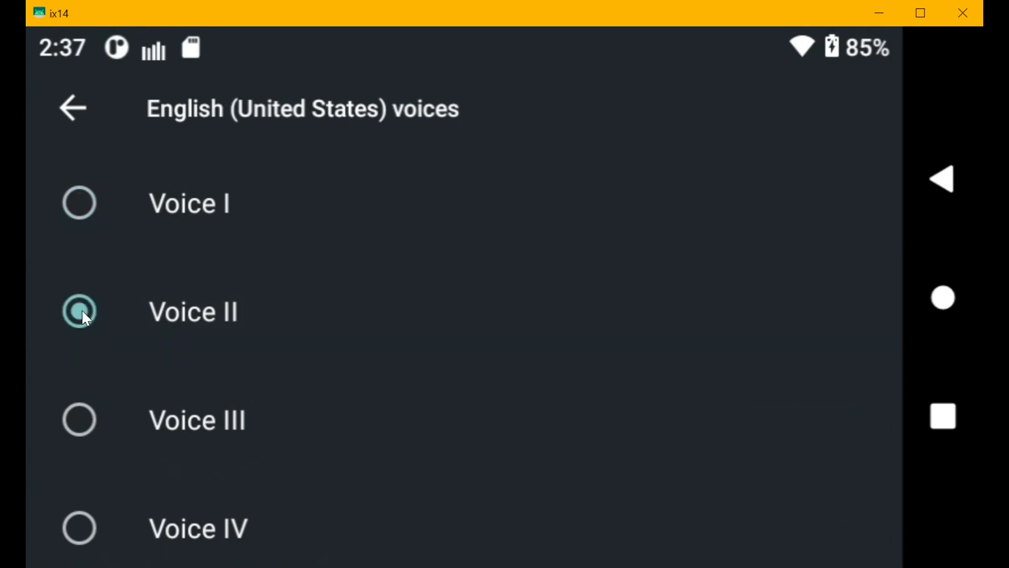
pyautogui.moveTo(358, 345)
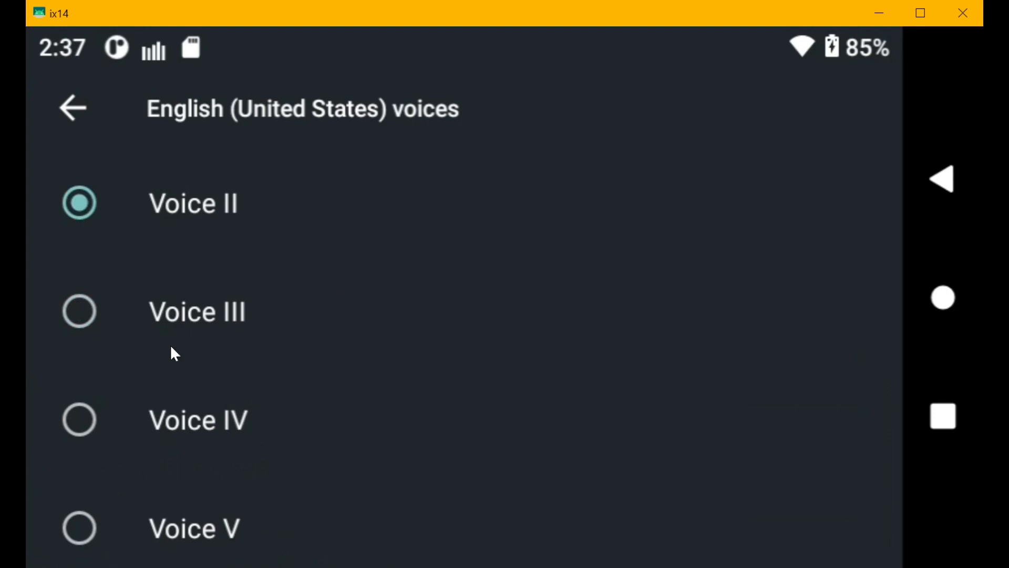
pyautogui.click(79, 311)
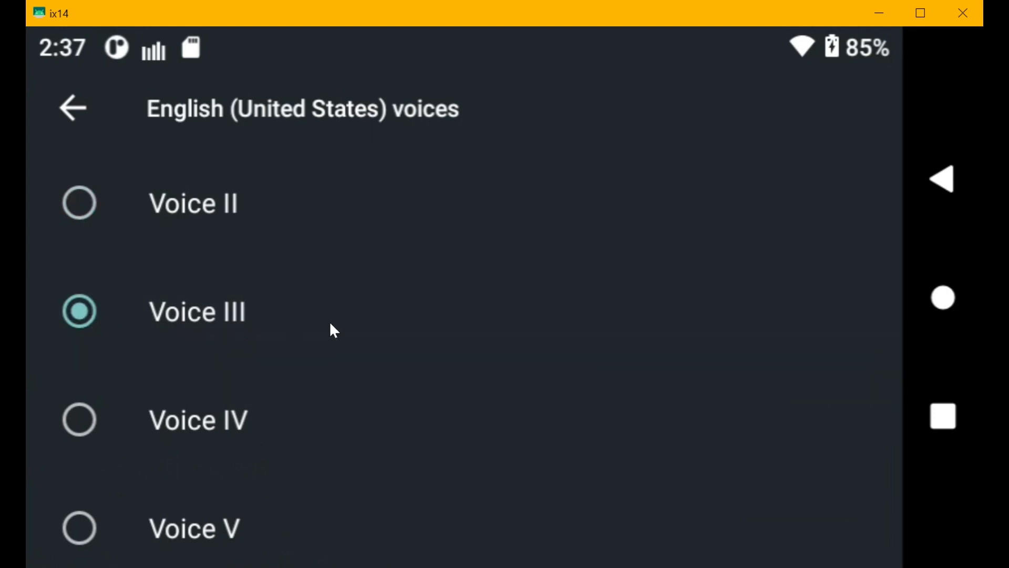
pyautogui.moveTo(316, 311)
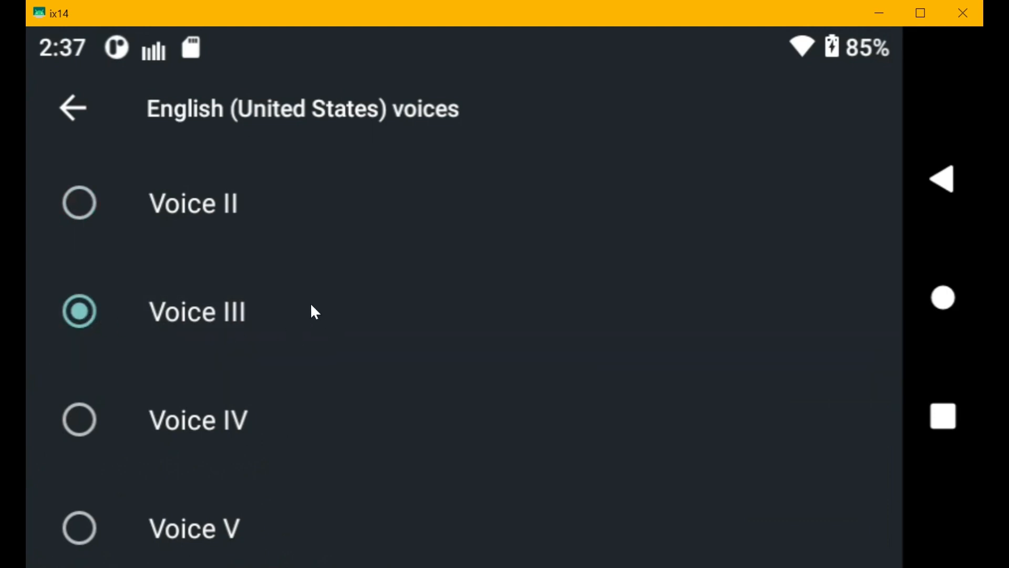
pyautogui.scroll(-3)
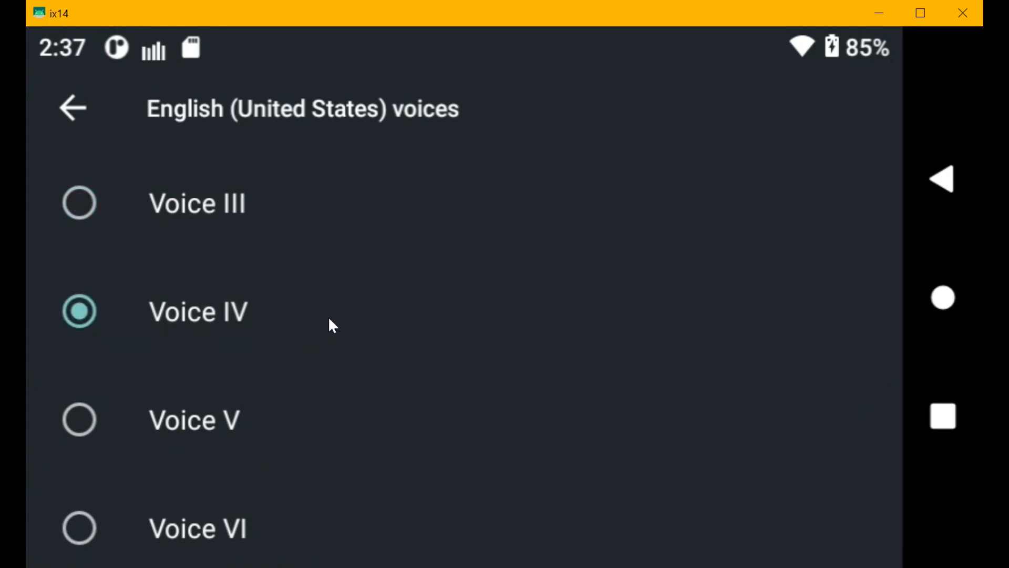
pyautogui.moveTo(309, 319)
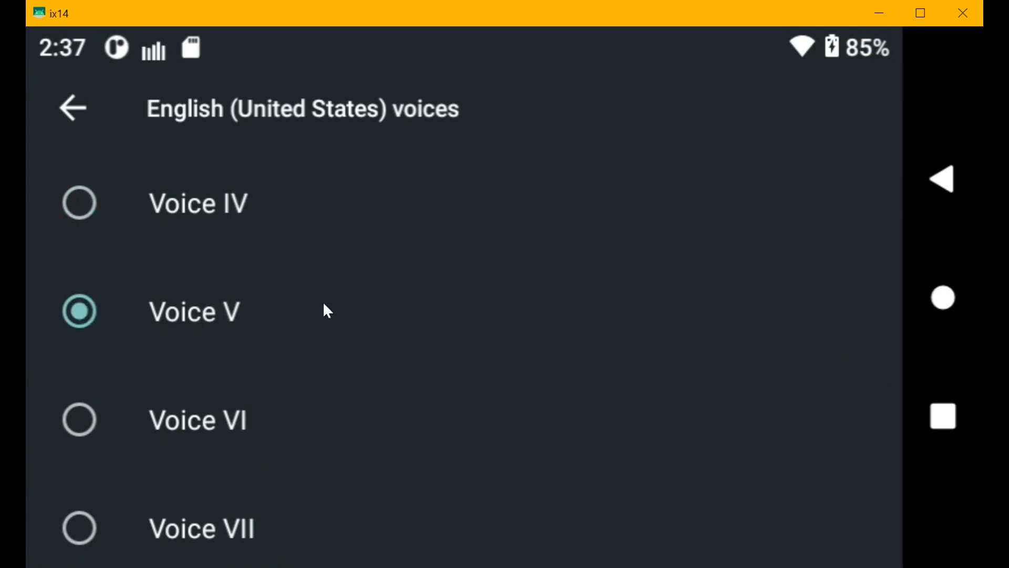
pyautogui.moveTo(304, 321)
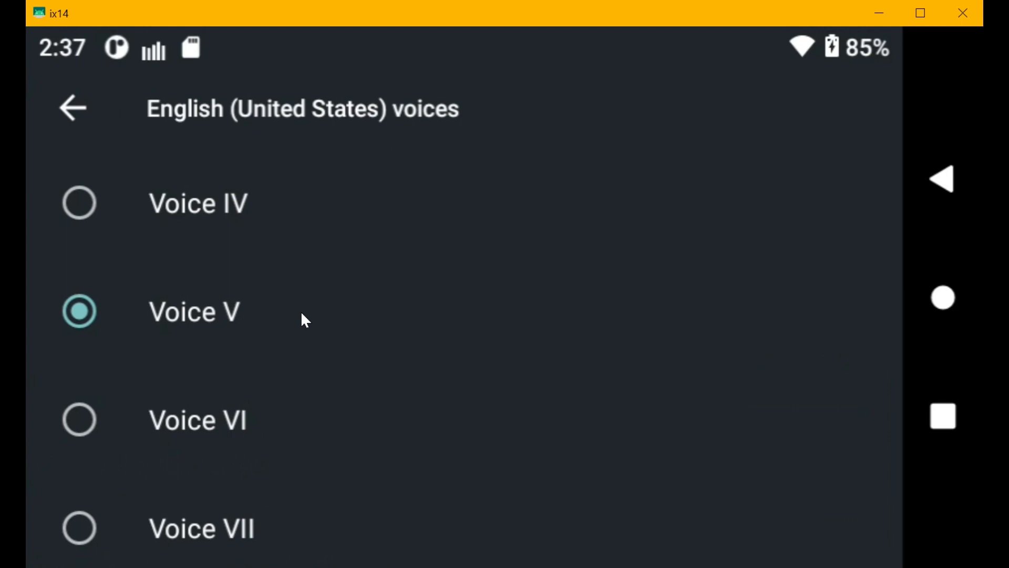
pyautogui.moveTo(313, 298)
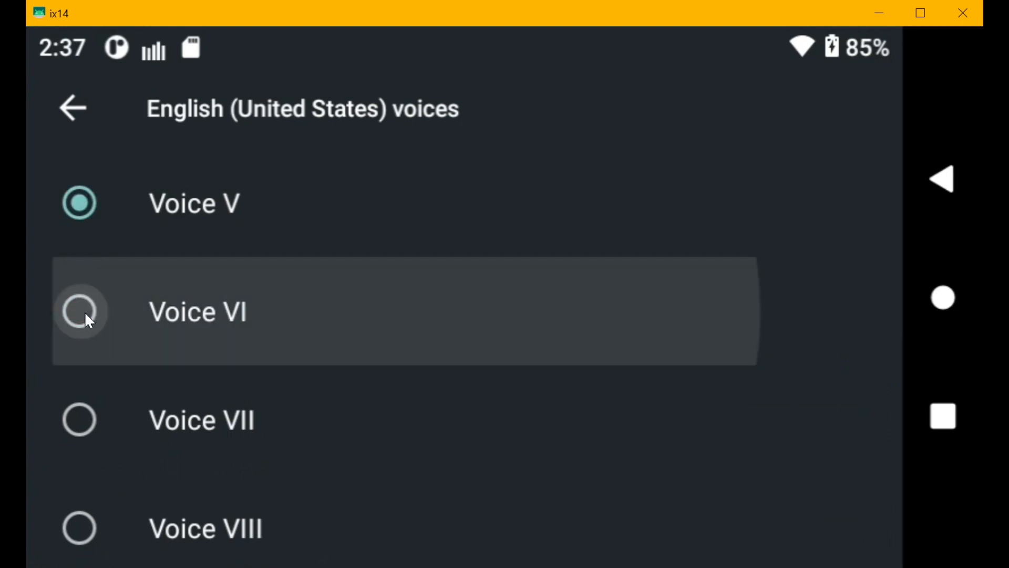
pyautogui.click(79, 312)
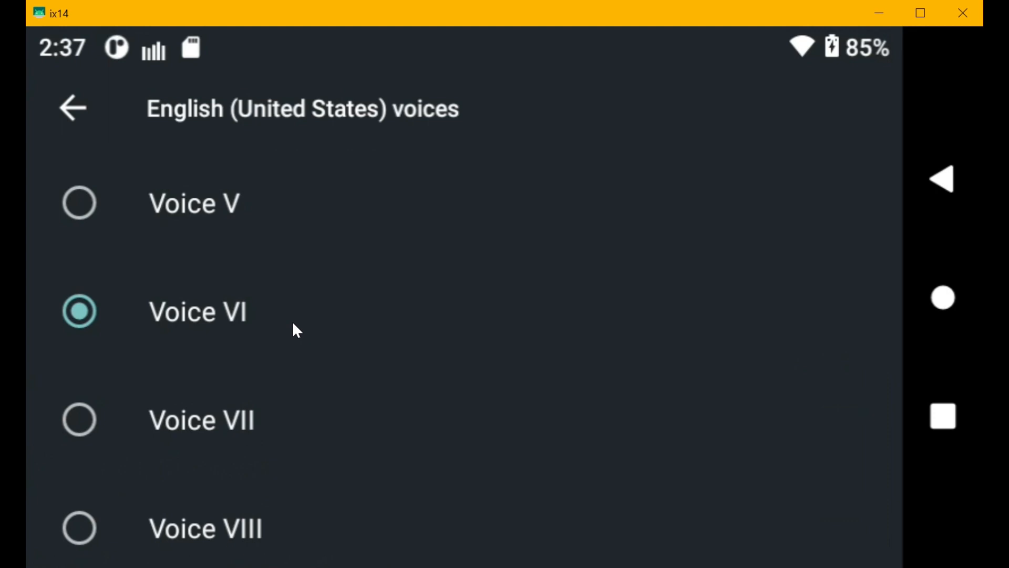
pyautogui.moveTo(304, 307)
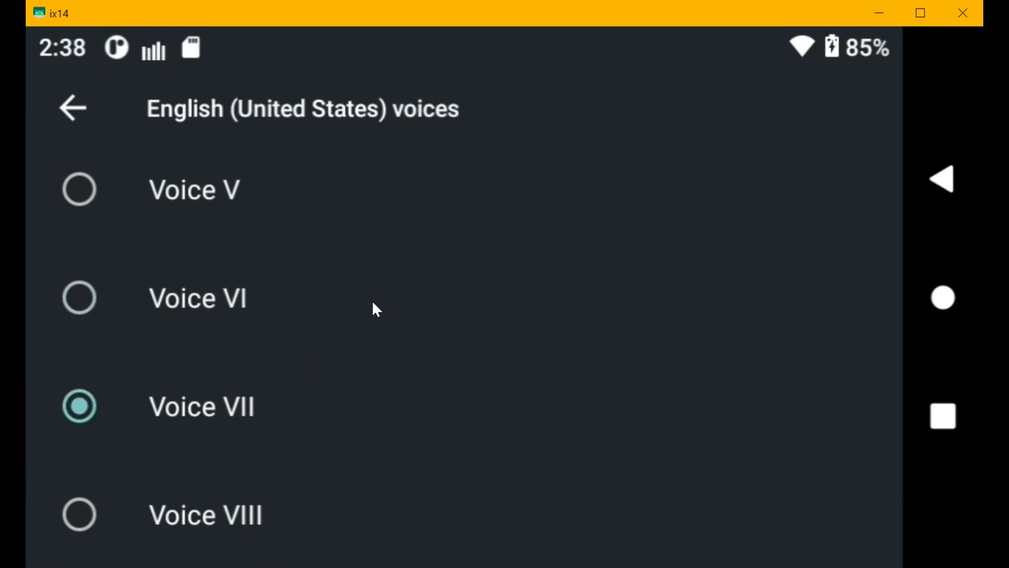
pyautogui.moveTo(347, 299)
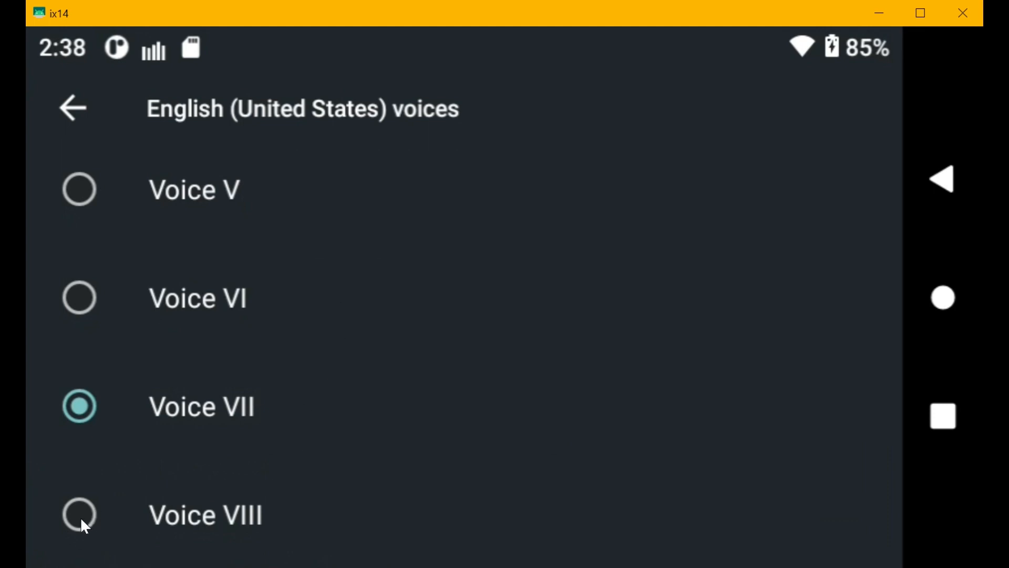
pyautogui.click(79, 514)
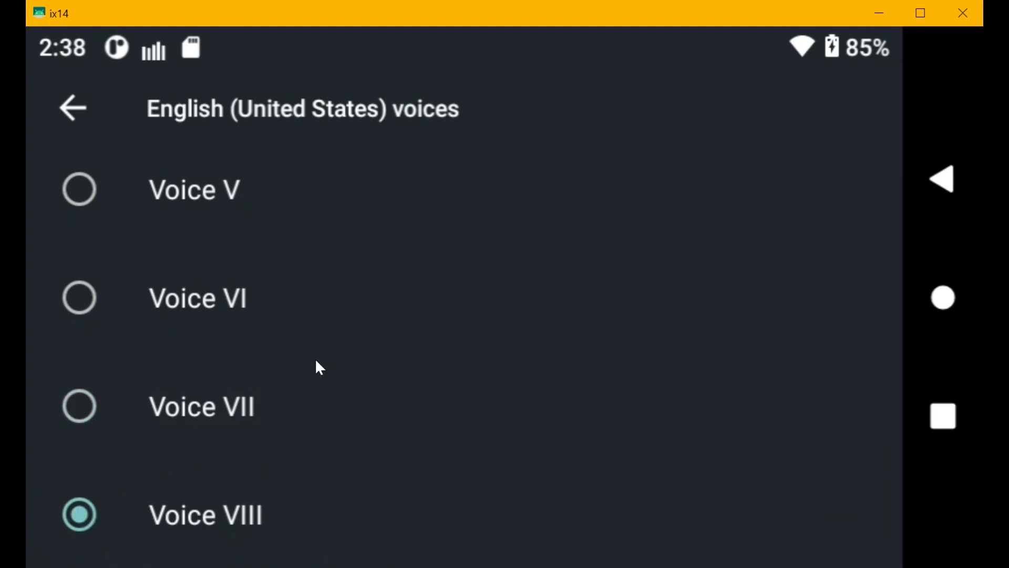
pyautogui.moveTo(312, 386)
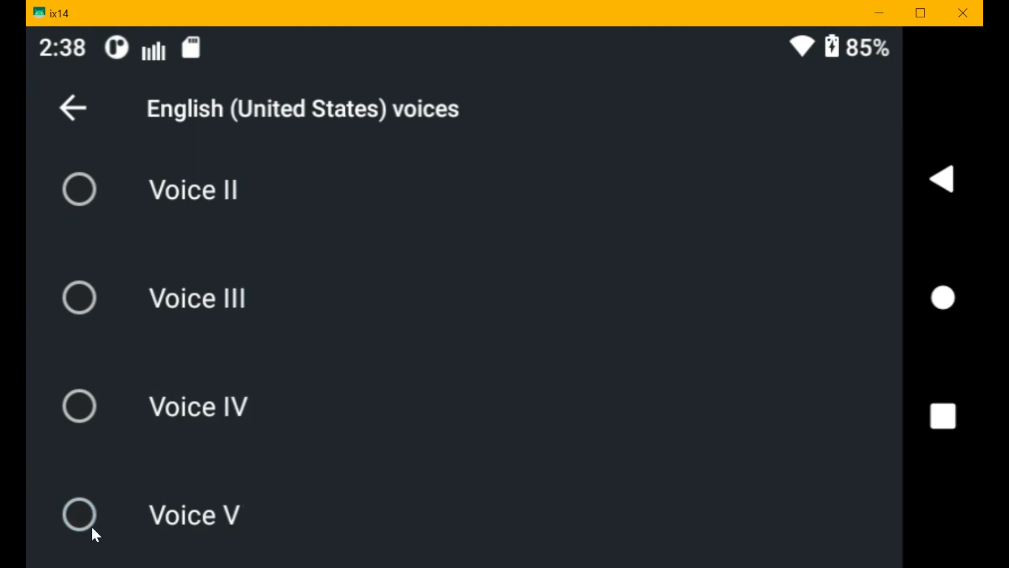
pyautogui.click(79, 514)
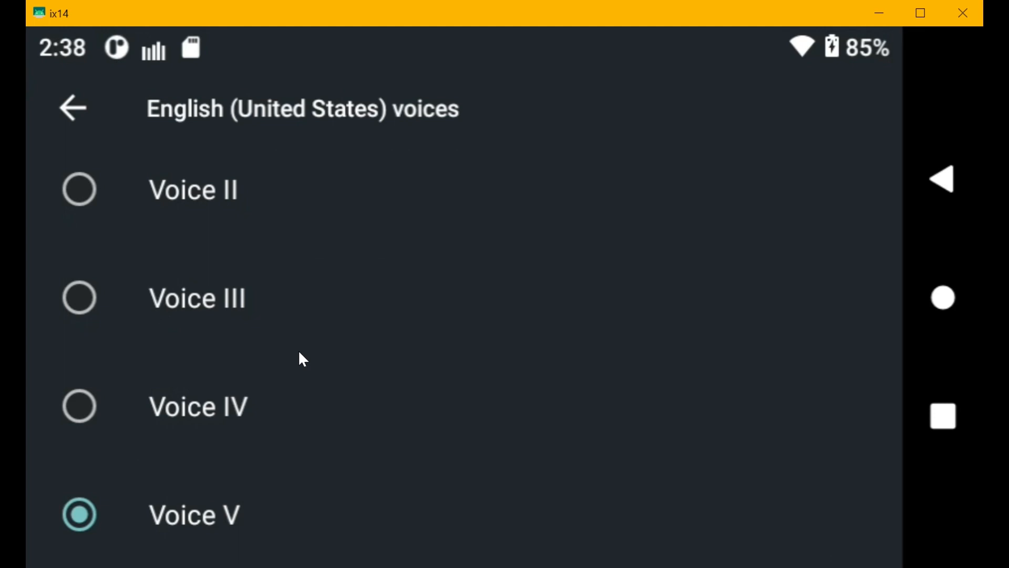
pyautogui.moveTo(238, 491)
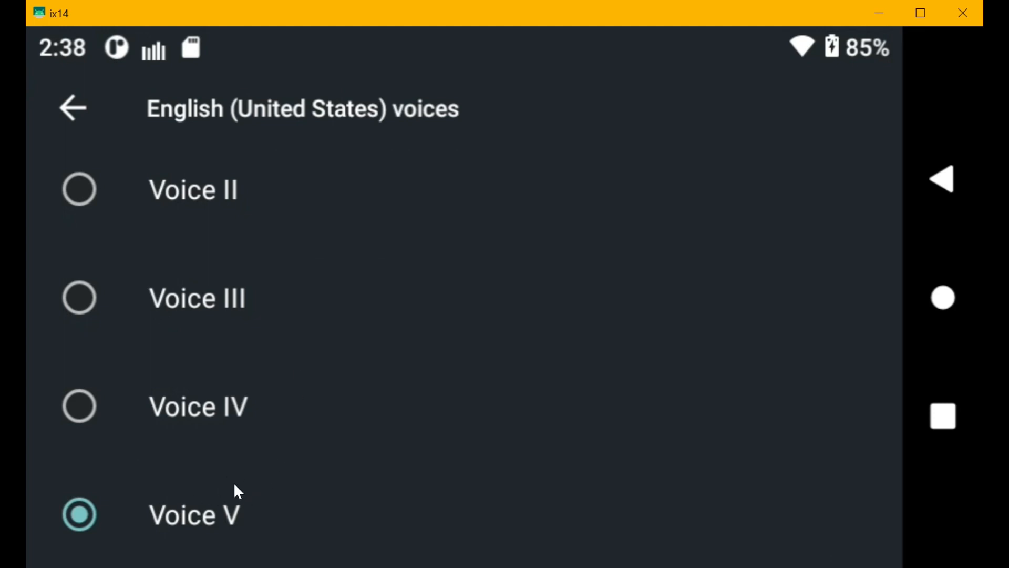
pyautogui.moveTo(270, 491)
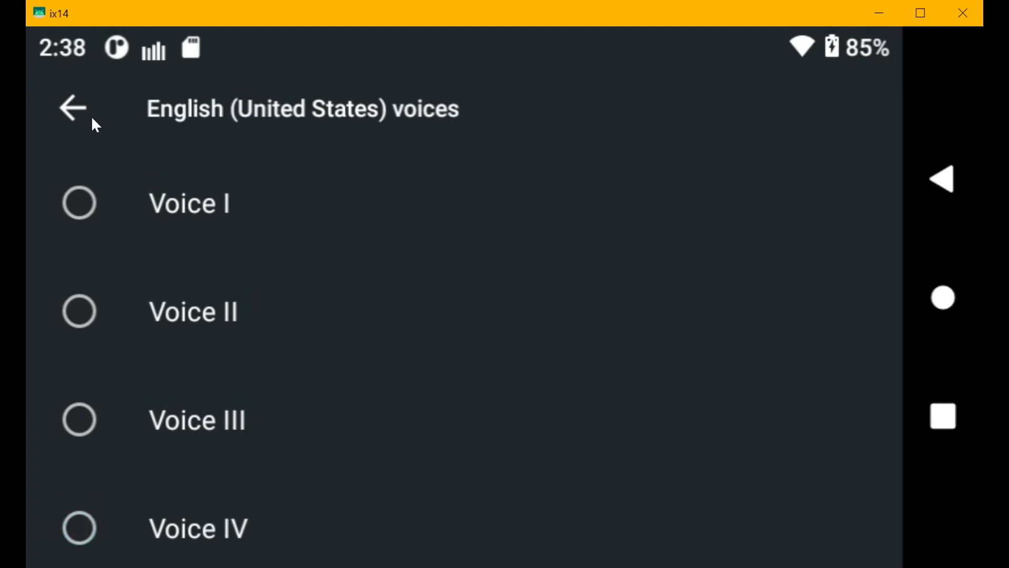
# Back out through the voice languages and Google TTS options, leaving text-to-speech settings.
pyautogui.click(72, 107)
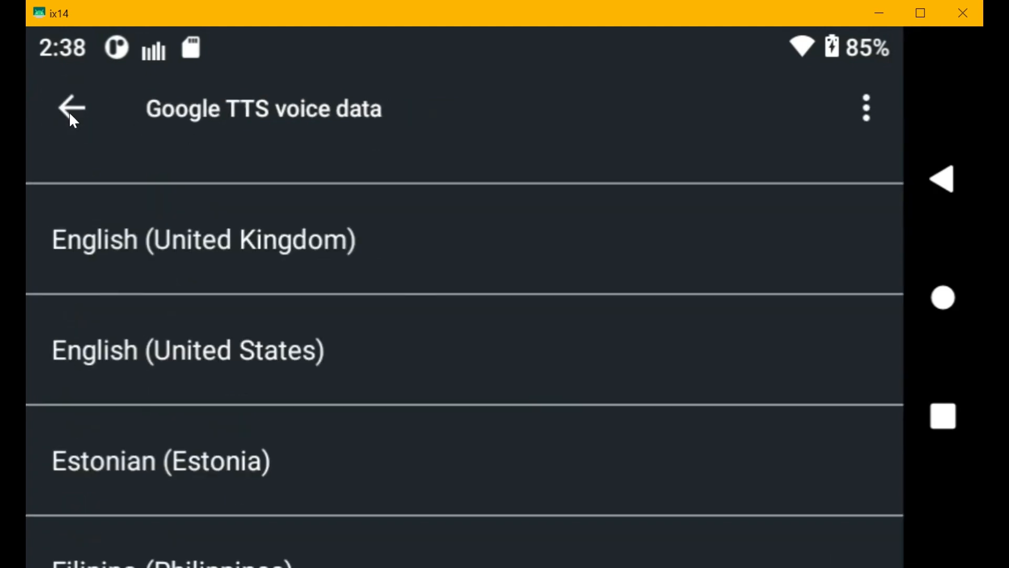
pyautogui.click(71, 107)
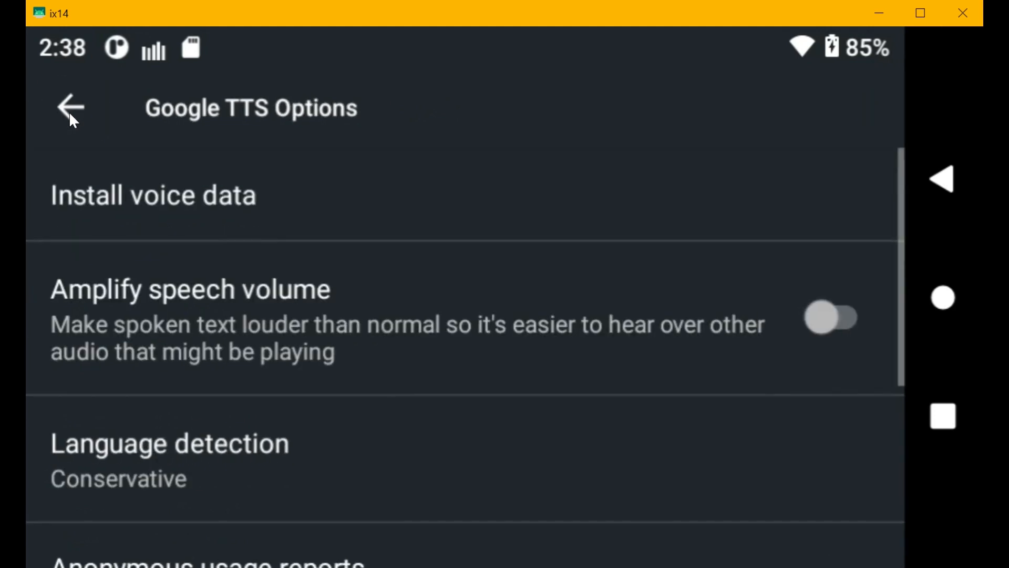
pyautogui.moveTo(843, 369)
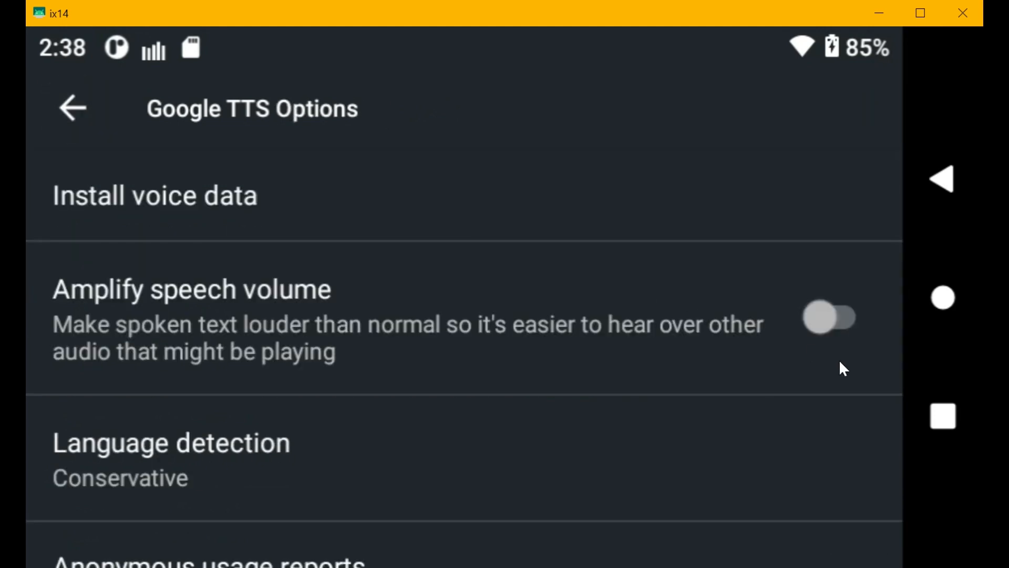
pyautogui.click(71, 107)
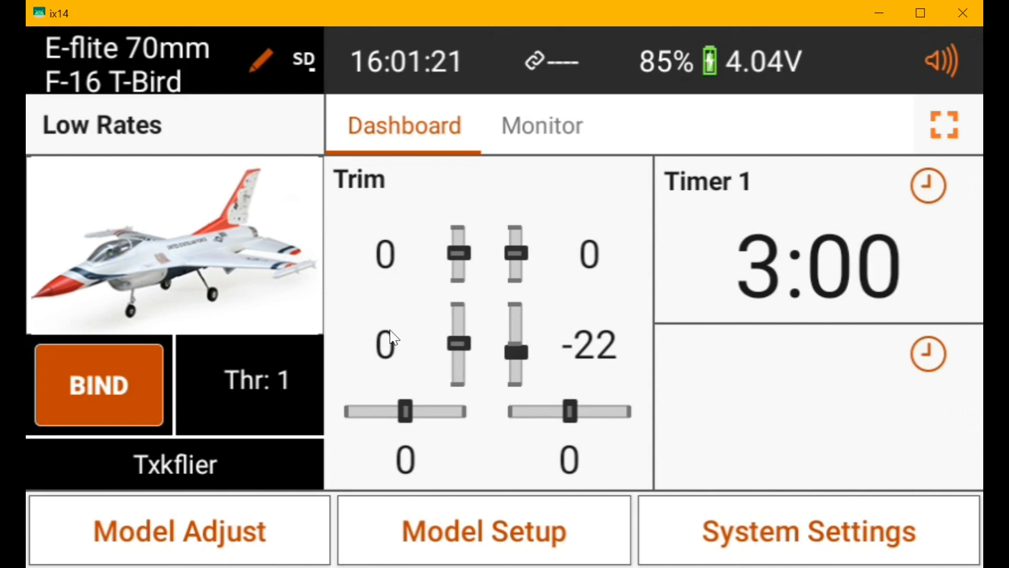
pyautogui.moveTo(499, 50)
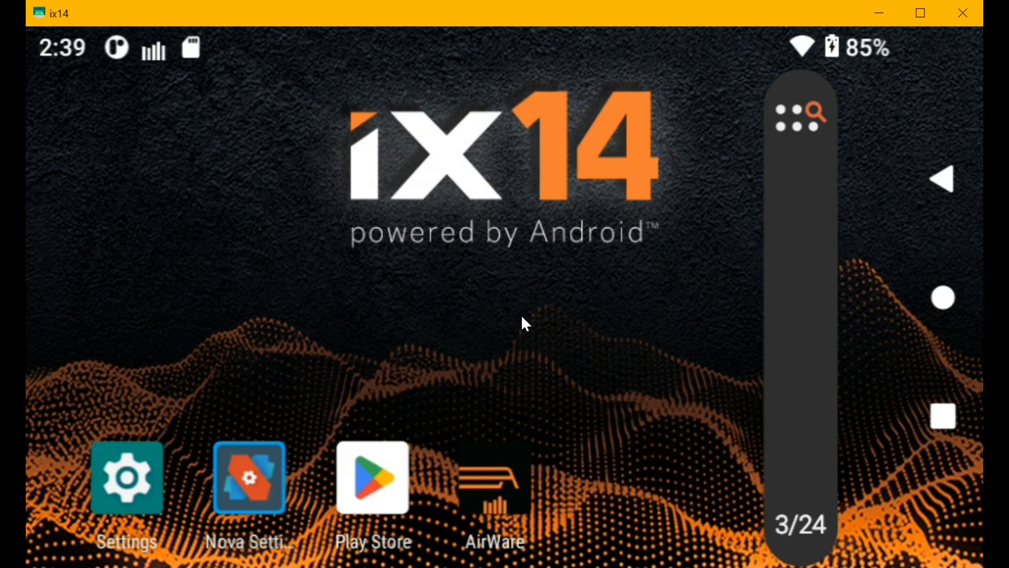
pyautogui.moveTo(489, 481)
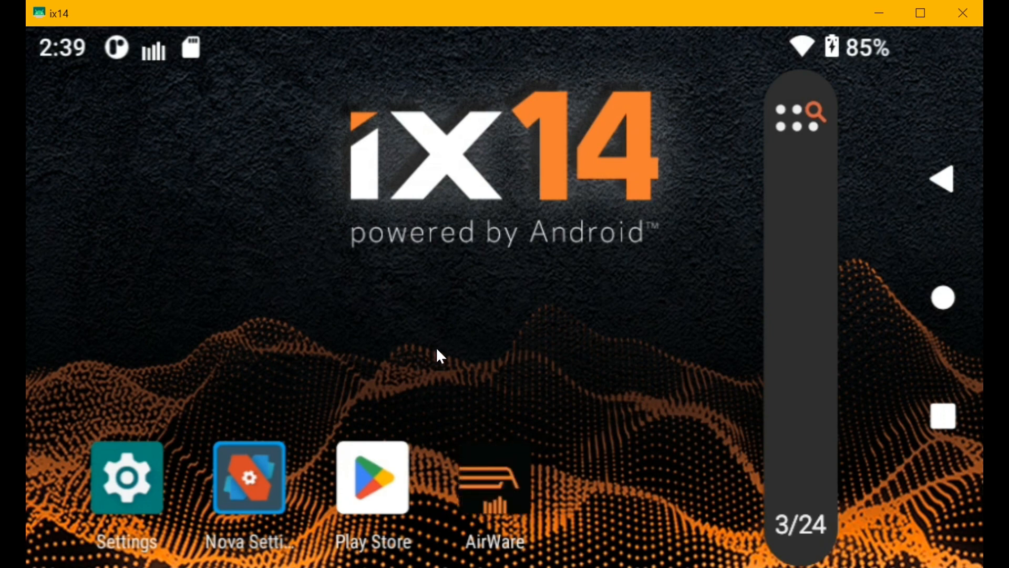
# Reopen AirWare from the home screen to restore the F-16 T-Bird dashboard.
pyautogui.click(494, 476)
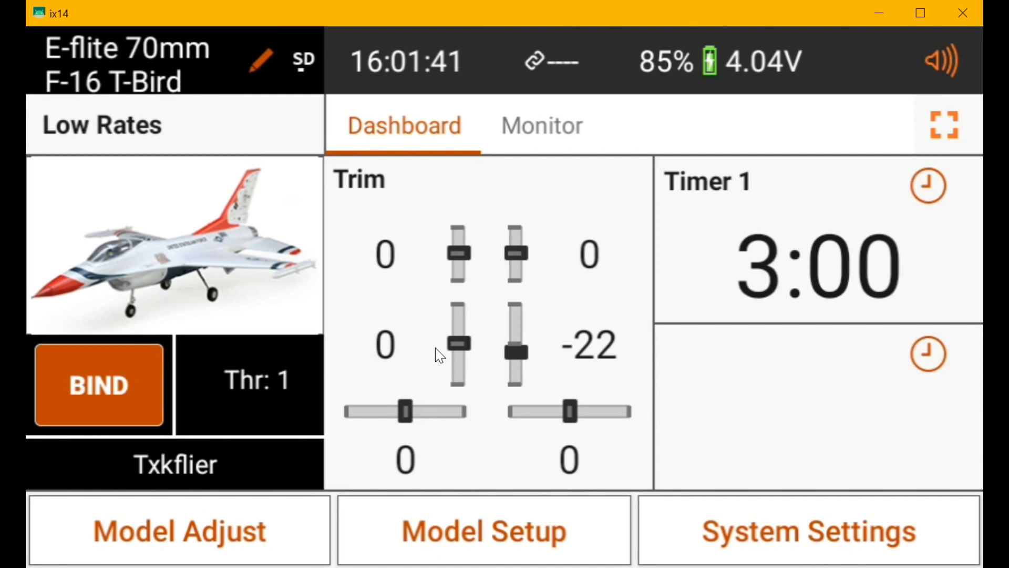
pyautogui.moveTo(643, 223)
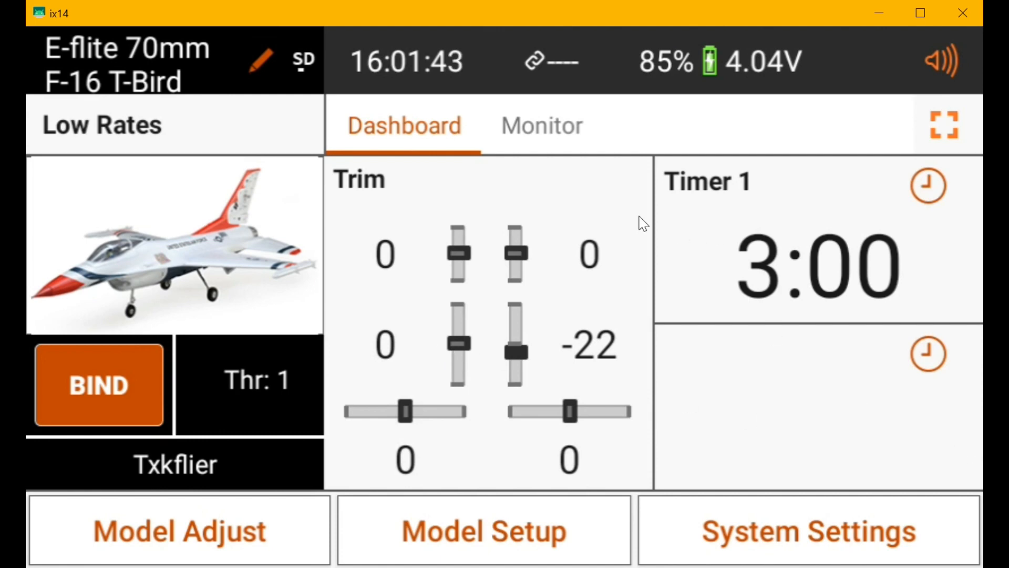
pyautogui.moveTo(504, 42)
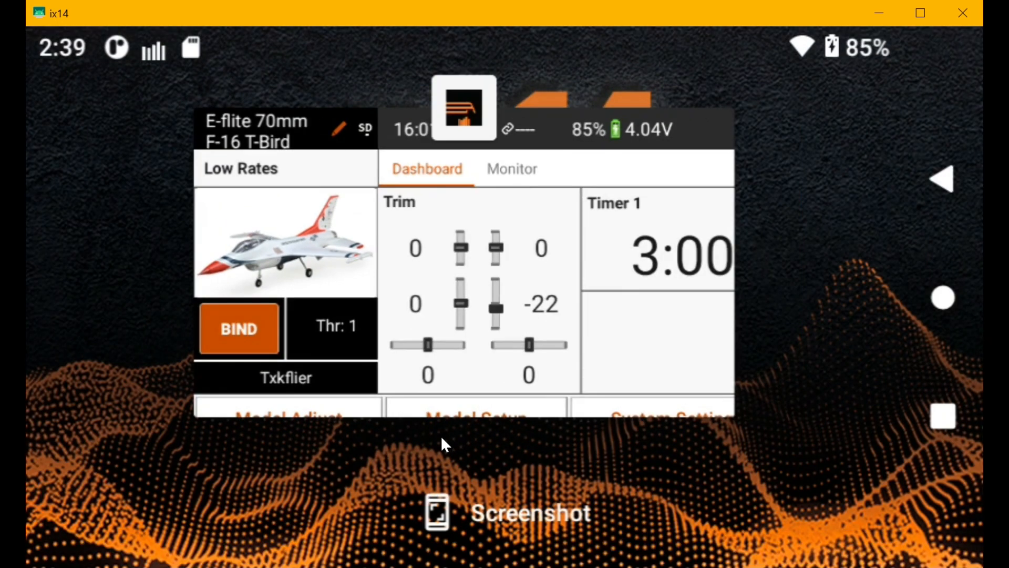
pyautogui.moveTo(414, 449)
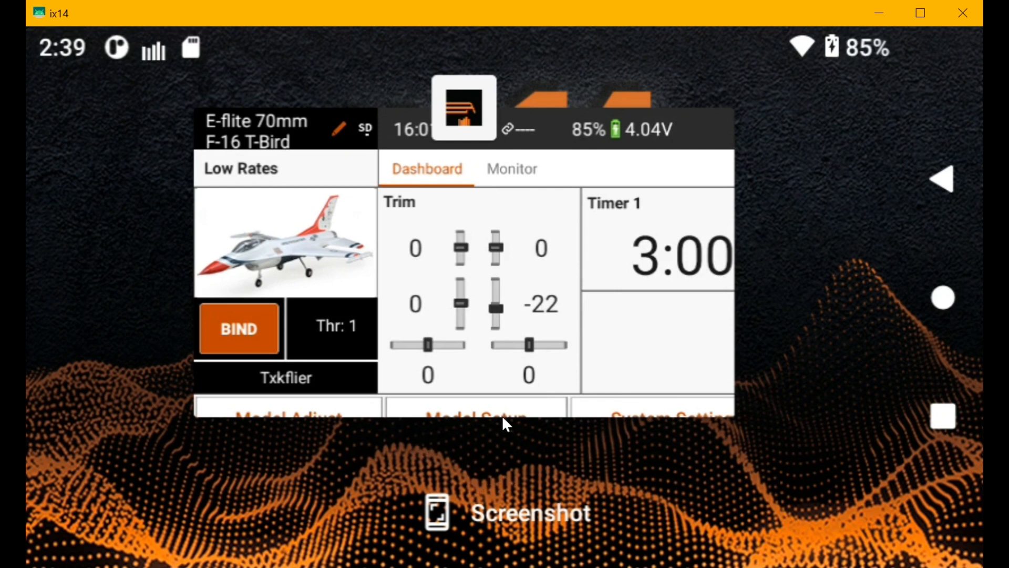
pyautogui.moveTo(475, 425)
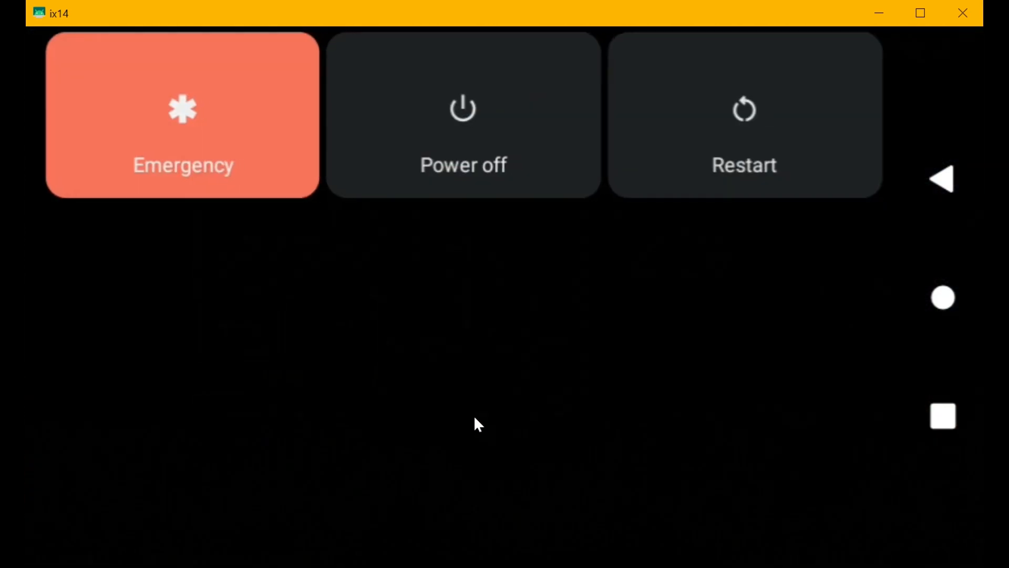
pyautogui.moveTo(464, 126)
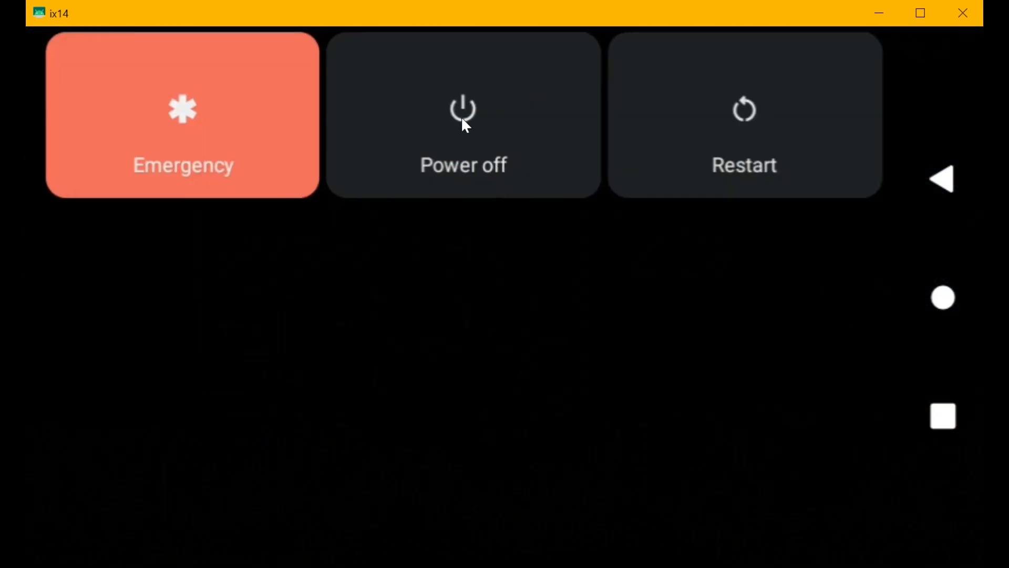
# Choose Power off from the power menu to reboot the iX14 transmitter.
pyautogui.click(462, 116)
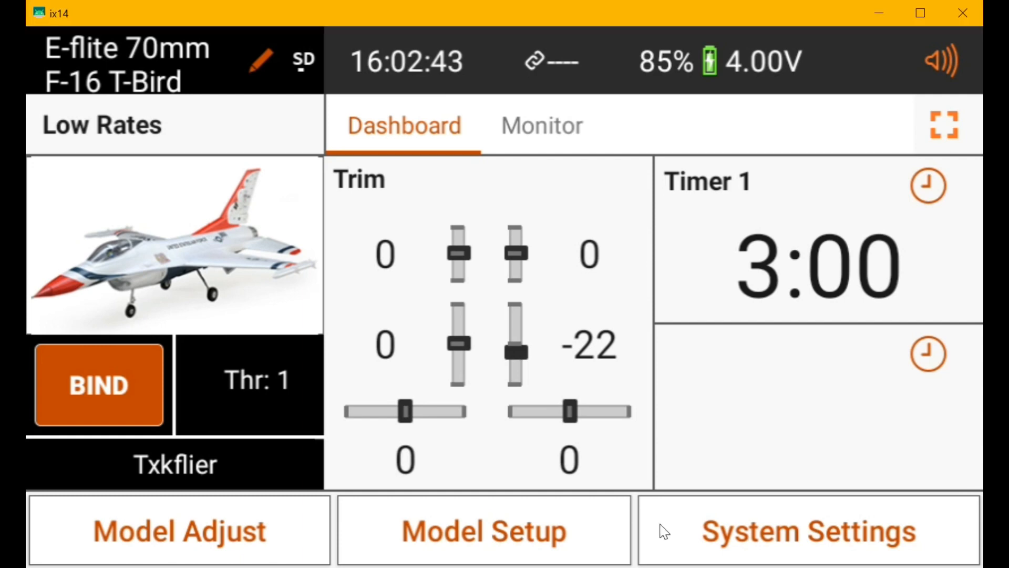
pyautogui.moveTo(549, 369)
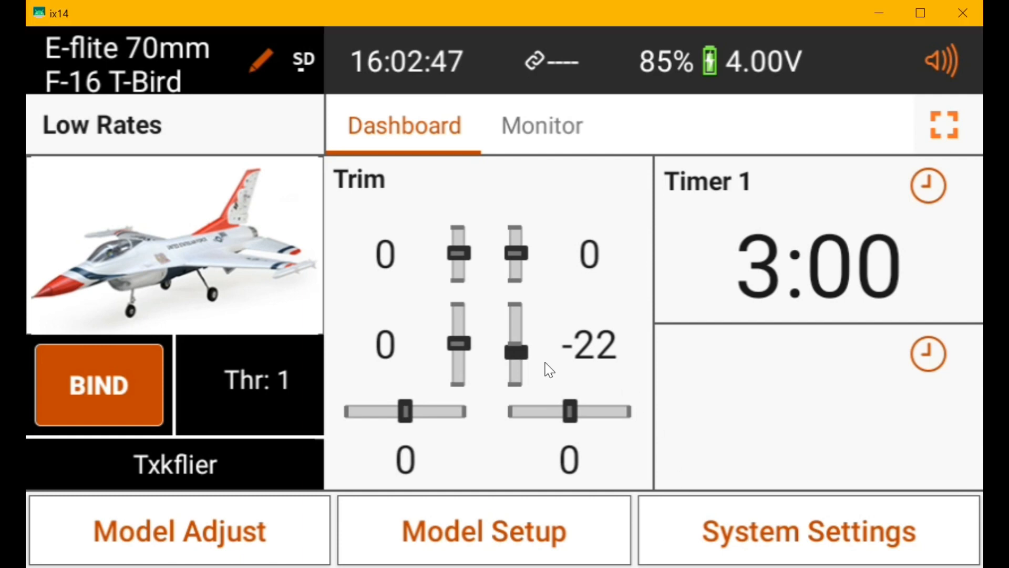
pyautogui.moveTo(419, 338)
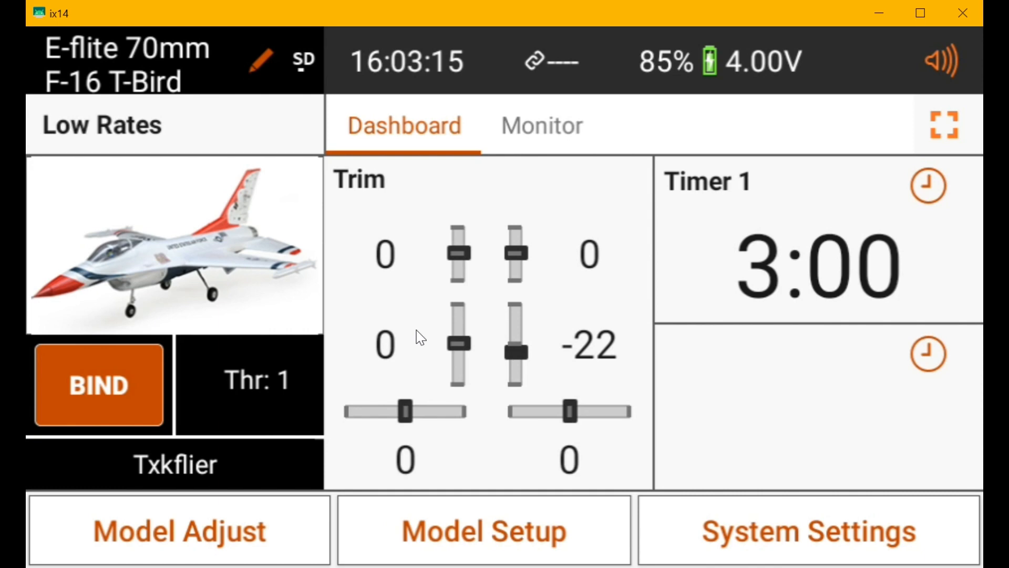
pyautogui.moveTo(510, 158)
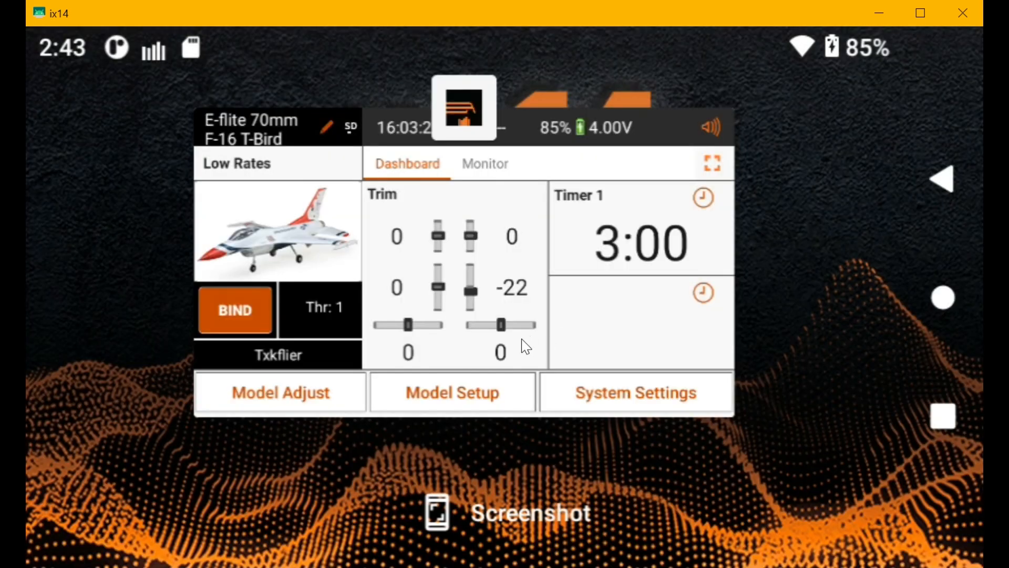
pyautogui.moveTo(944, 307)
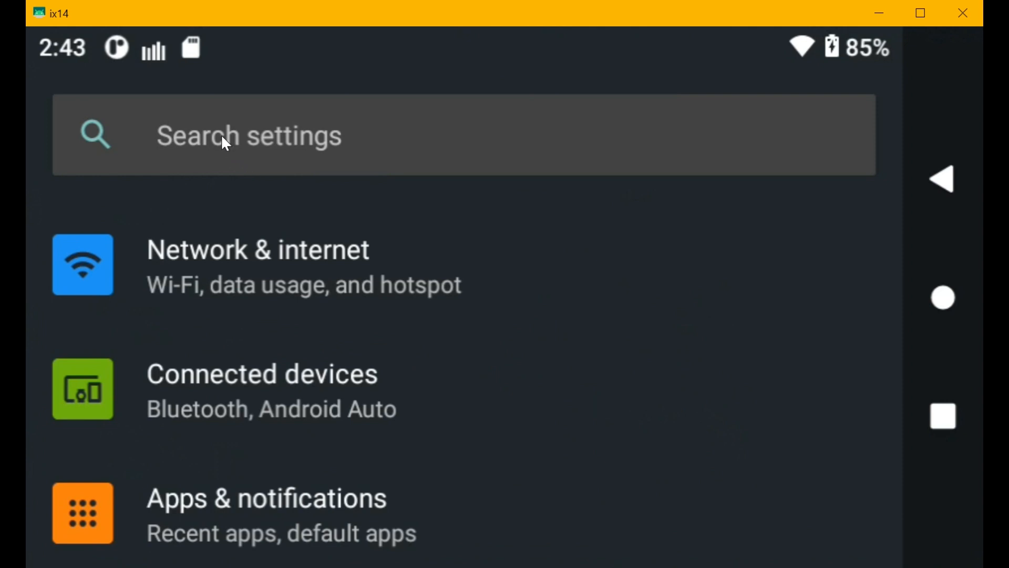
# Search Settings for 'voice' and scroll through the matching results.
pyautogui.write('voi')
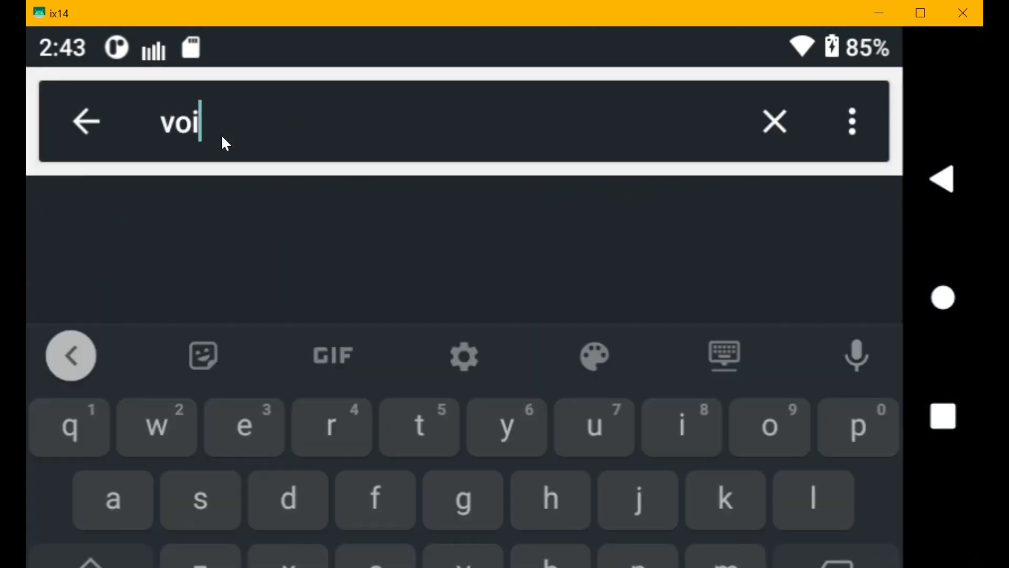
pyautogui.write('ce')
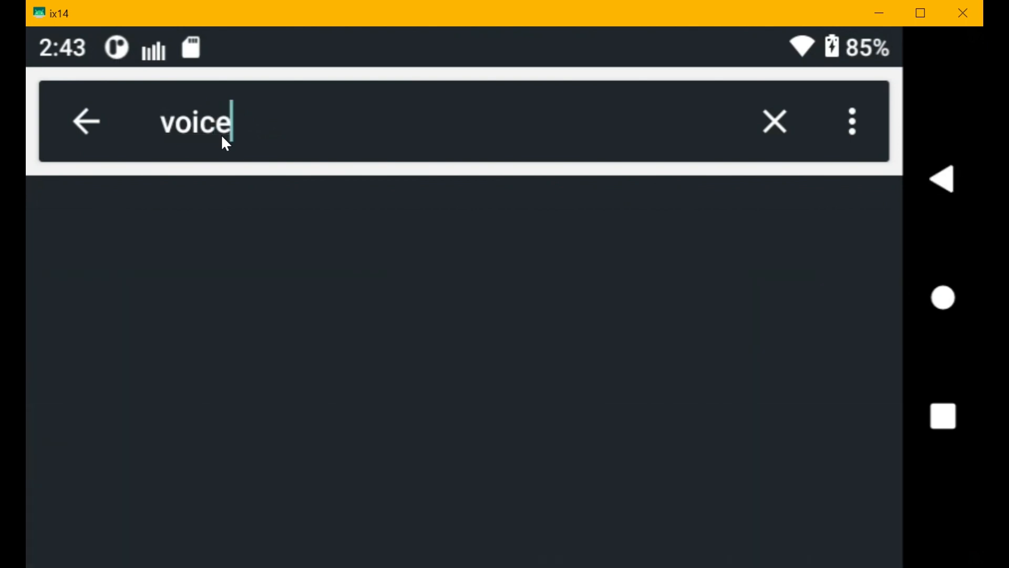
pyautogui.moveTo(276, 308)
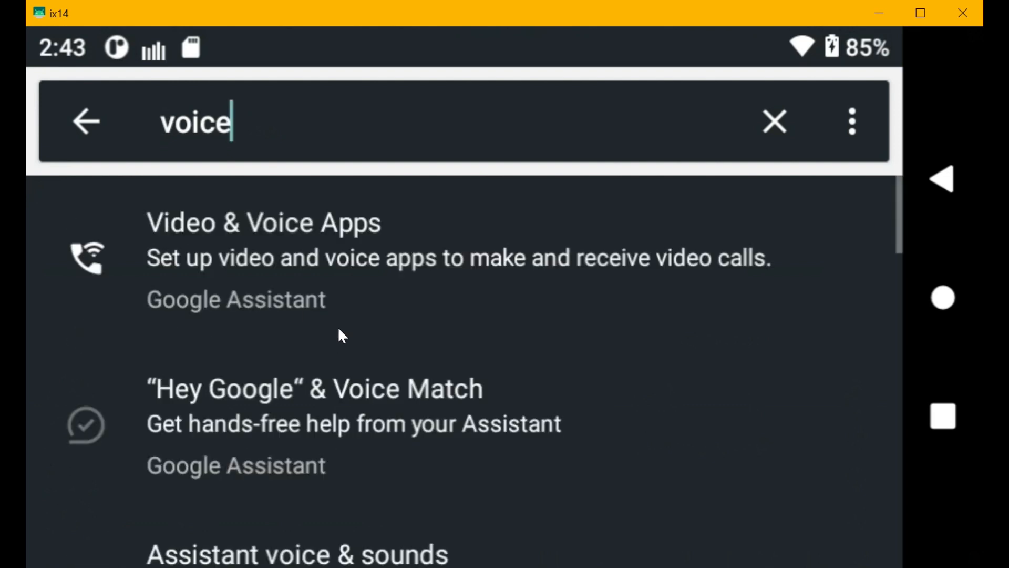
pyautogui.moveTo(298, 281)
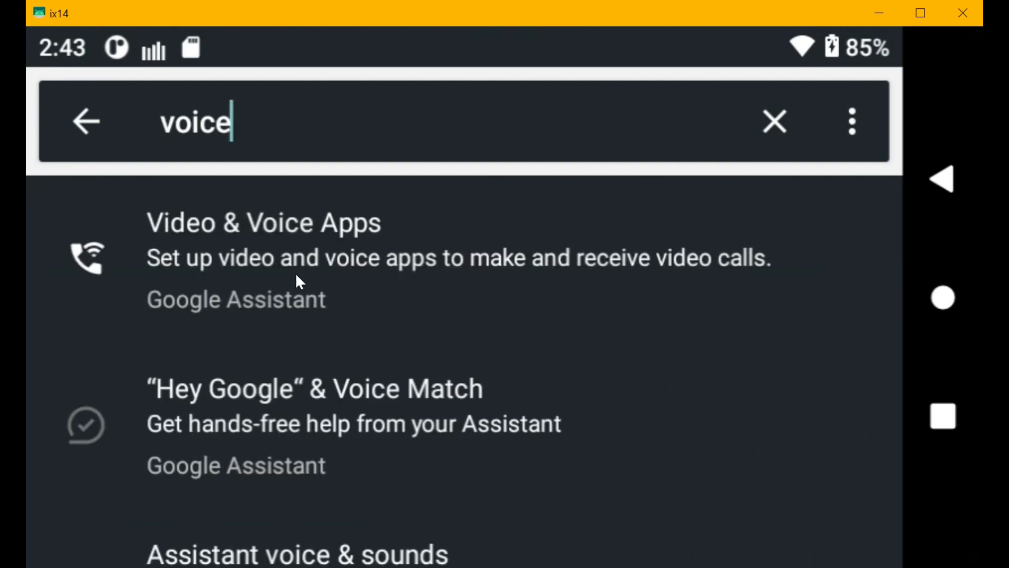
pyautogui.scroll(-3)
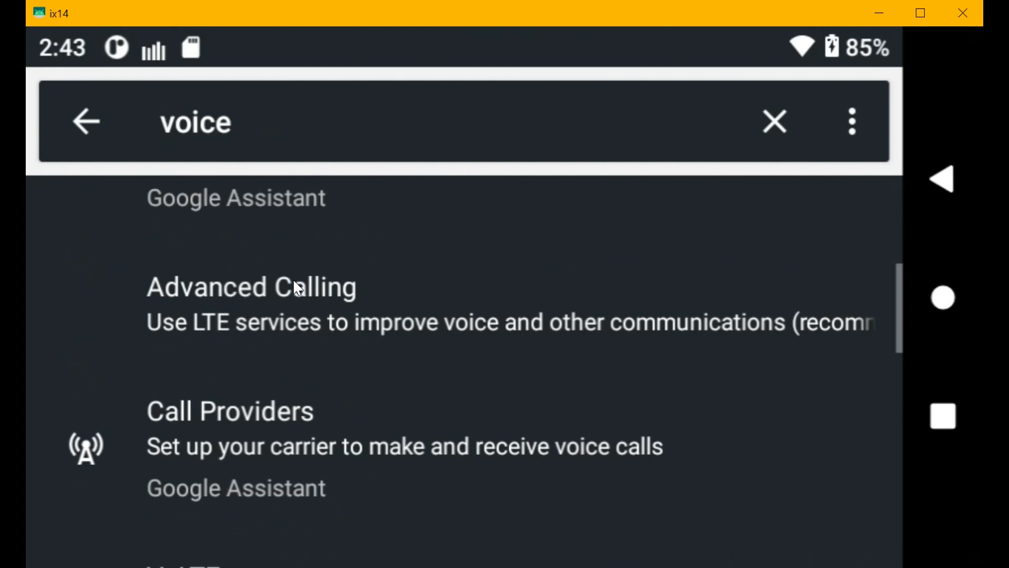
pyautogui.scroll(-3)
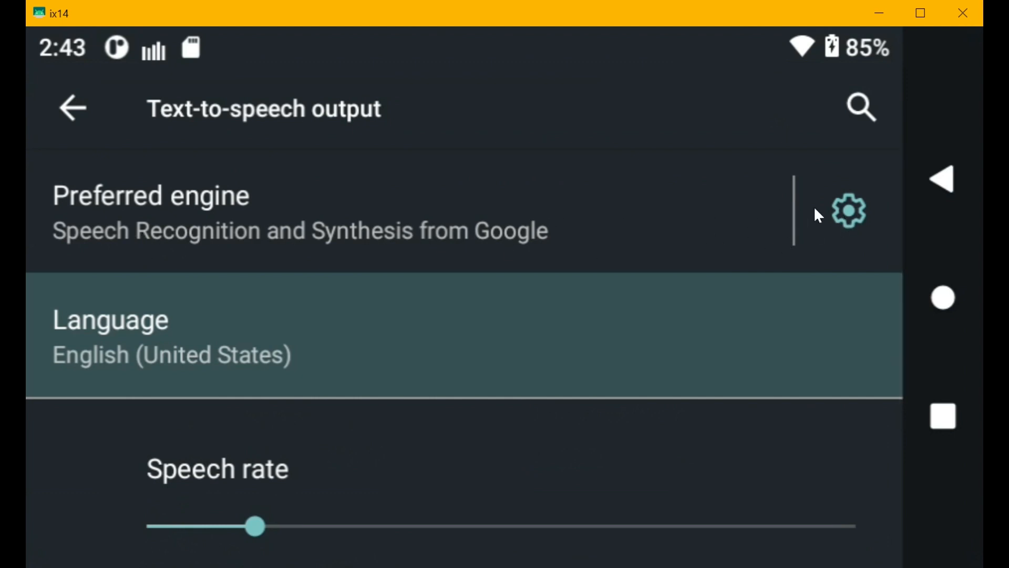
pyautogui.moveTo(851, 216)
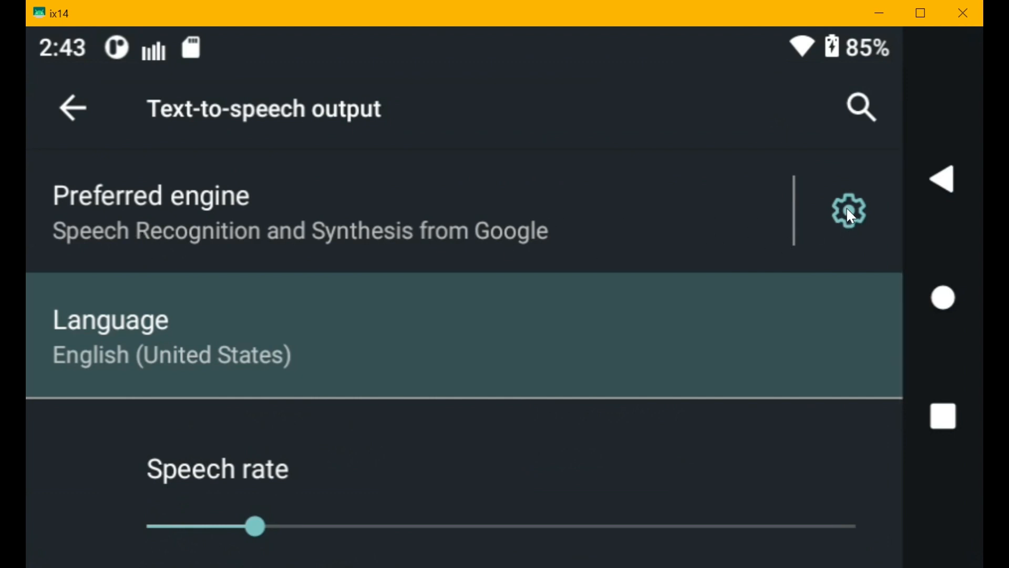
# Open Google TTS voice data from the engine gear and scroll to English (United States).
pyautogui.click(849, 212)
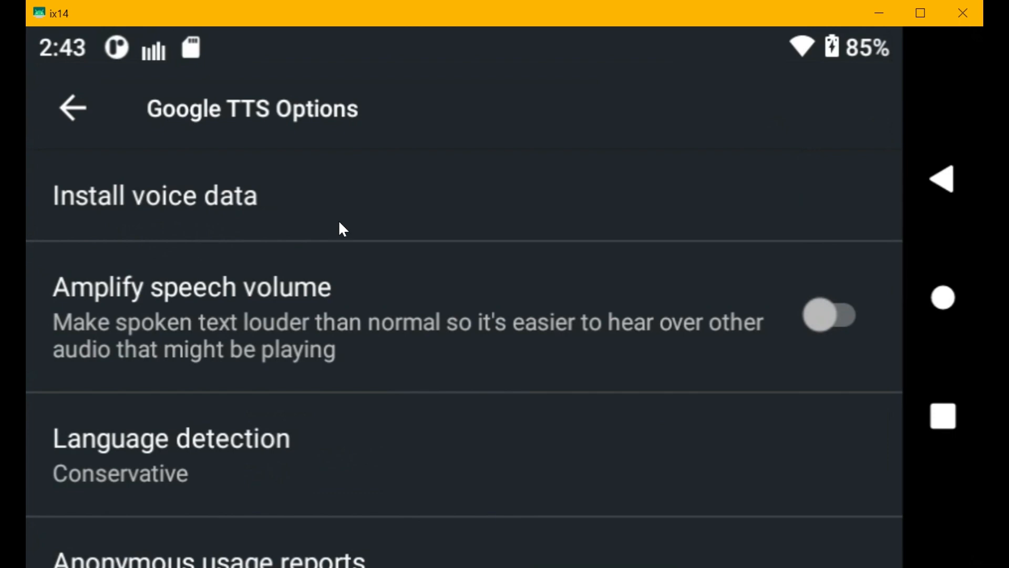
pyautogui.moveTo(330, 221)
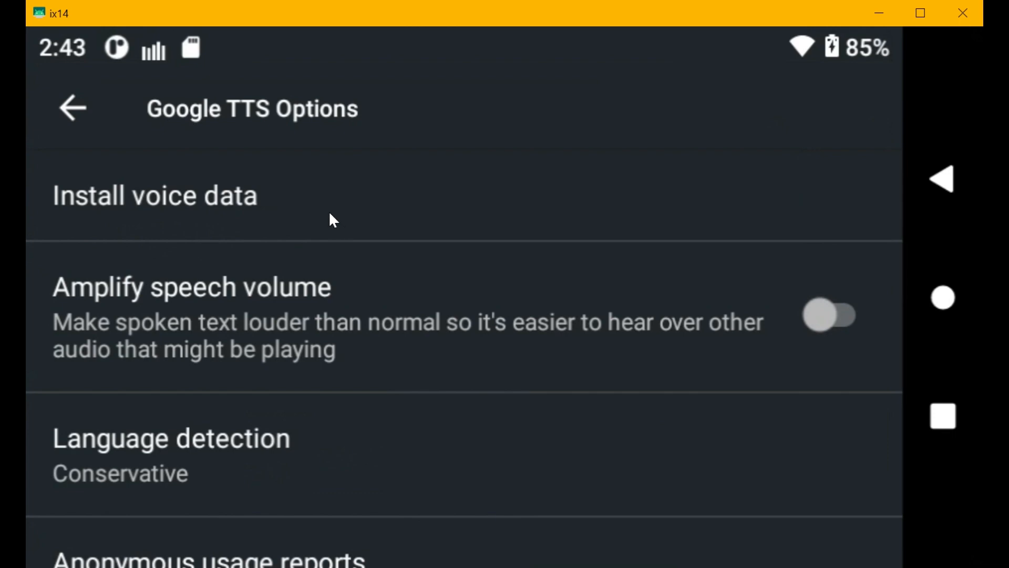
pyautogui.moveTo(202, 207)
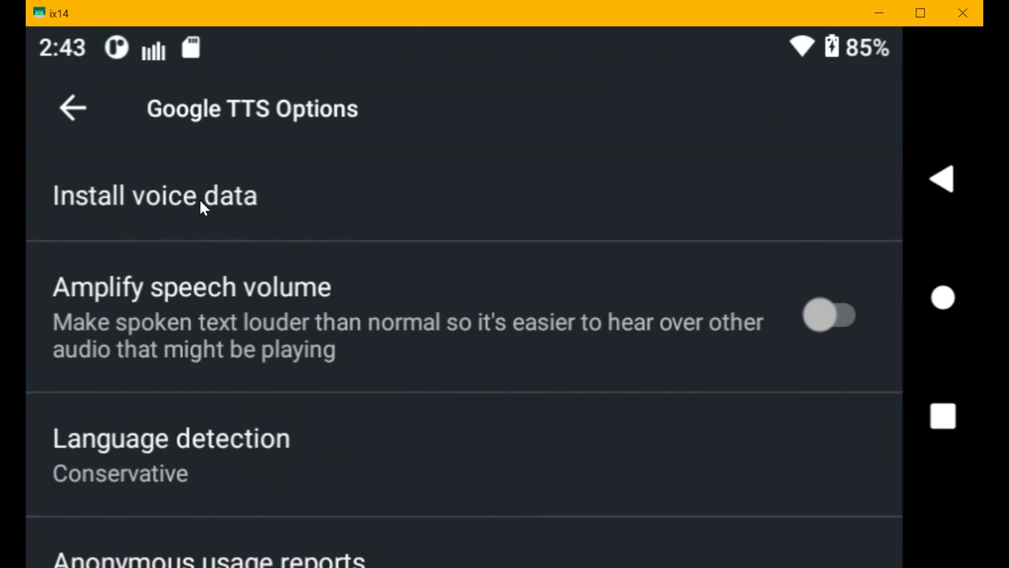
pyautogui.click(155, 195)
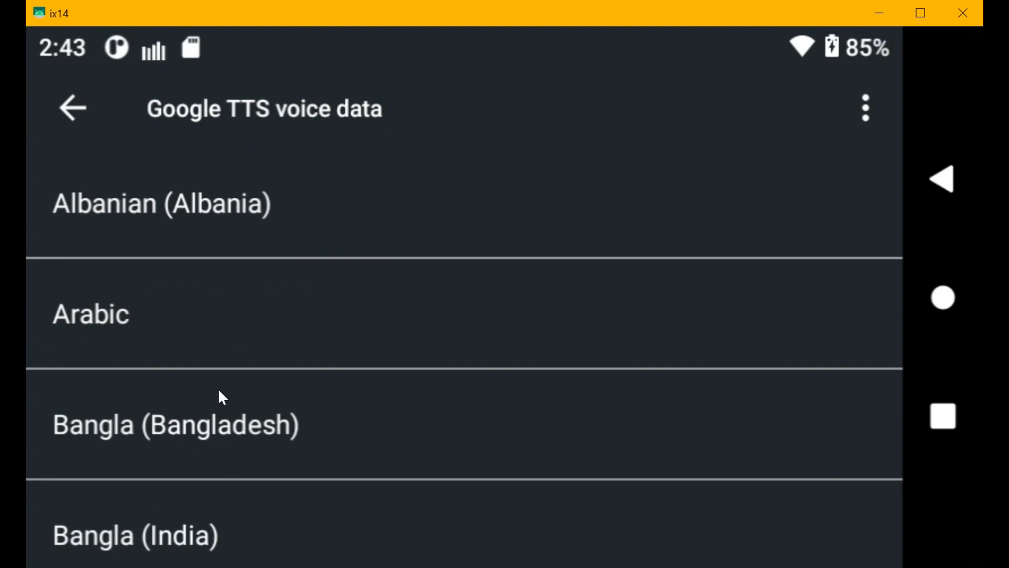
pyautogui.scroll(-3)
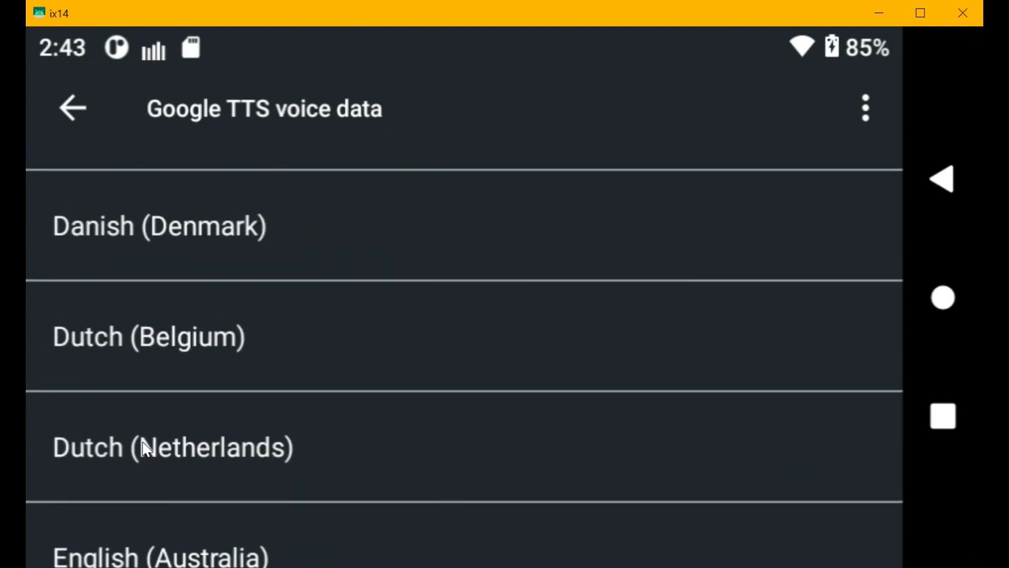
pyautogui.scroll(-3)
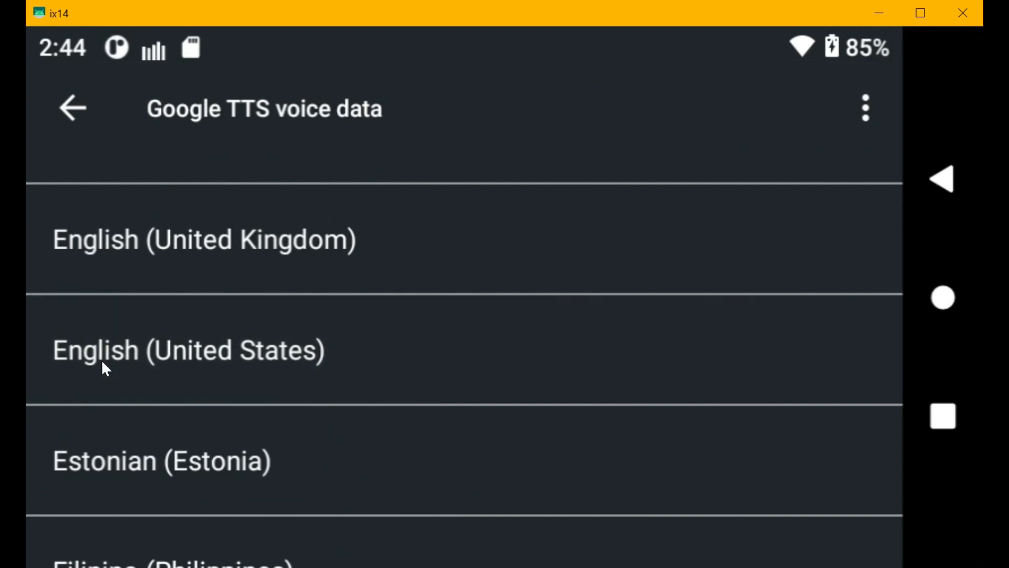
# Preview US English Voices III, VI and VII, keeping Voice VII selected.
pyautogui.click(189, 350)
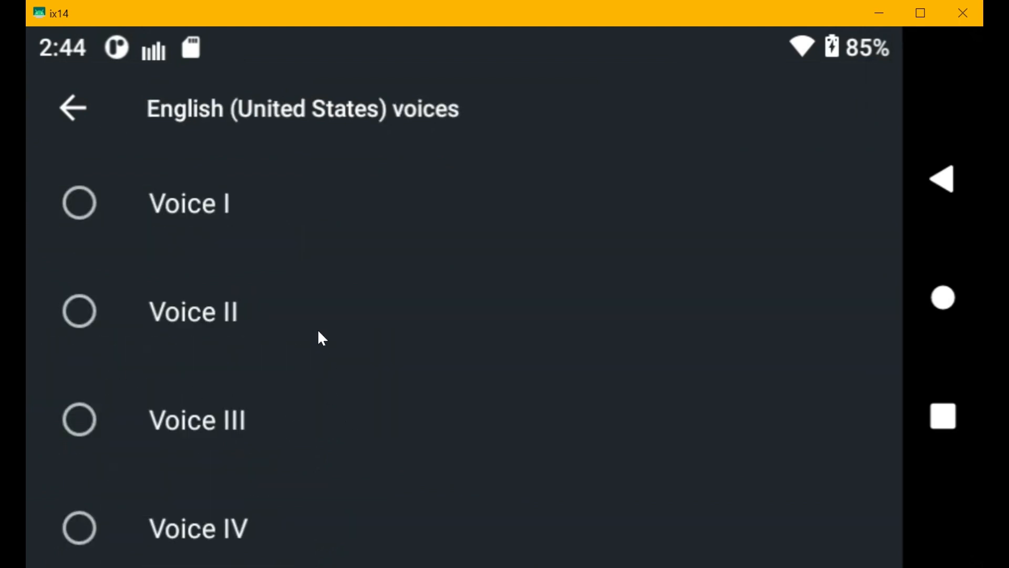
pyautogui.click(79, 419)
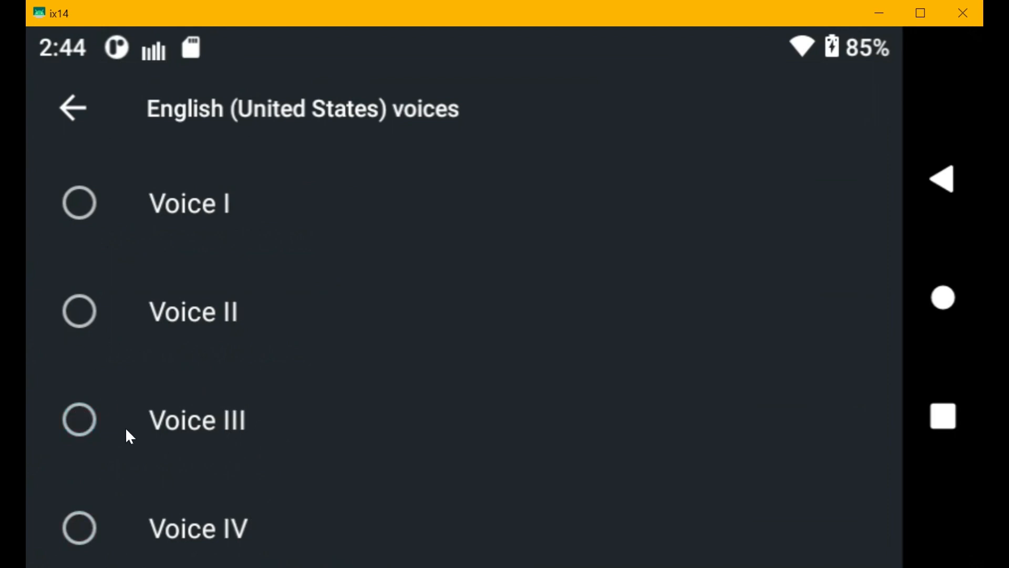
pyautogui.click(79, 420)
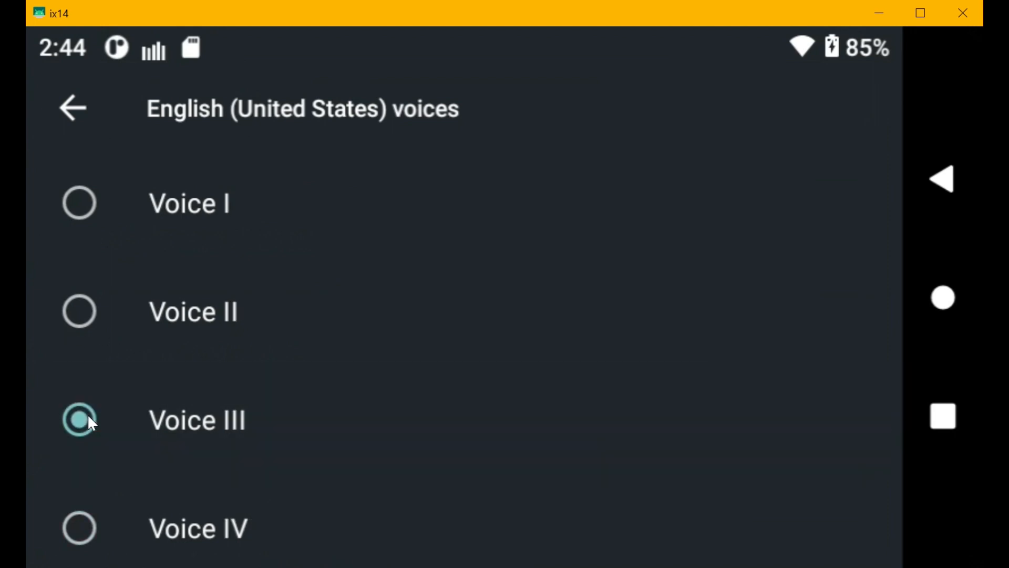
pyautogui.moveTo(316, 298)
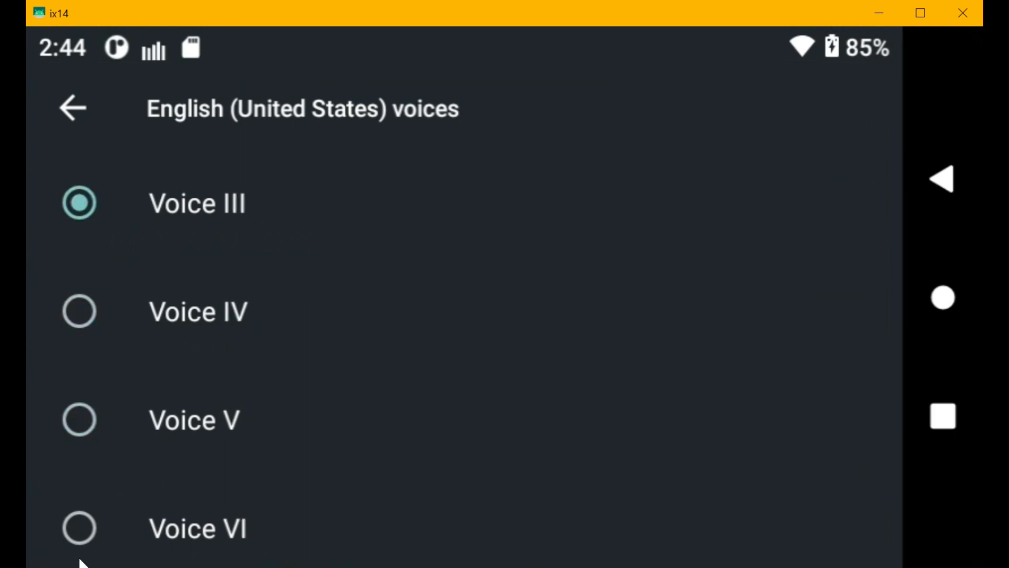
pyautogui.click(79, 528)
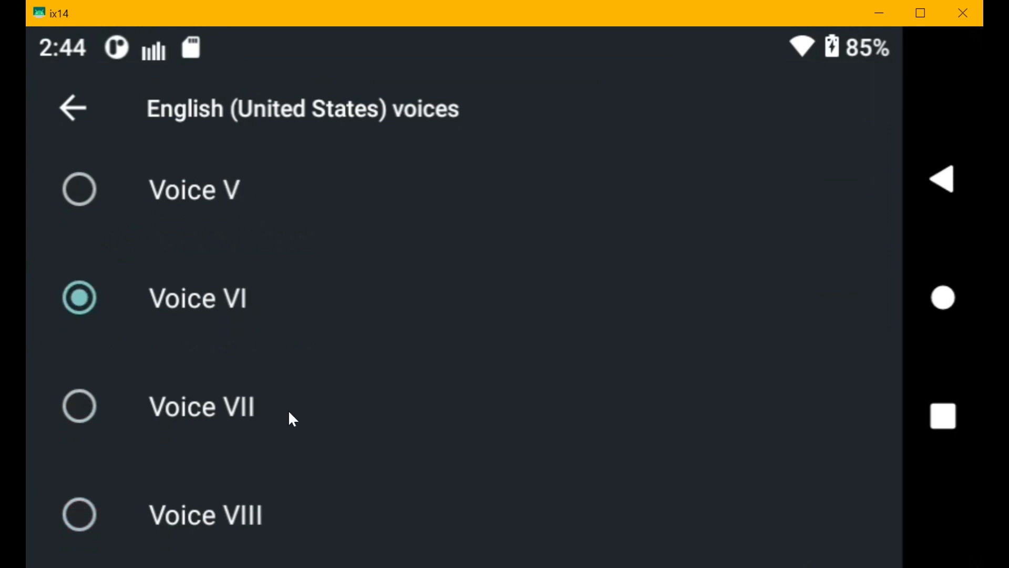
pyautogui.click(79, 406)
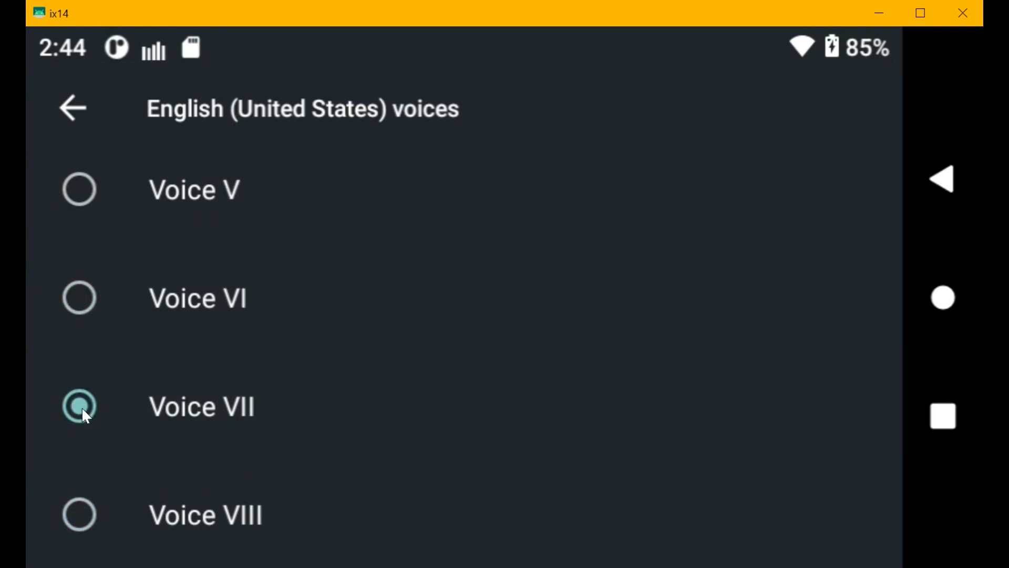
pyautogui.click(79, 189)
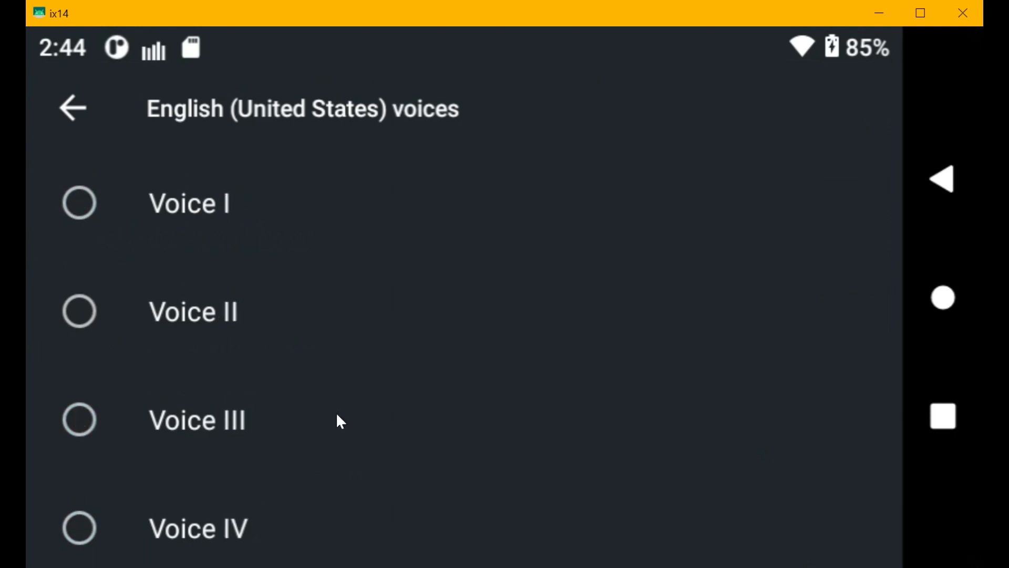
pyautogui.click(72, 107)
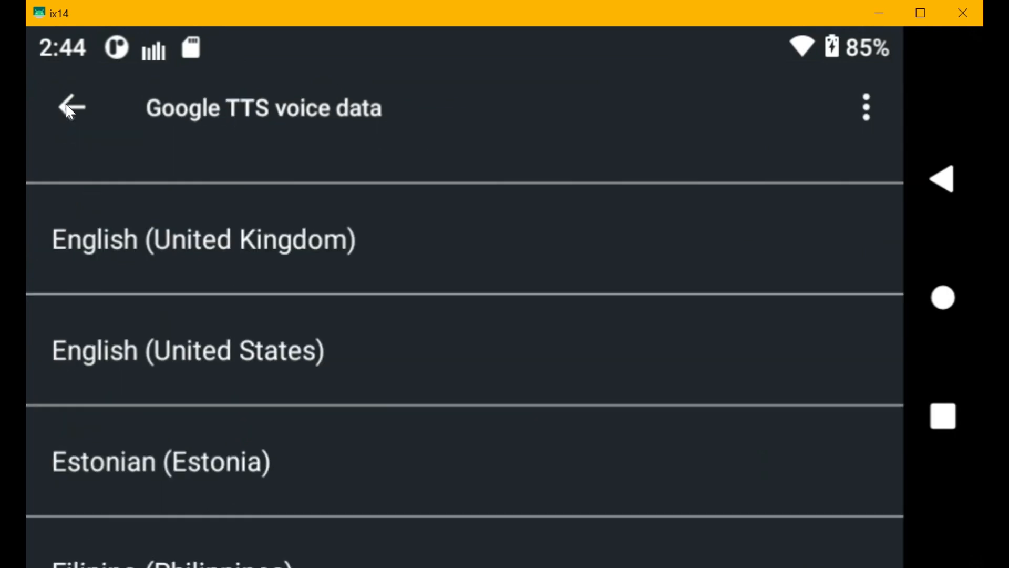
# View the English (United Kingdom) voices' ~20 MB download offer, then back out.
pyautogui.click(203, 240)
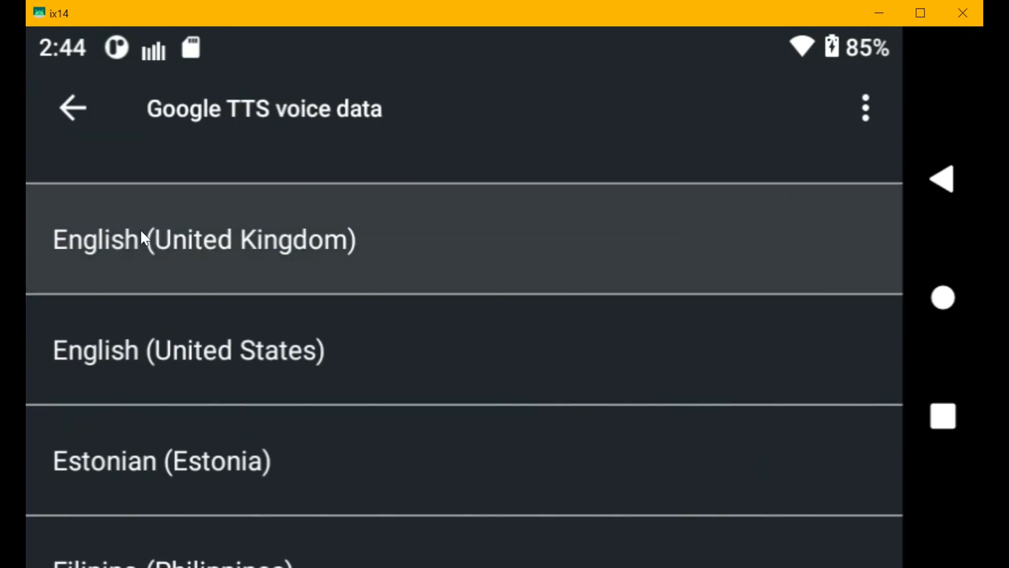
pyautogui.click(204, 238)
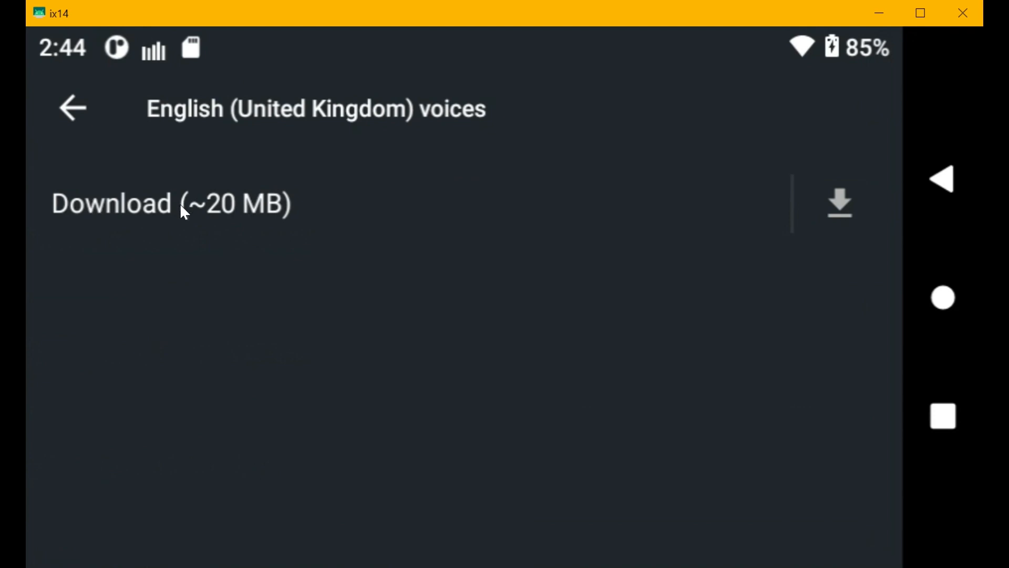
pyautogui.moveTo(161, 221)
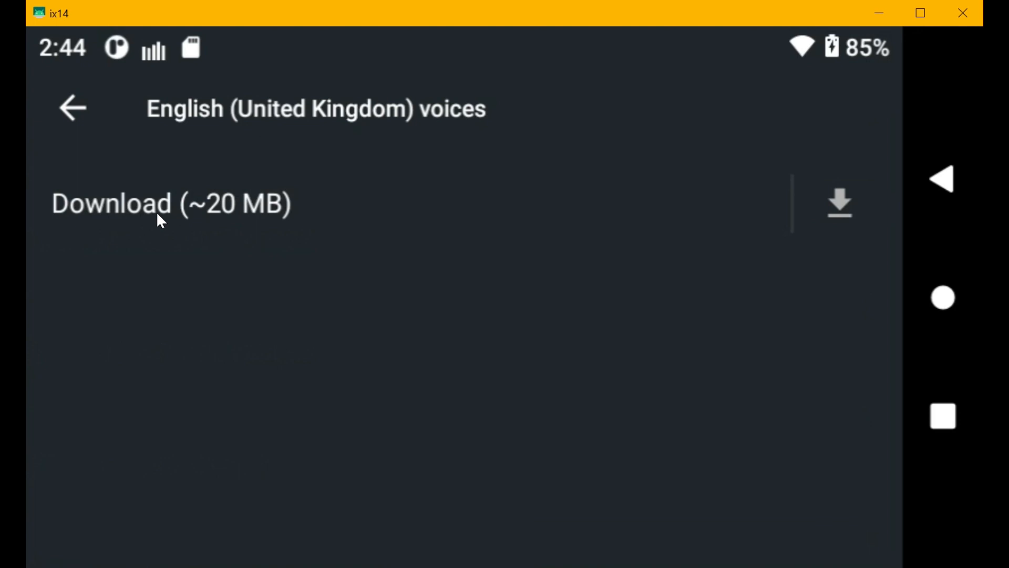
pyautogui.moveTo(72, 107)
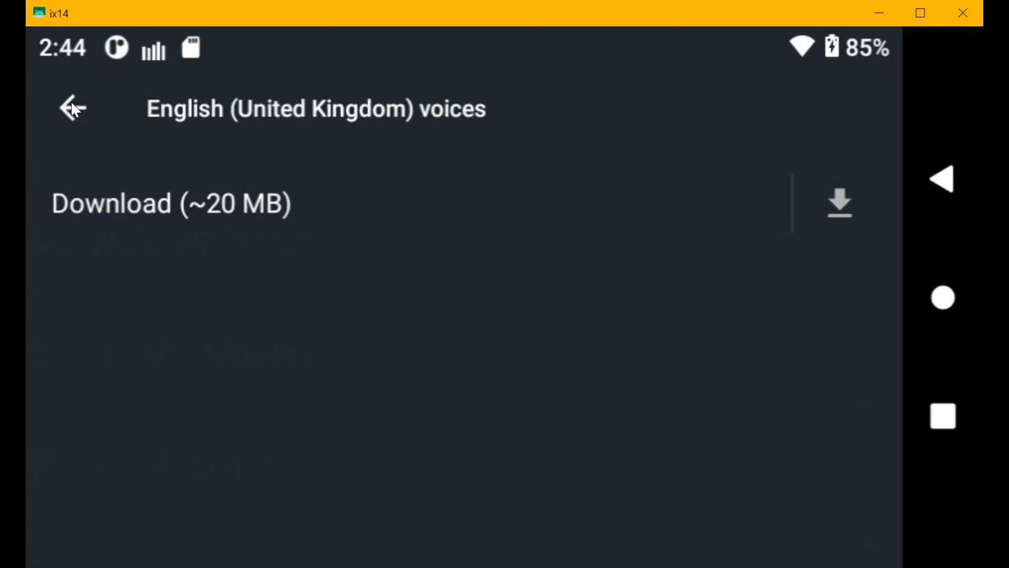
pyautogui.moveTo(73, 113)
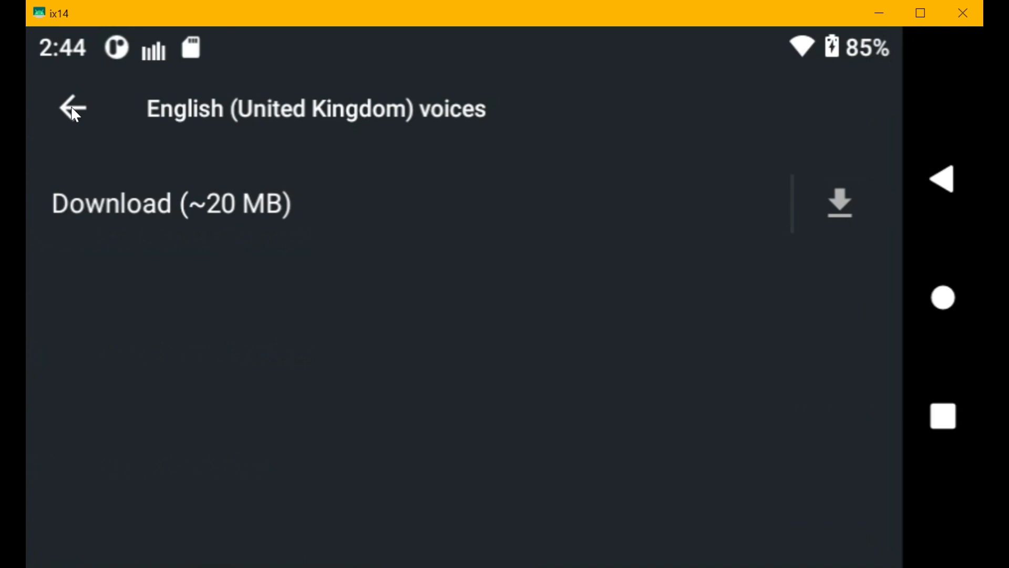
pyautogui.click(71, 106)
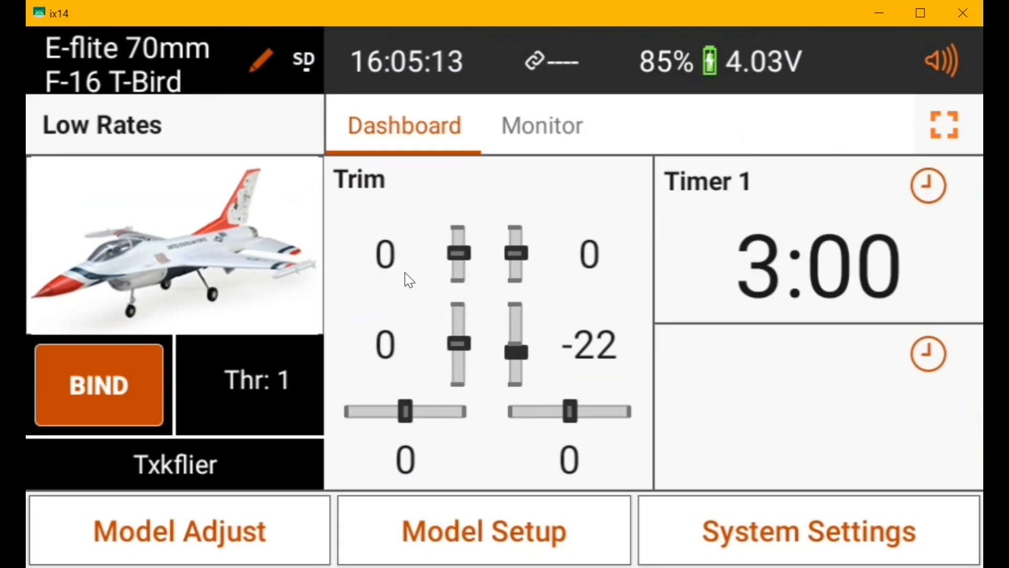
pyautogui.moveTo(438, 504)
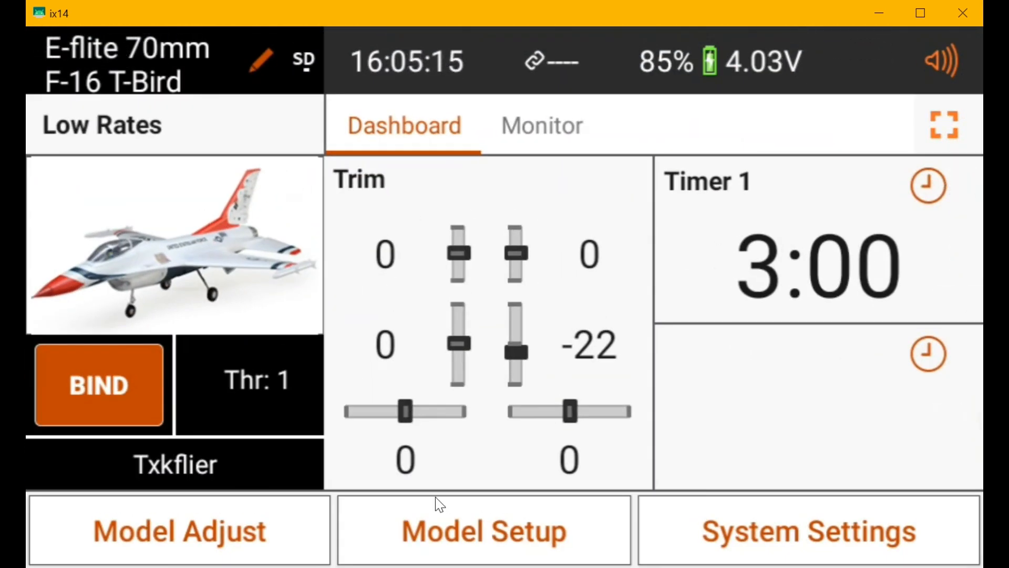
pyautogui.moveTo(353, 340)
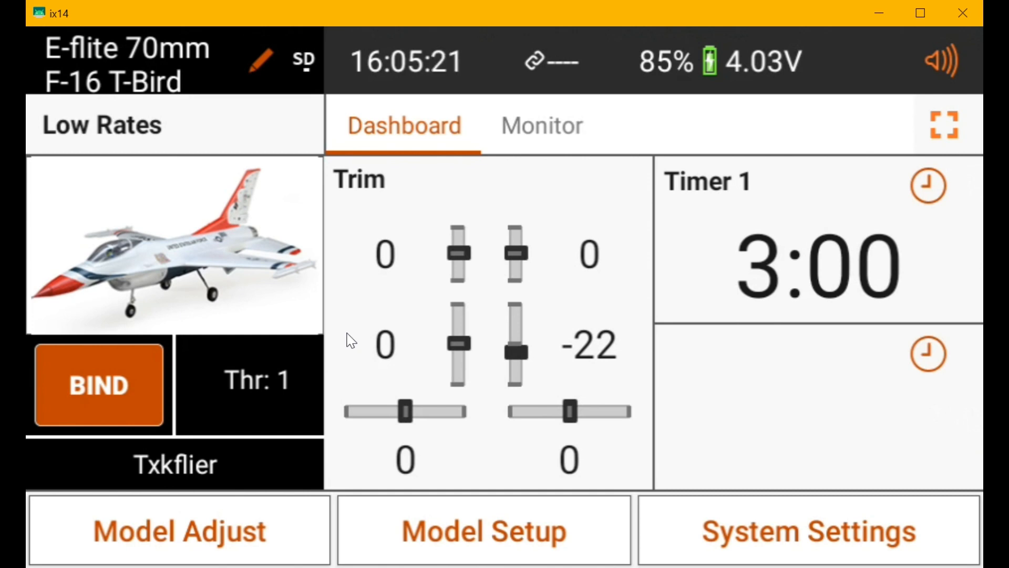
pyautogui.moveTo(376, 369)
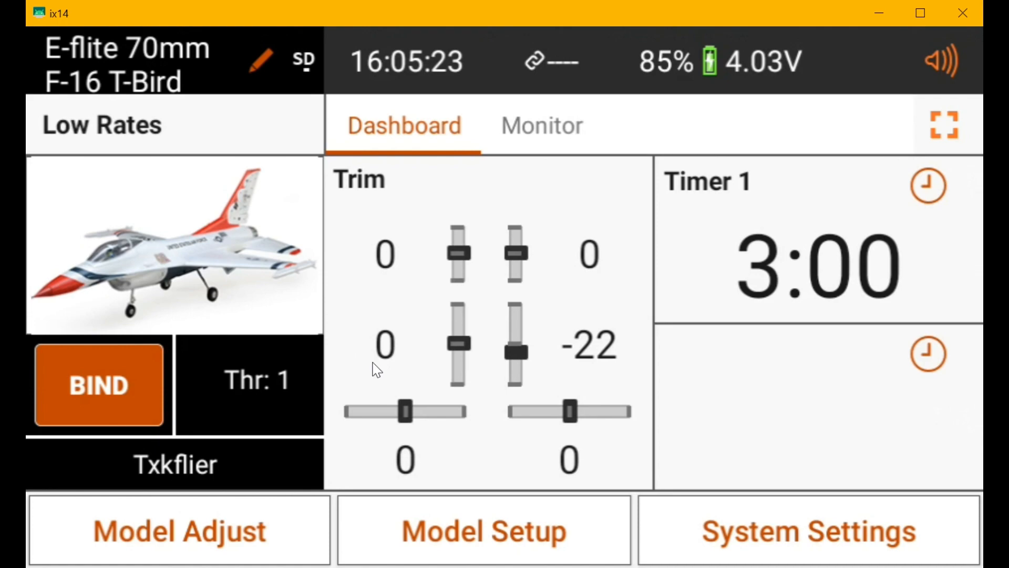